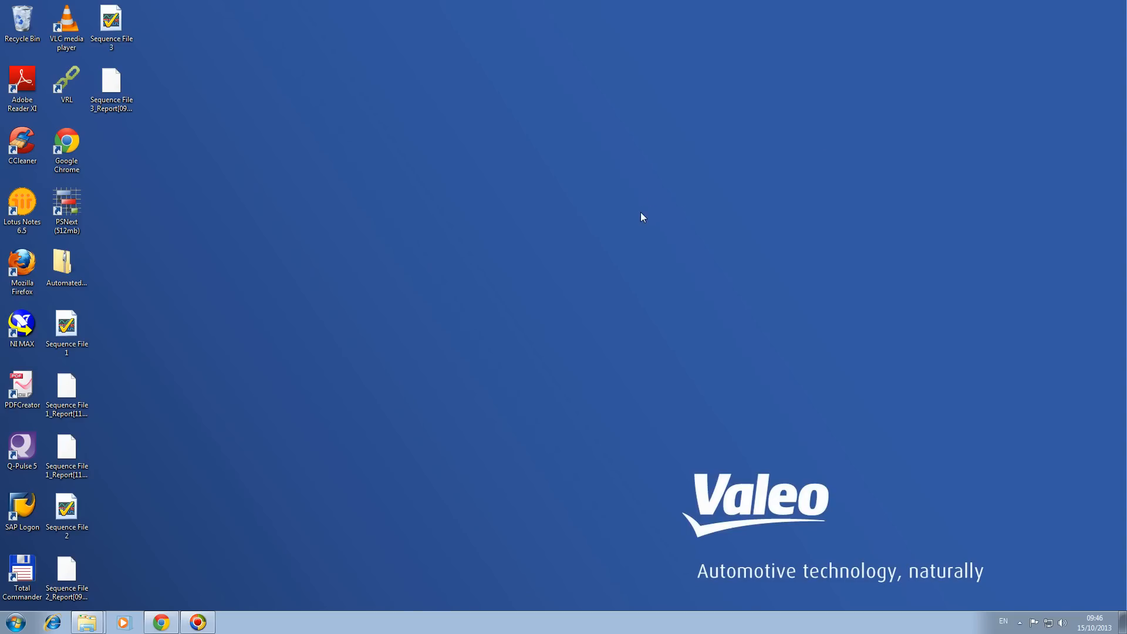
mouse_move(305, 556)
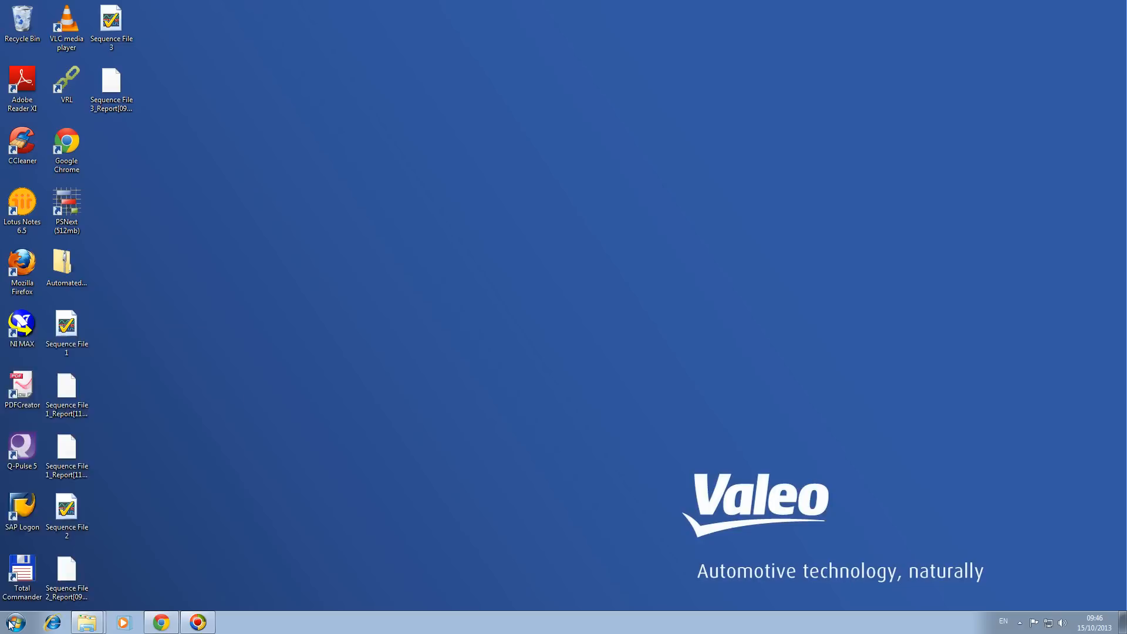
Launch TestStand 2012 Sequence Editor from the National Instruments program group
click(11, 622)
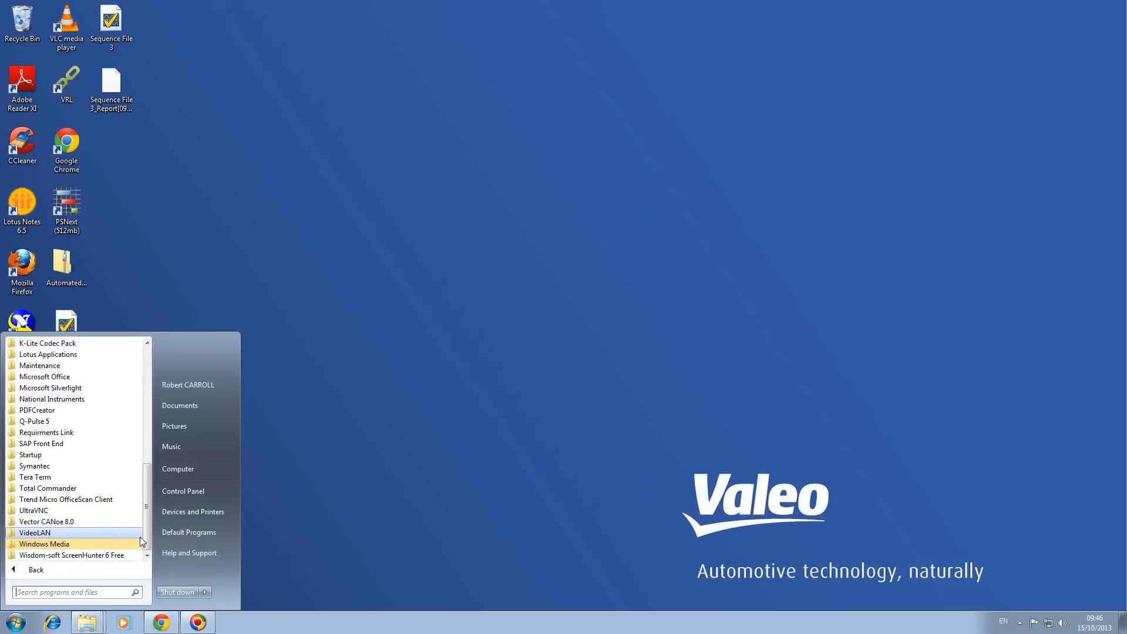
mouse_move(73, 399)
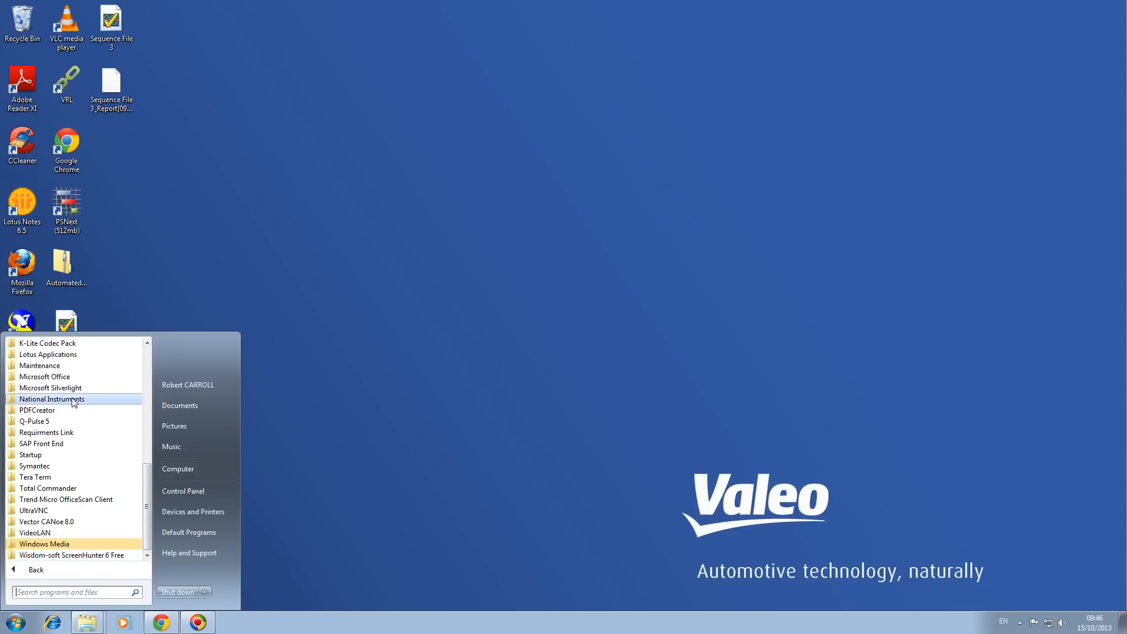
click(51, 399)
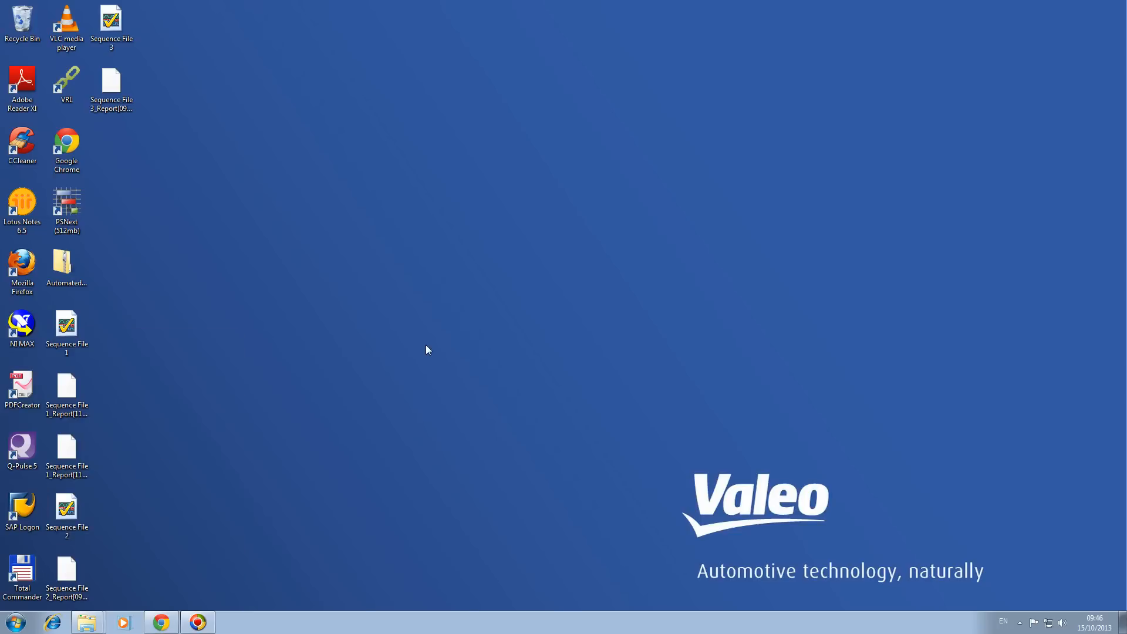
mouse_move(426, 271)
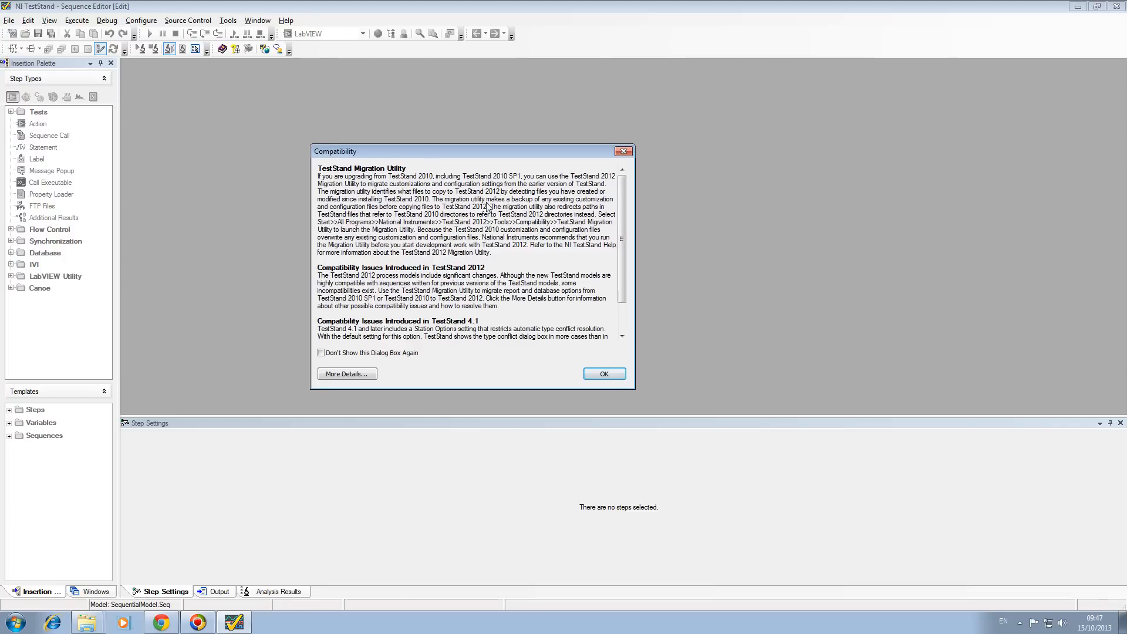
mouse_move(485, 297)
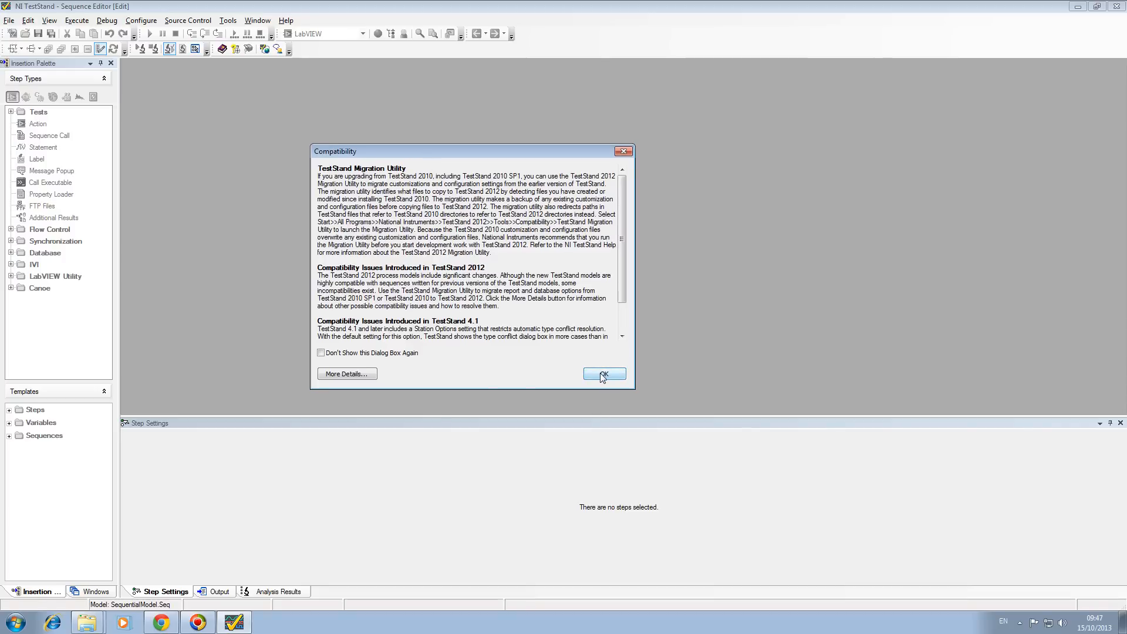
Dismiss the Compatibility notice so the administrator Login dialog appears
click(603, 373)
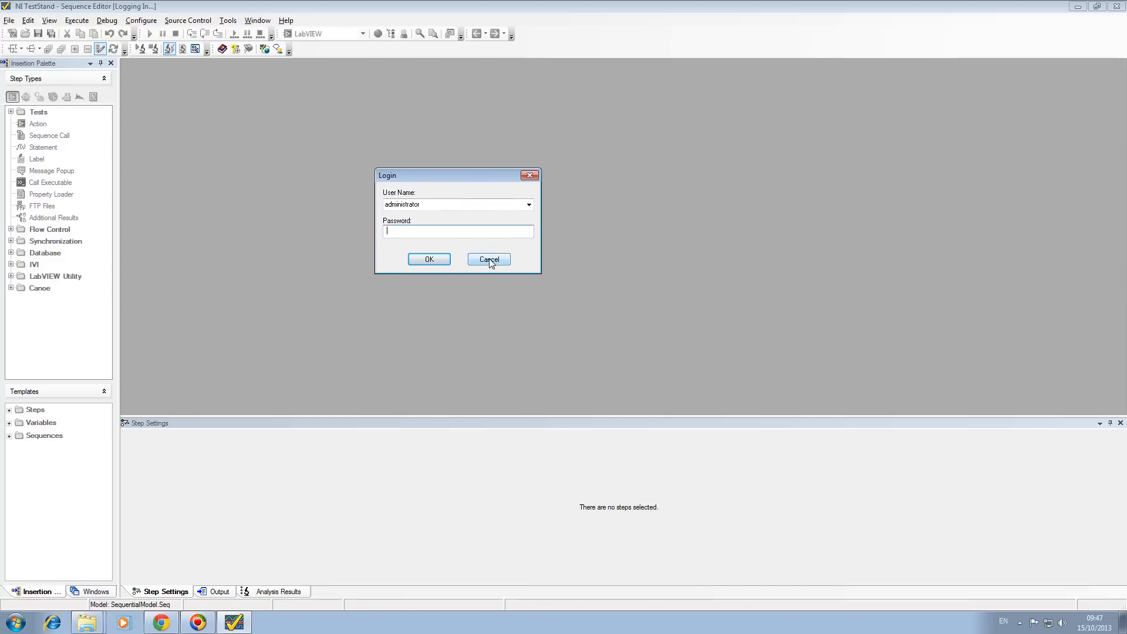
click(488, 259)
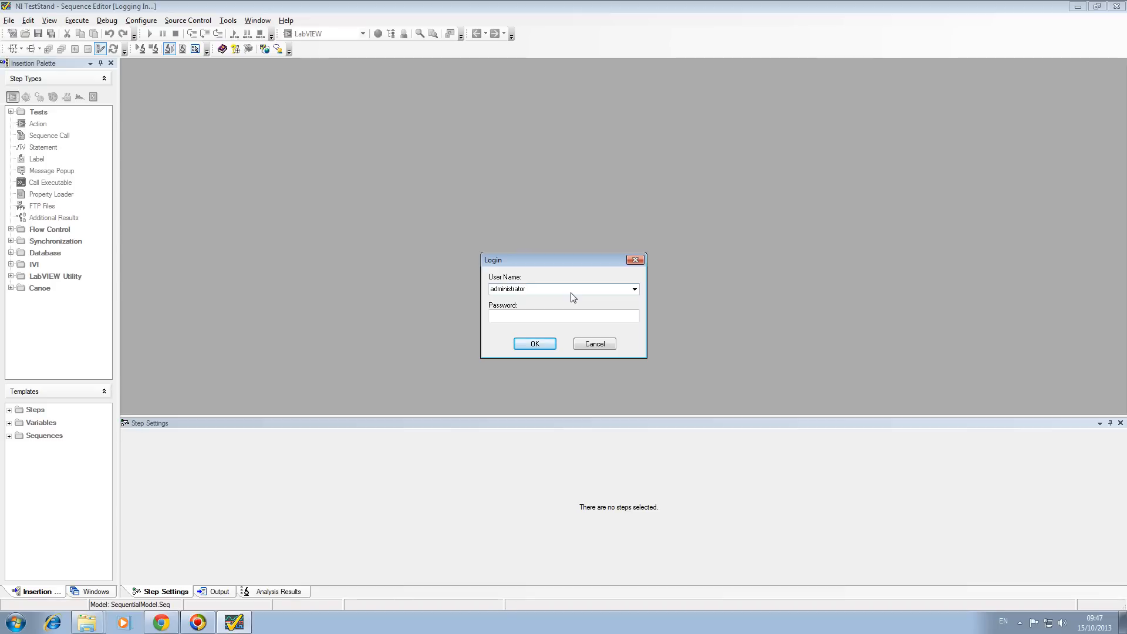
click(561, 289)
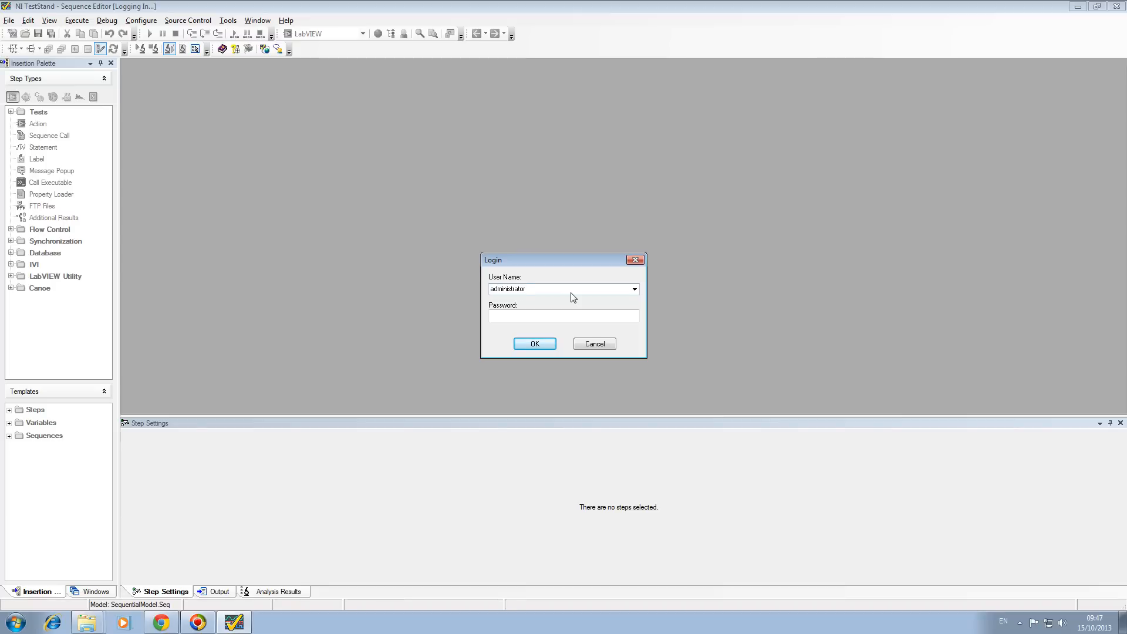
mouse_move(574, 310)
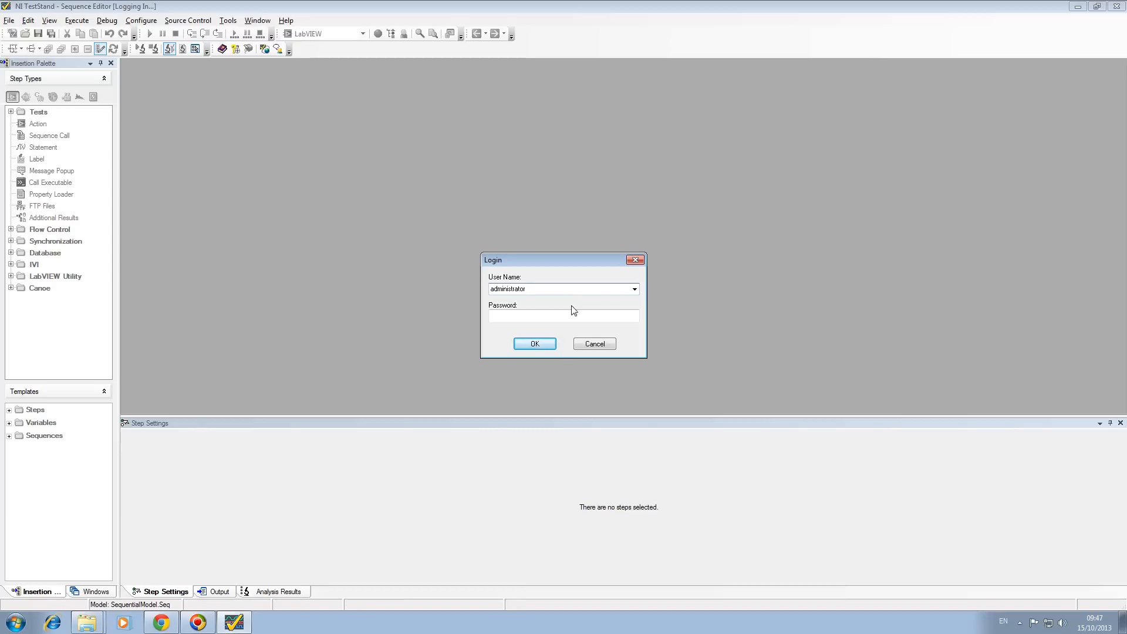
Log in as administrator and select MainSequence in the empty Sequence File 1
click(534, 343)
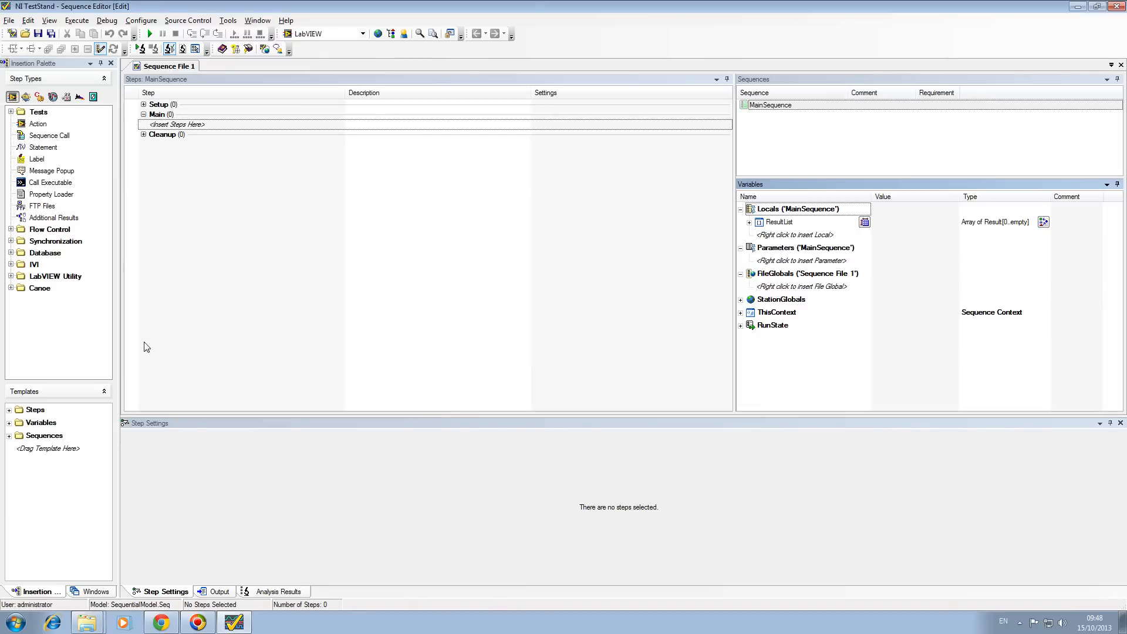
mouse_move(94, 157)
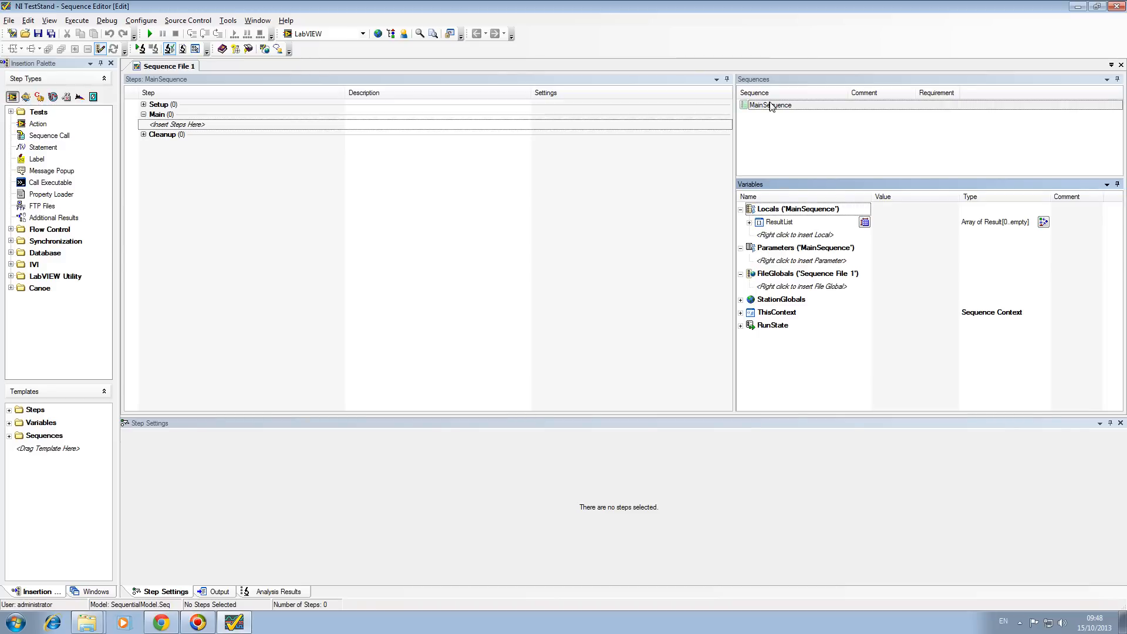
click(770, 104)
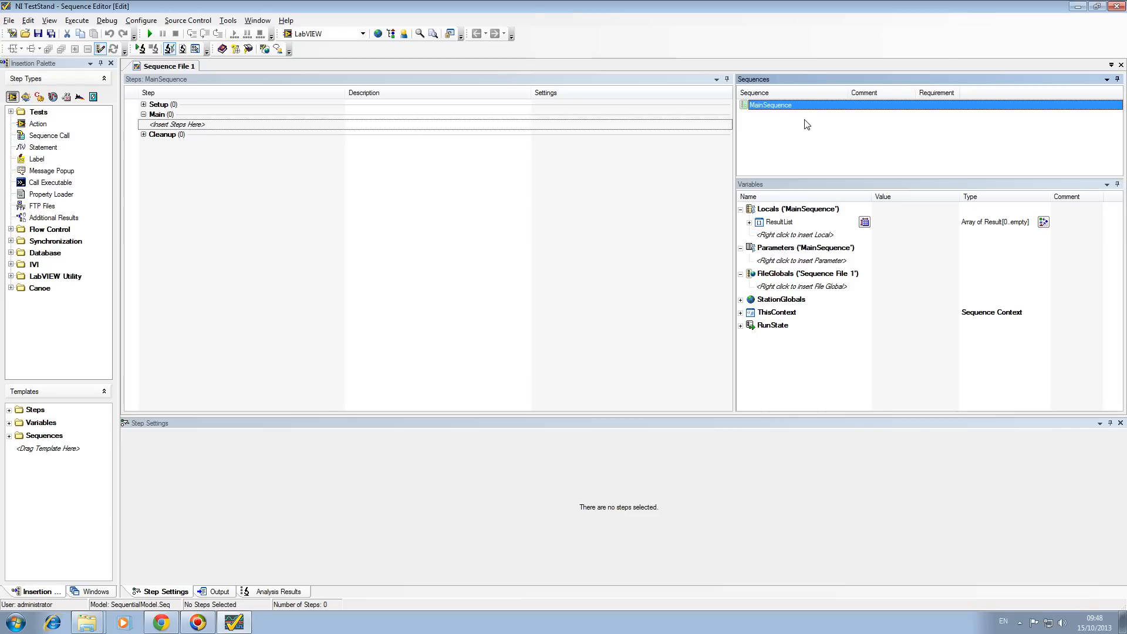
mouse_move(812, 265)
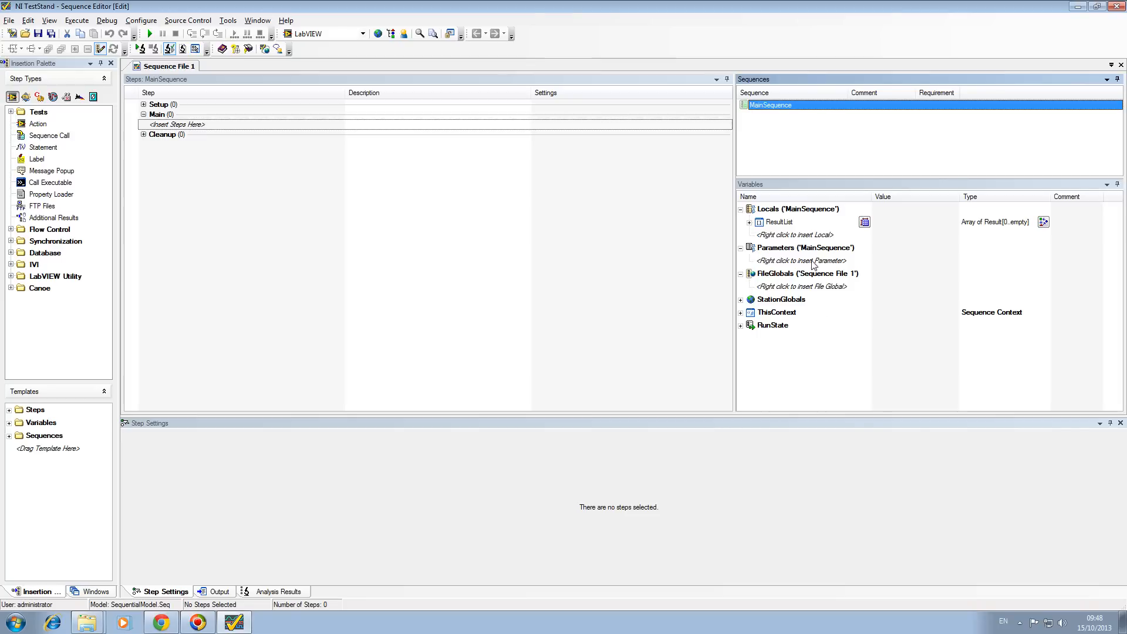
Review the Locals and FileGlobals variable groups of MainSequence
click(790, 209)
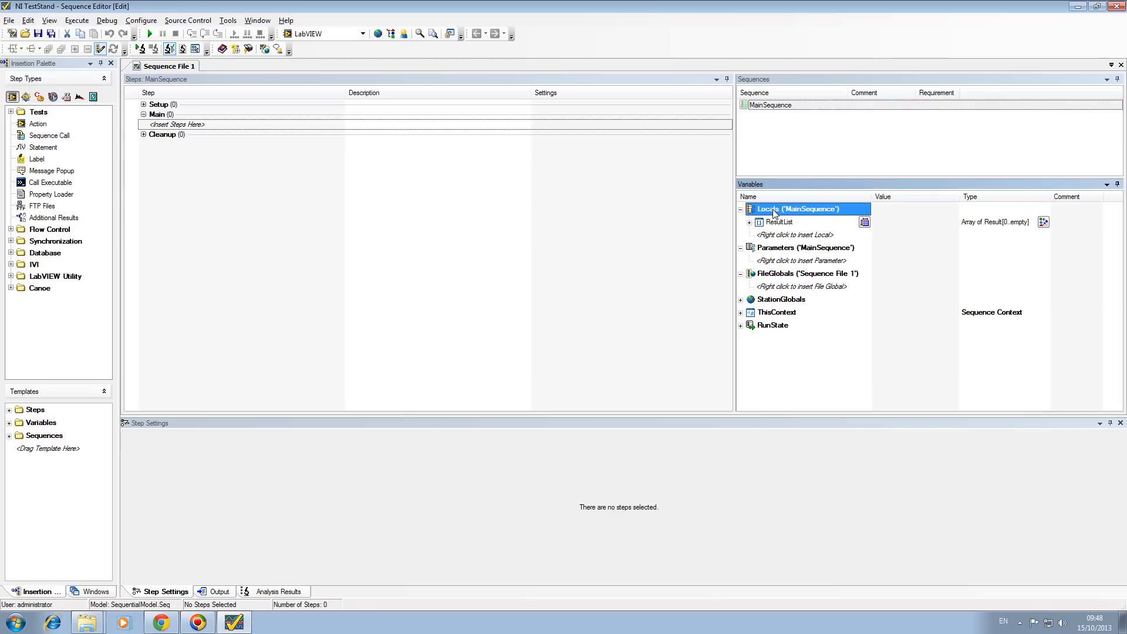
mouse_move(775, 260)
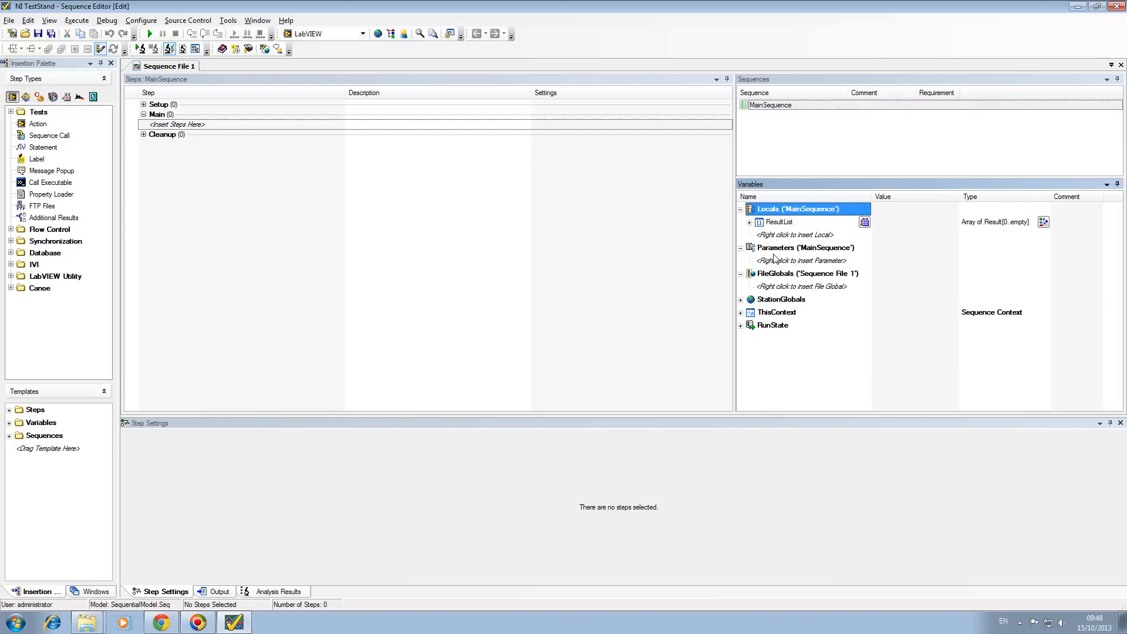
click(805, 273)
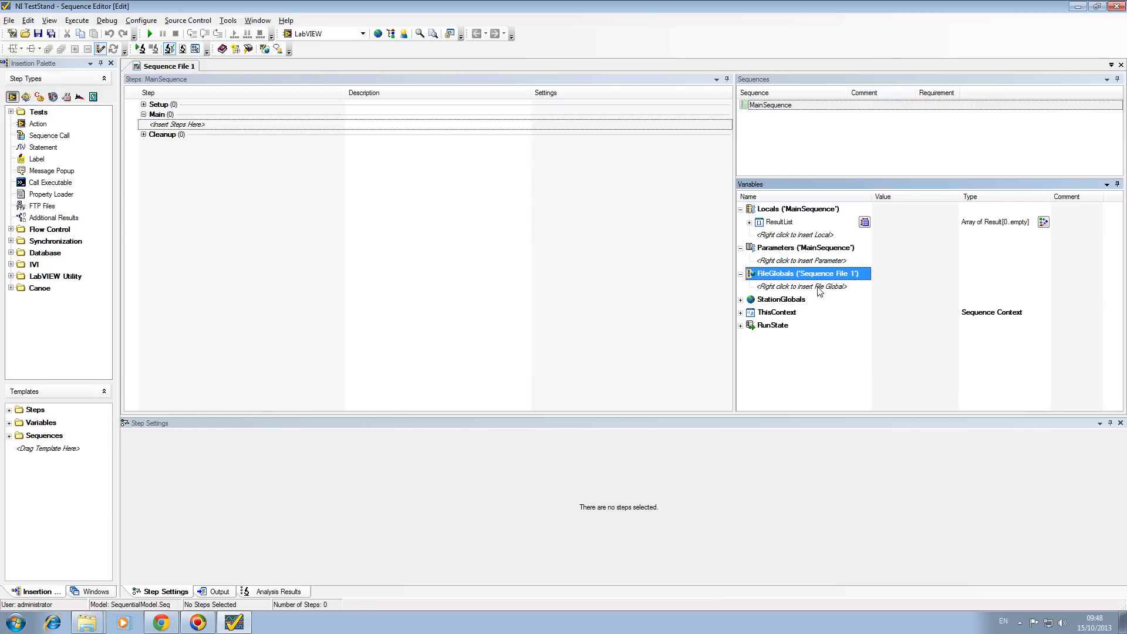
click(796, 209)
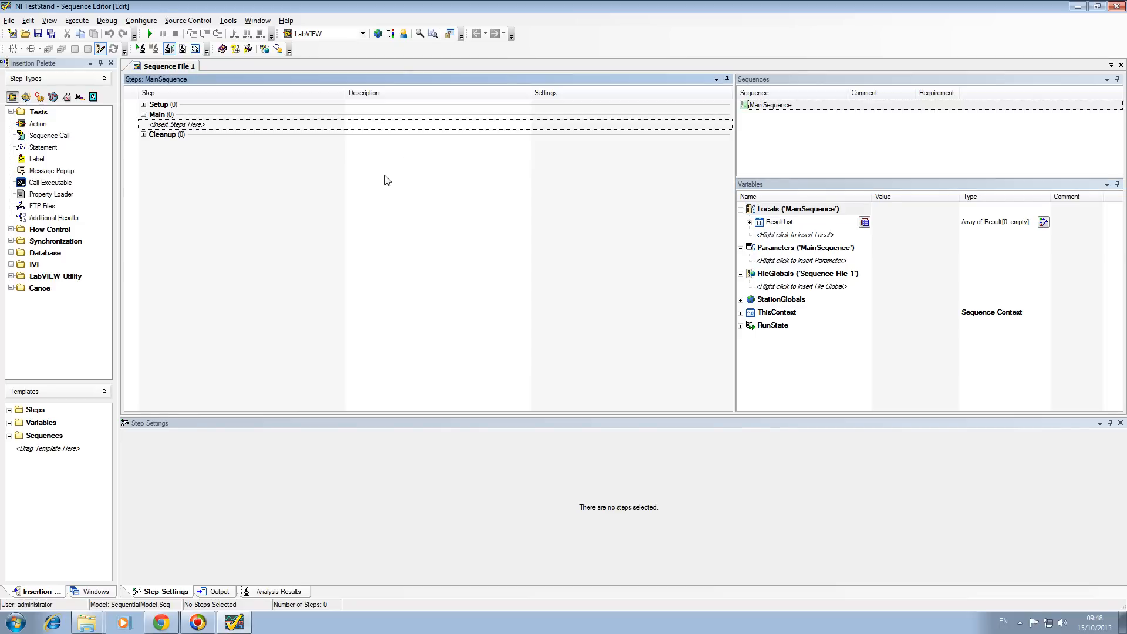
mouse_move(776, 257)
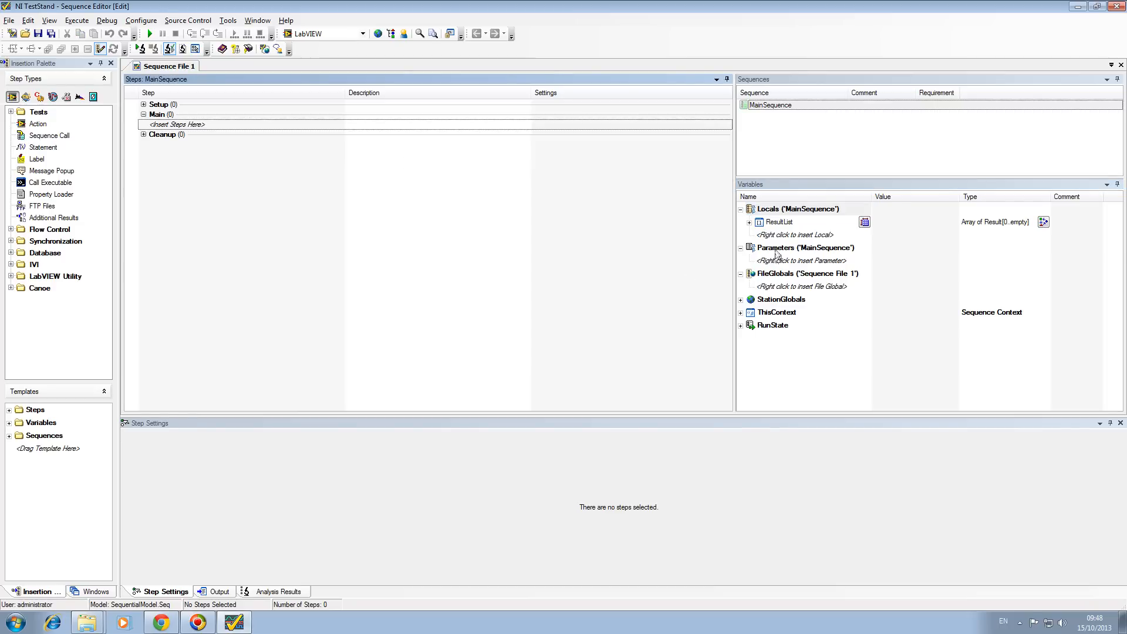
click(790, 274)
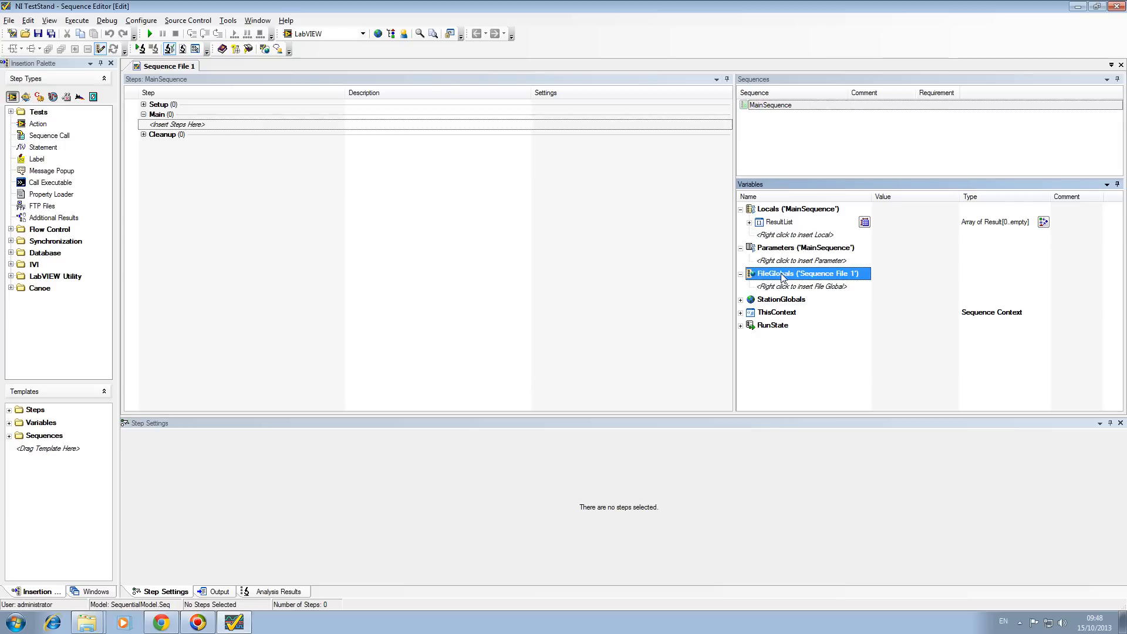
double_click(798, 273)
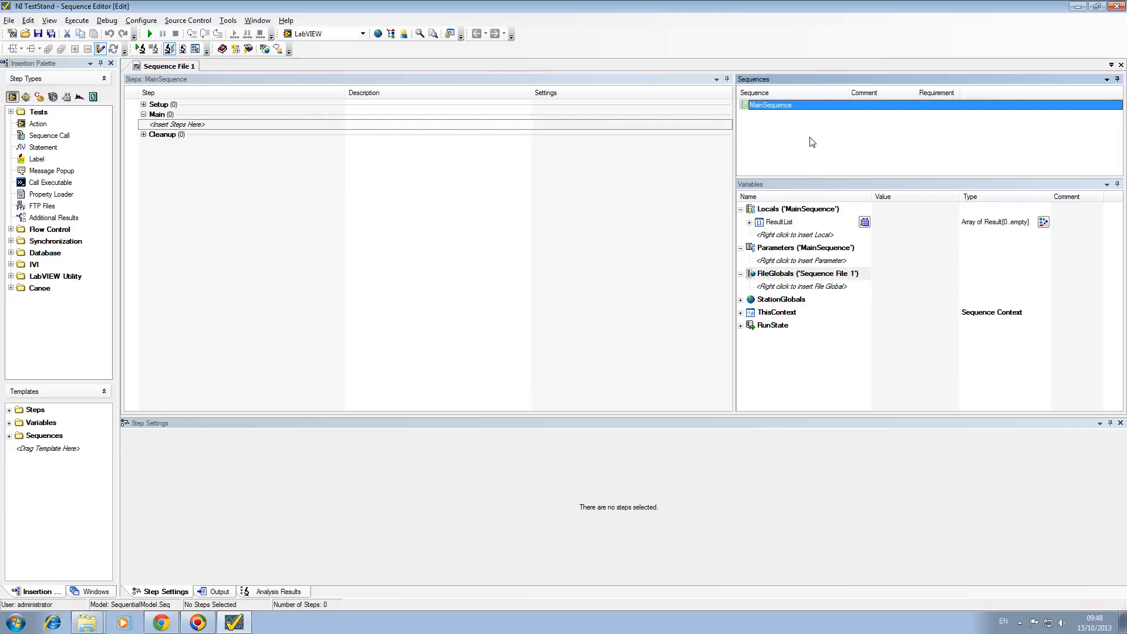
click(780, 299)
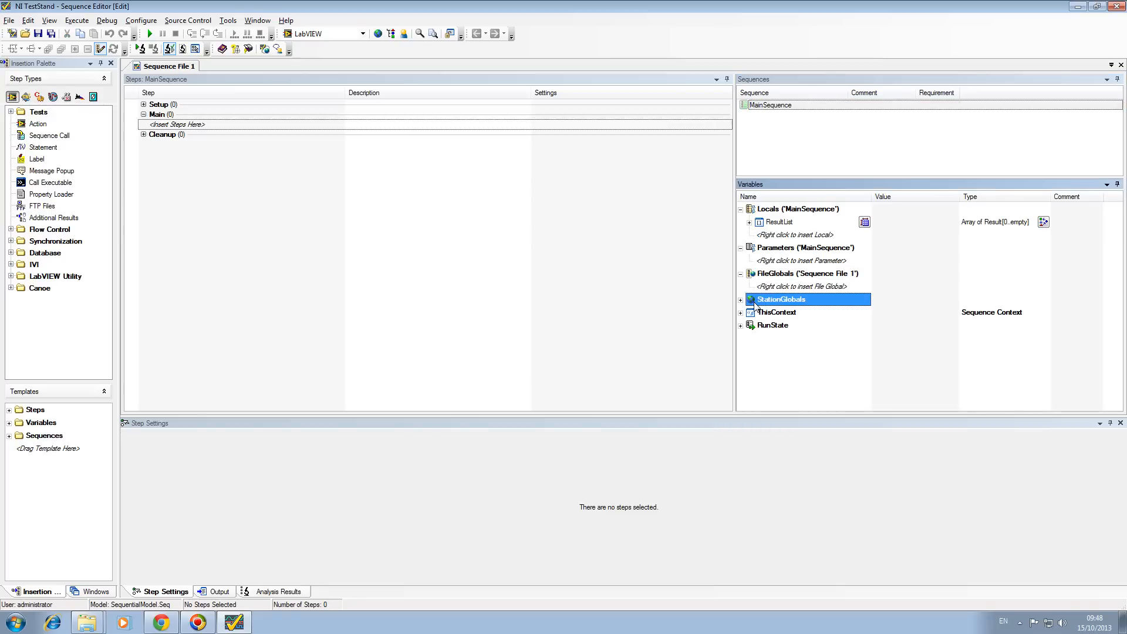
click(741, 299)
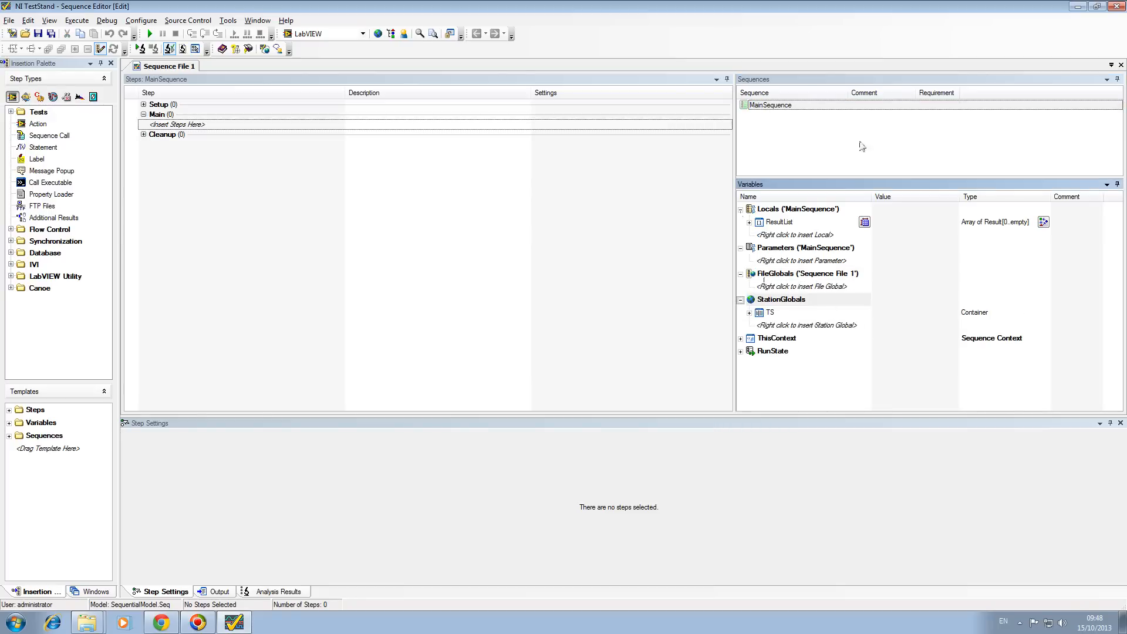
mouse_move(854, 388)
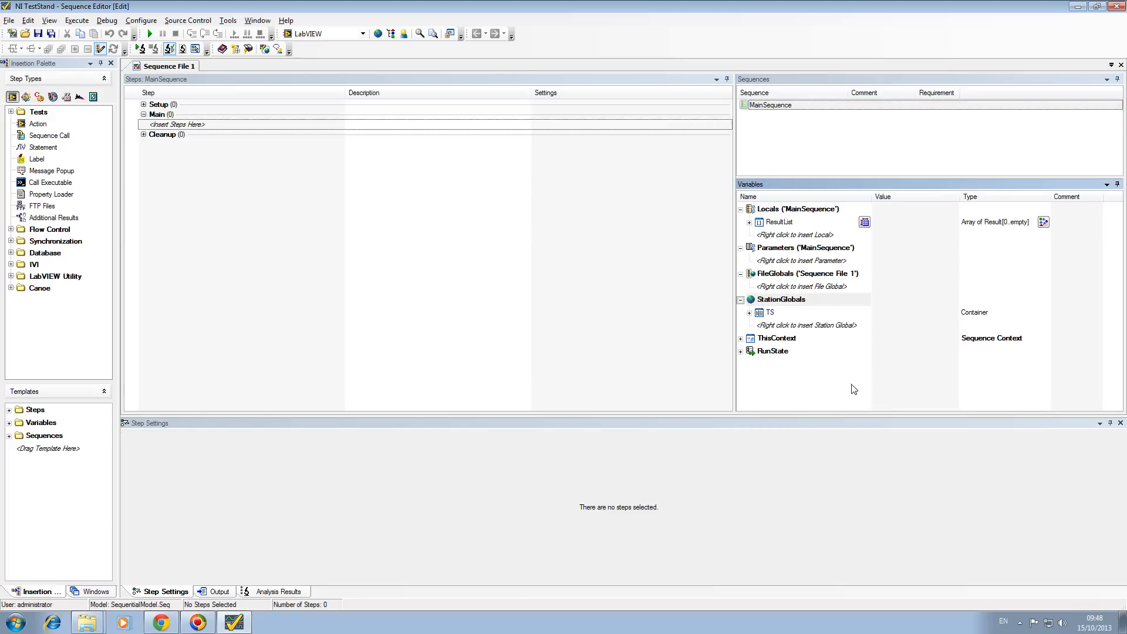
click(777, 338)
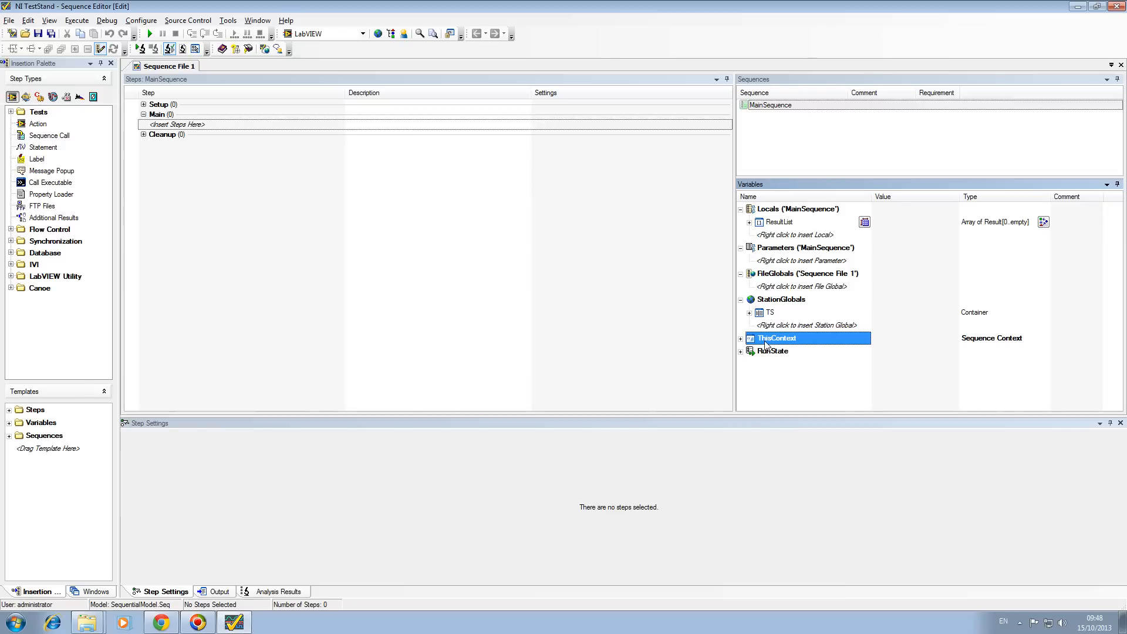
double_click(776, 338)
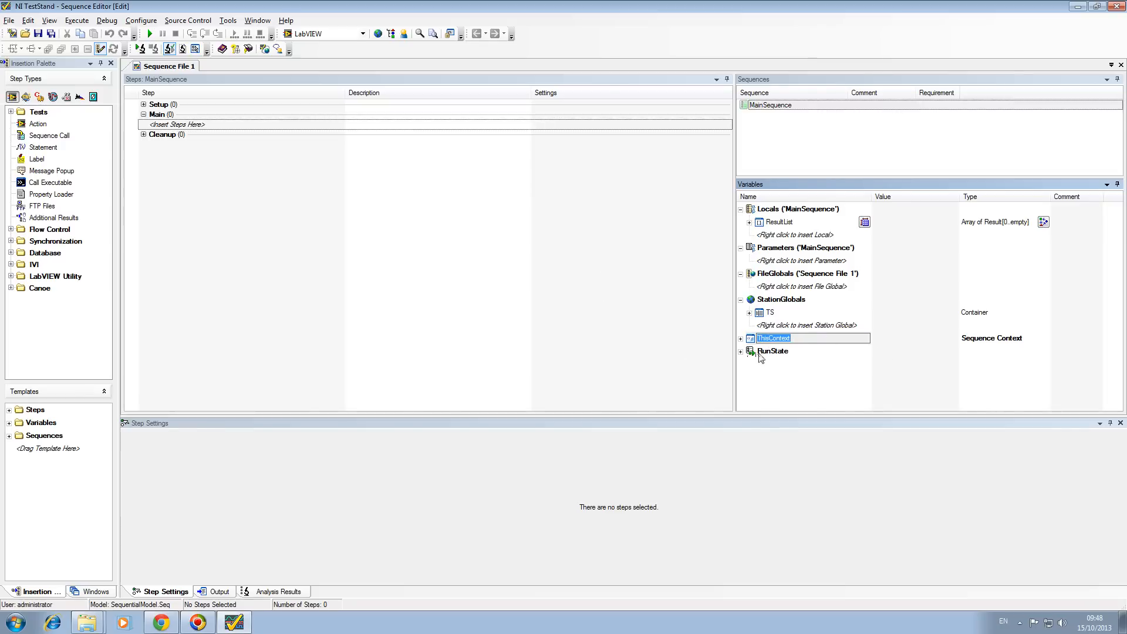
click(741, 351)
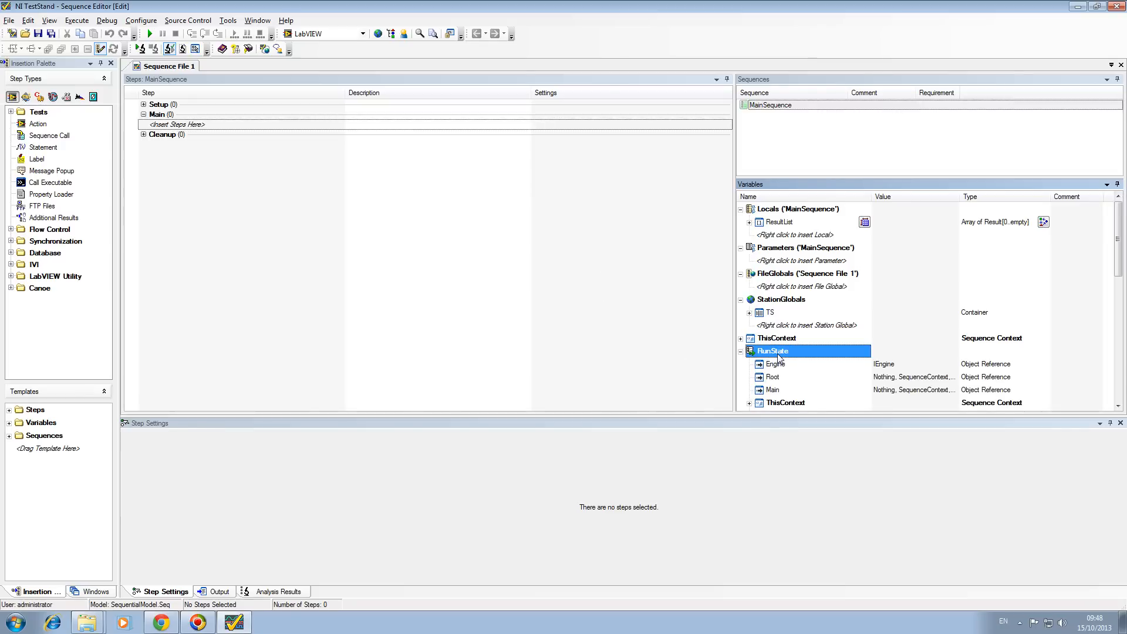
double_click(772, 351)
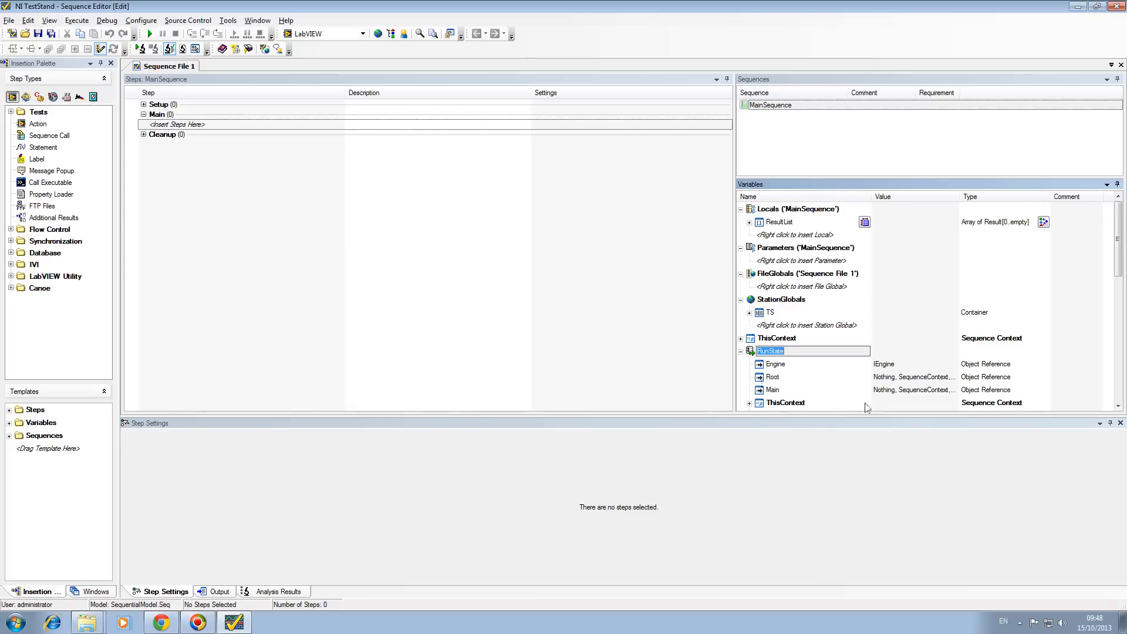
click(741, 351)
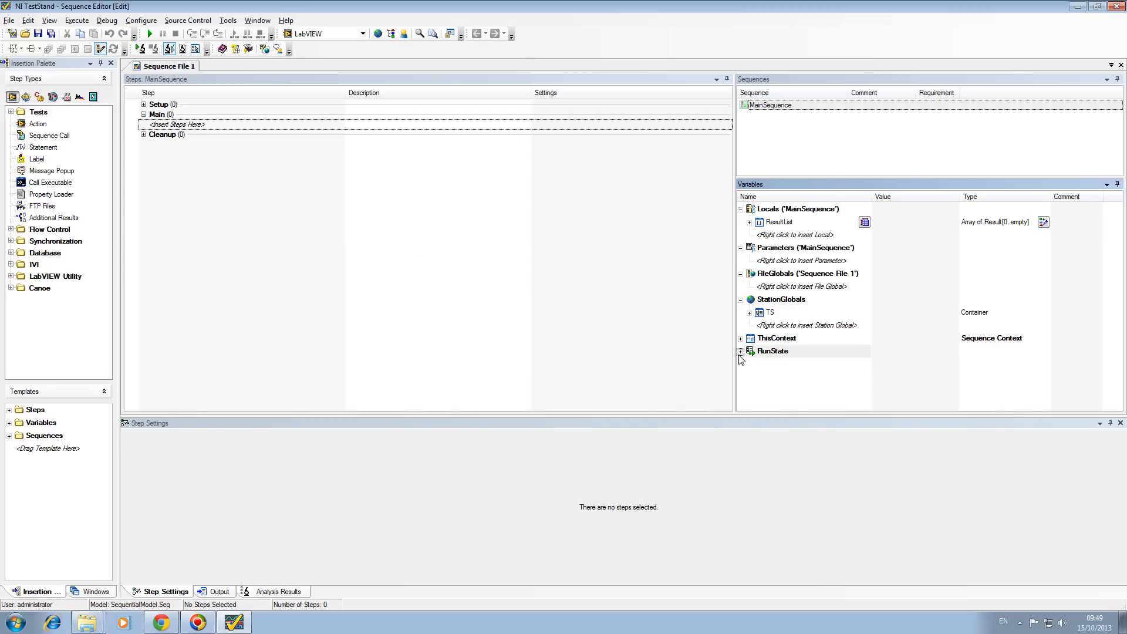
click(770, 105)
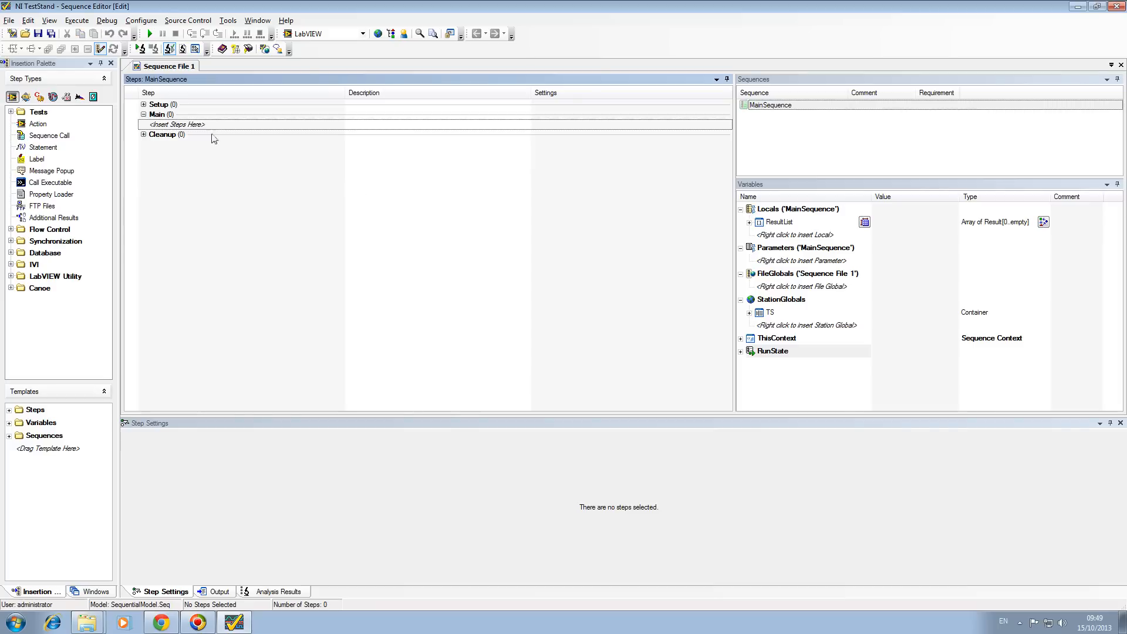
mouse_move(314, 149)
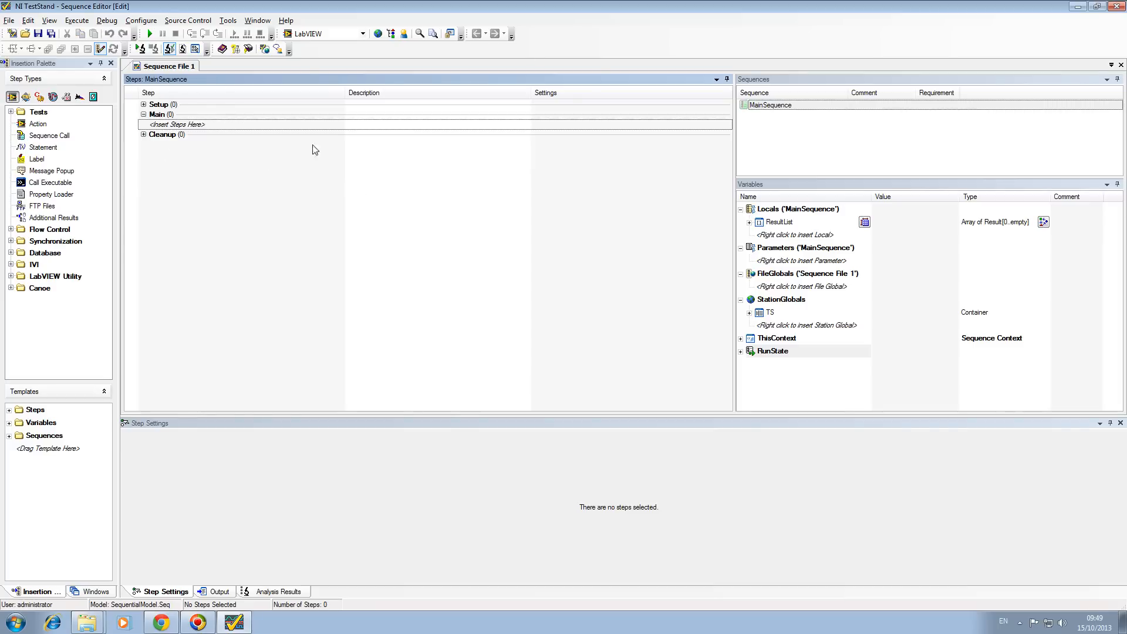
mouse_move(142, 188)
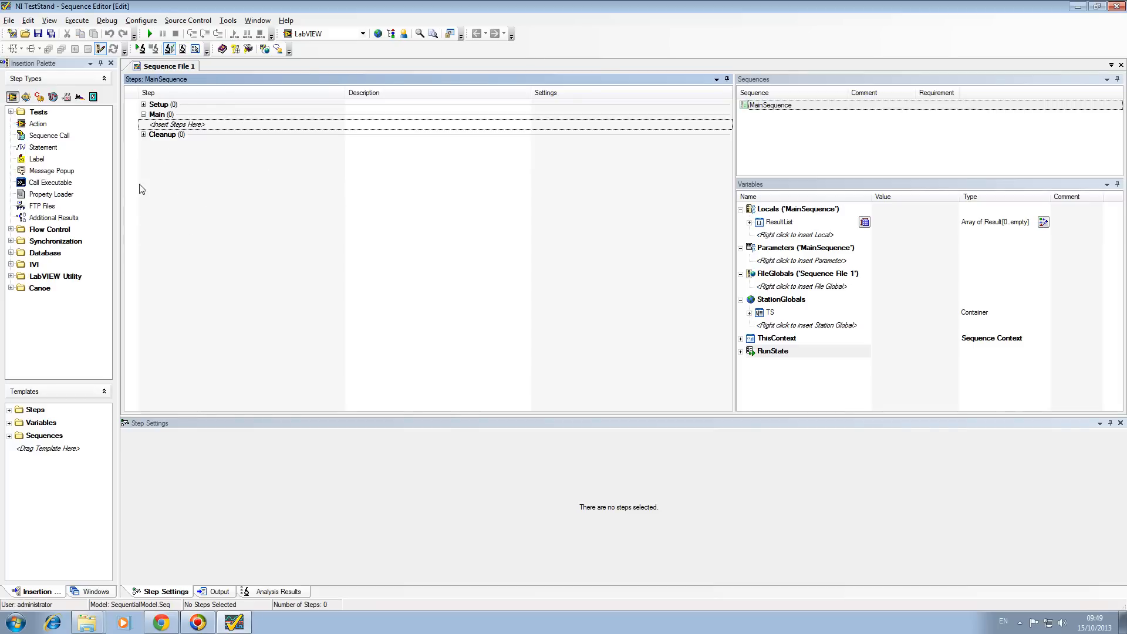
Expand the Setup, Main and Cleanup step groups of MainSequence, each still empty
click(162, 114)
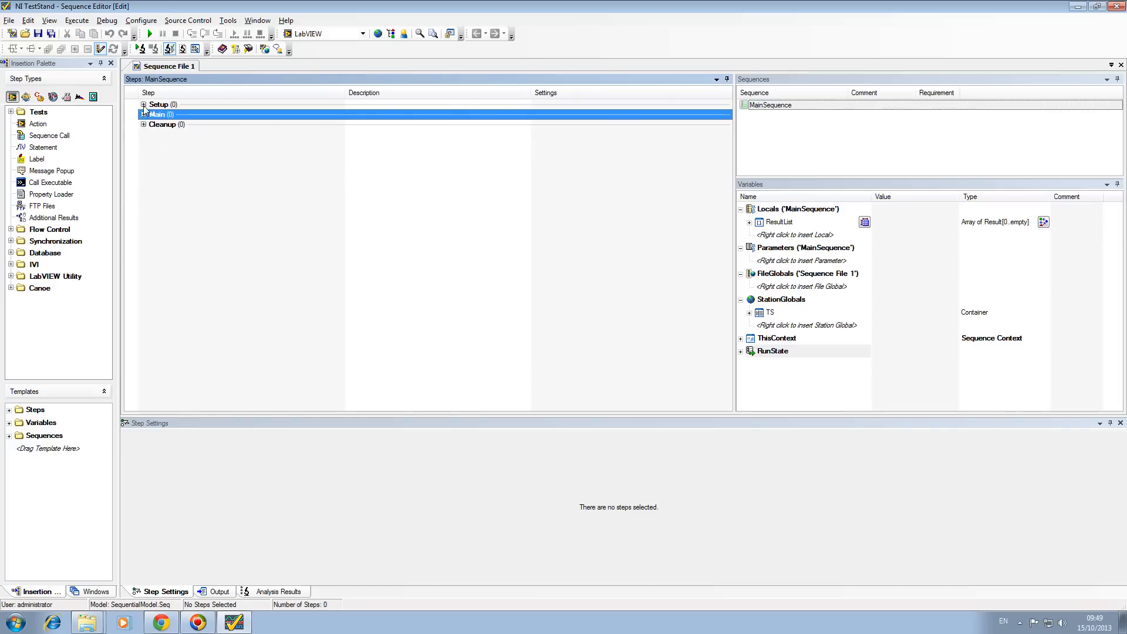
click(143, 104)
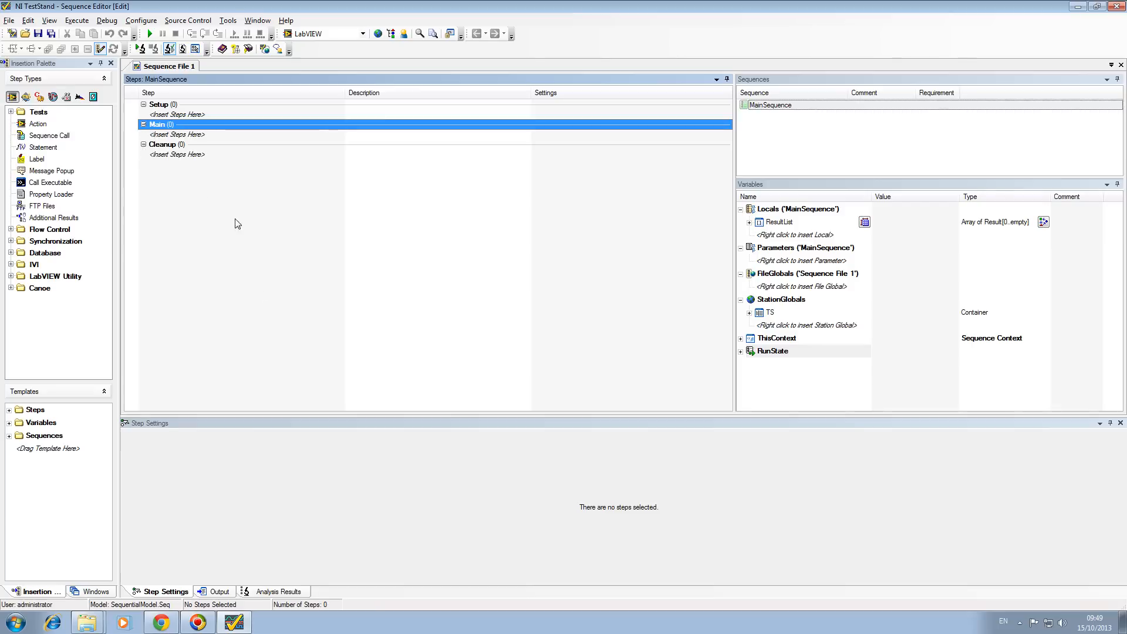
click(176, 114)
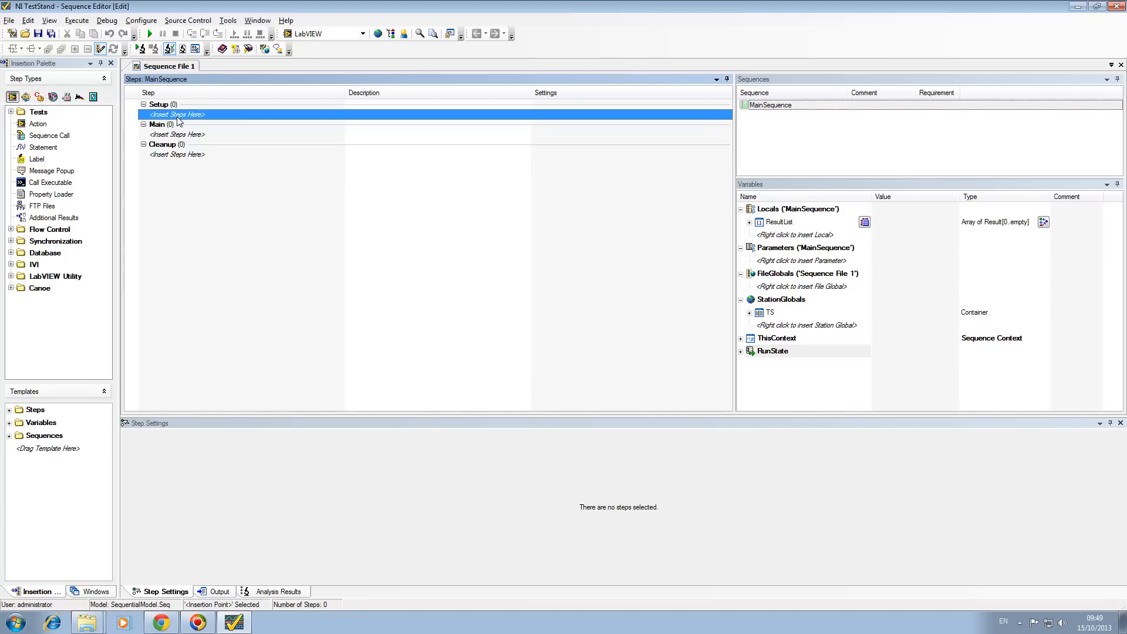
click(163, 144)
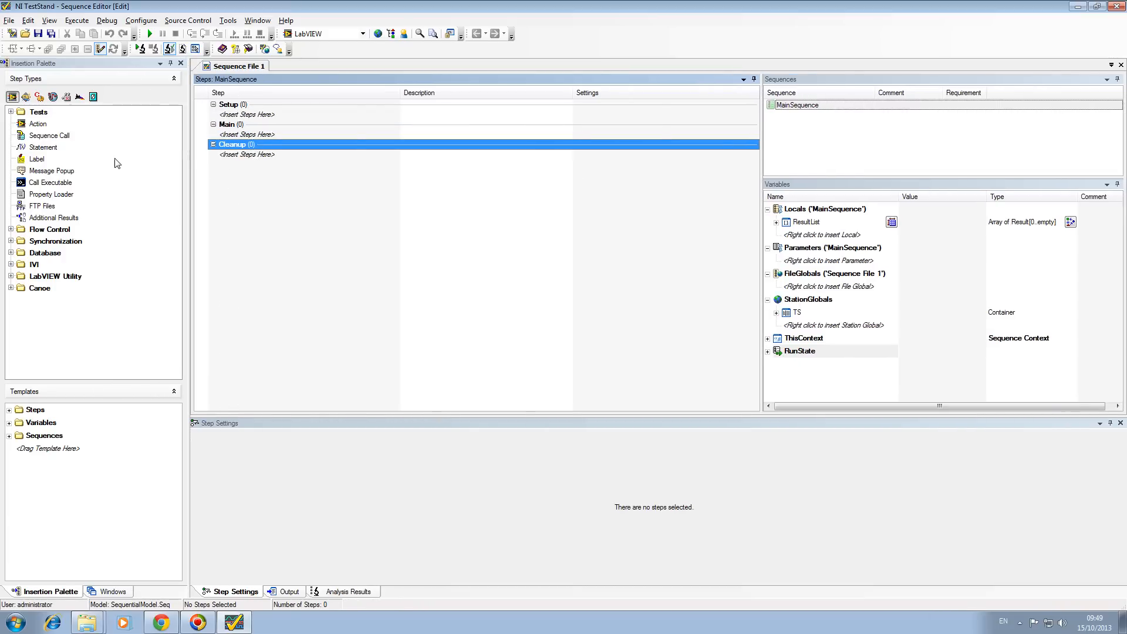
mouse_move(121, 128)
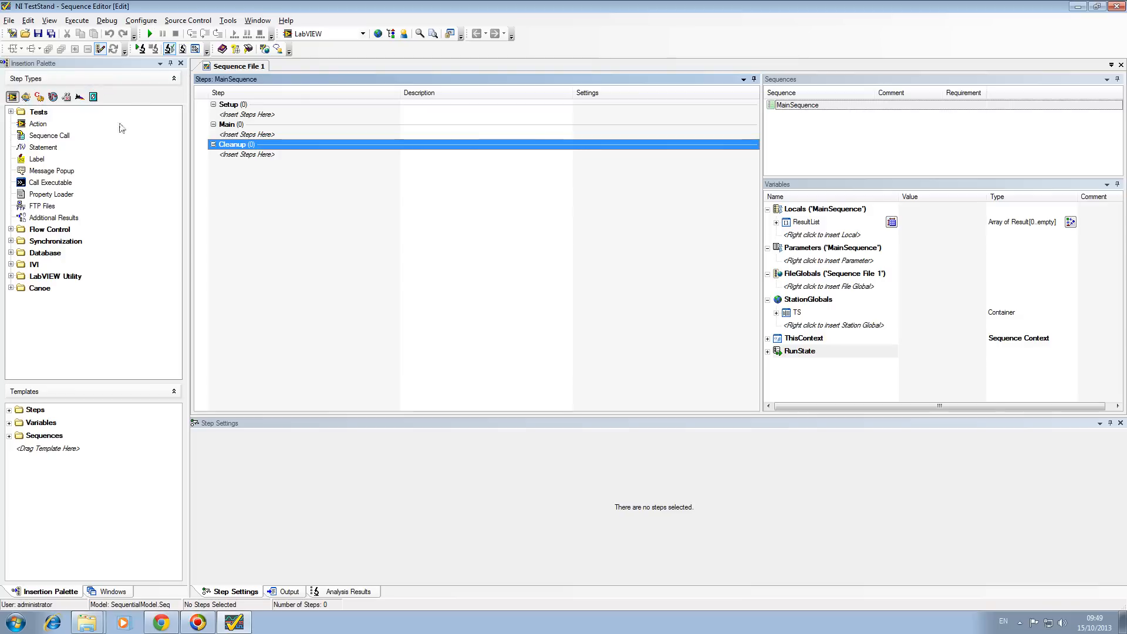
mouse_move(74, 148)
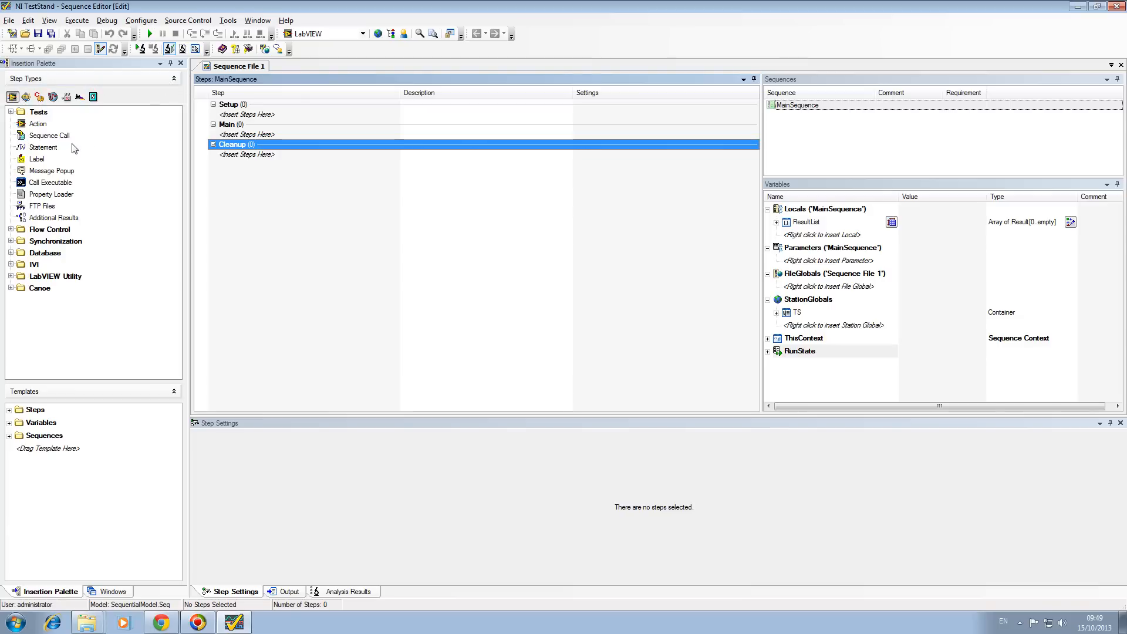
Expand the Tests category and review the Pass/Fail Test and Action step types
click(11, 111)
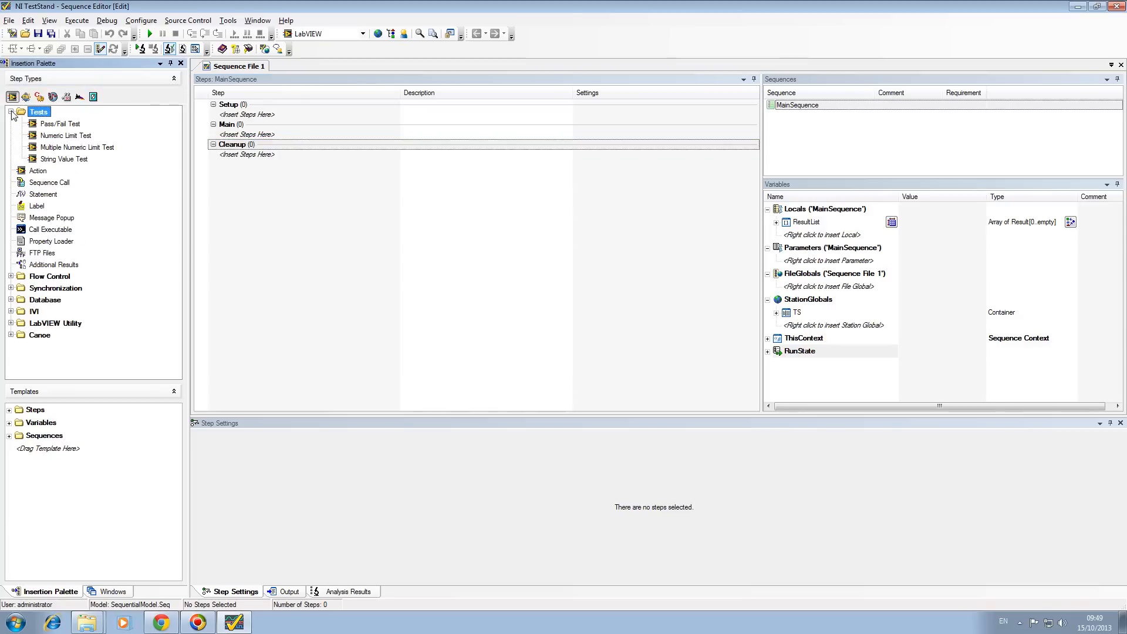
mouse_move(78, 148)
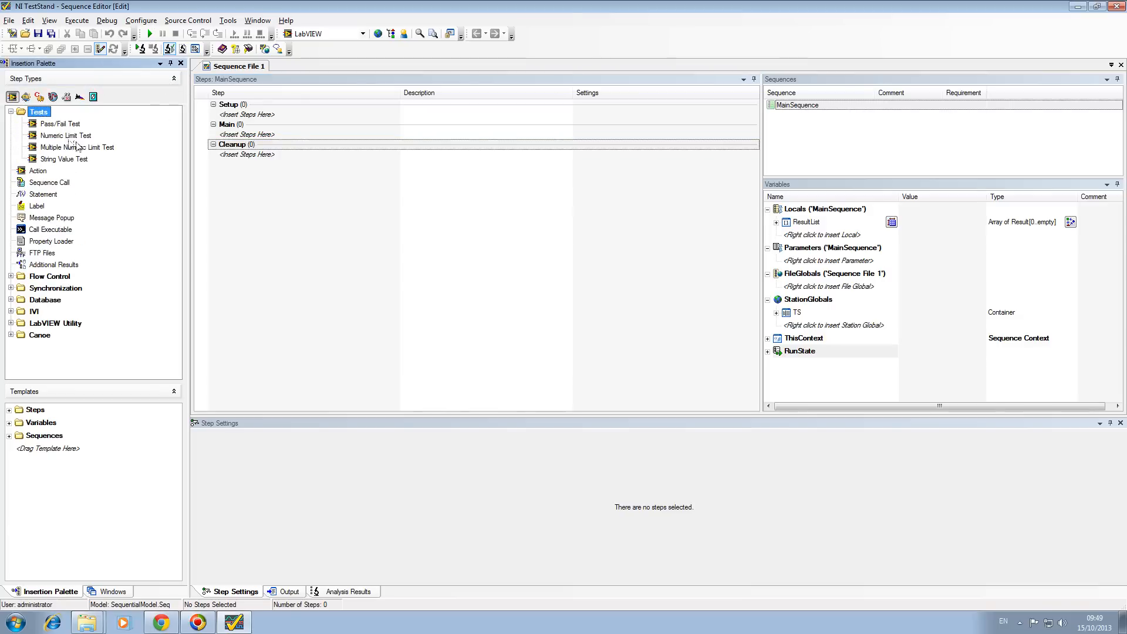
click(60, 123)
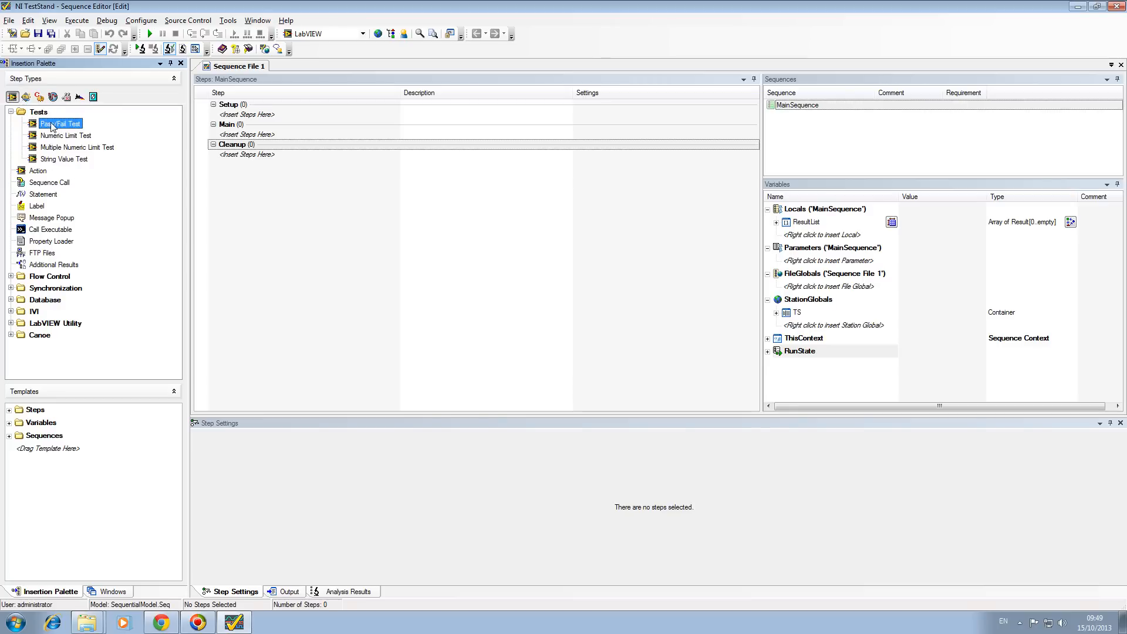
click(38, 170)
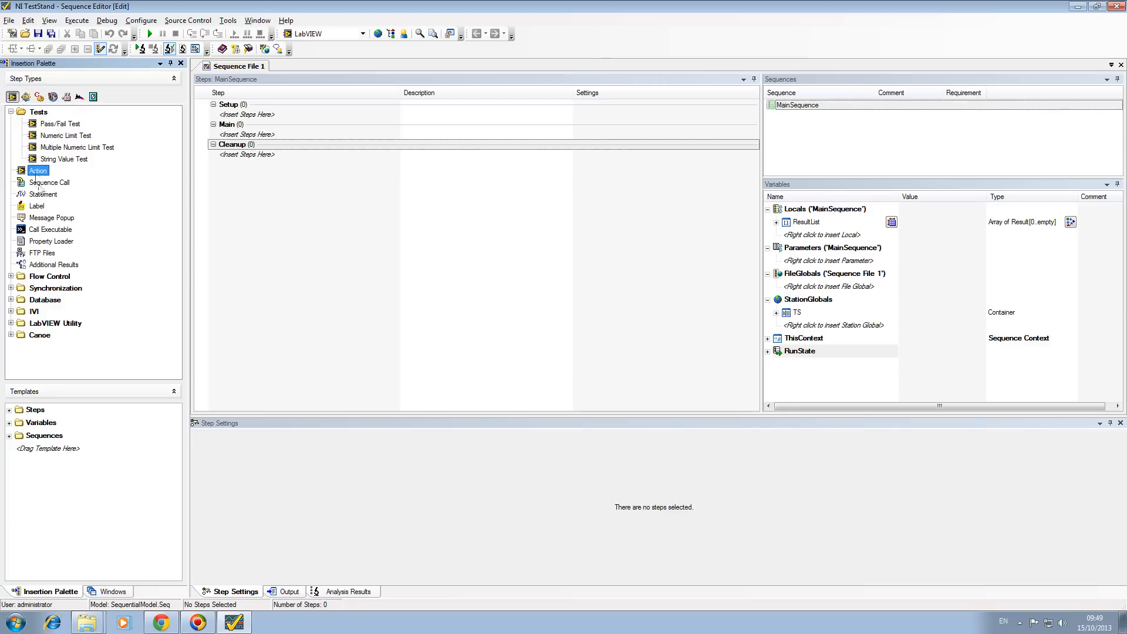
click(798, 104)
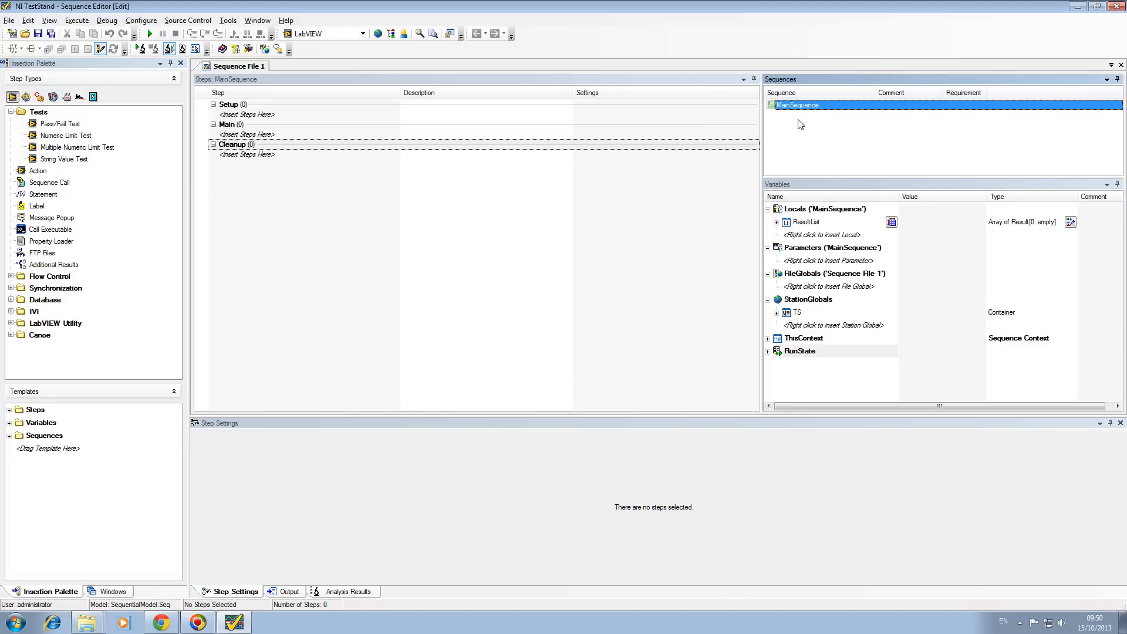
Review the Statement, Label and Property Loader step types without inserting any
click(42, 194)
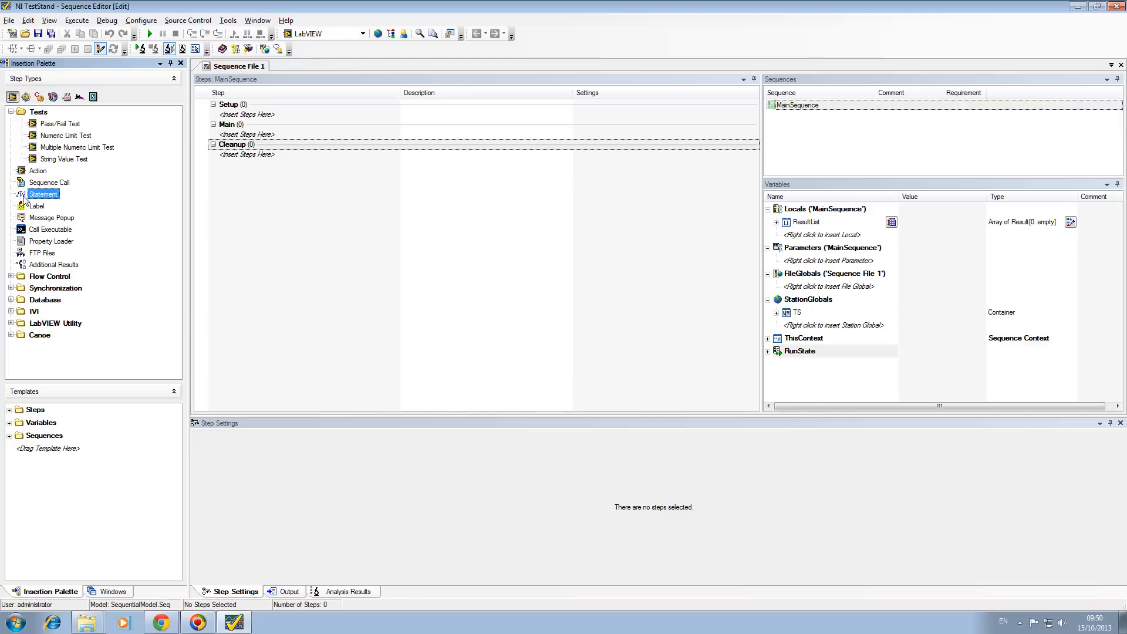
mouse_move(50, 213)
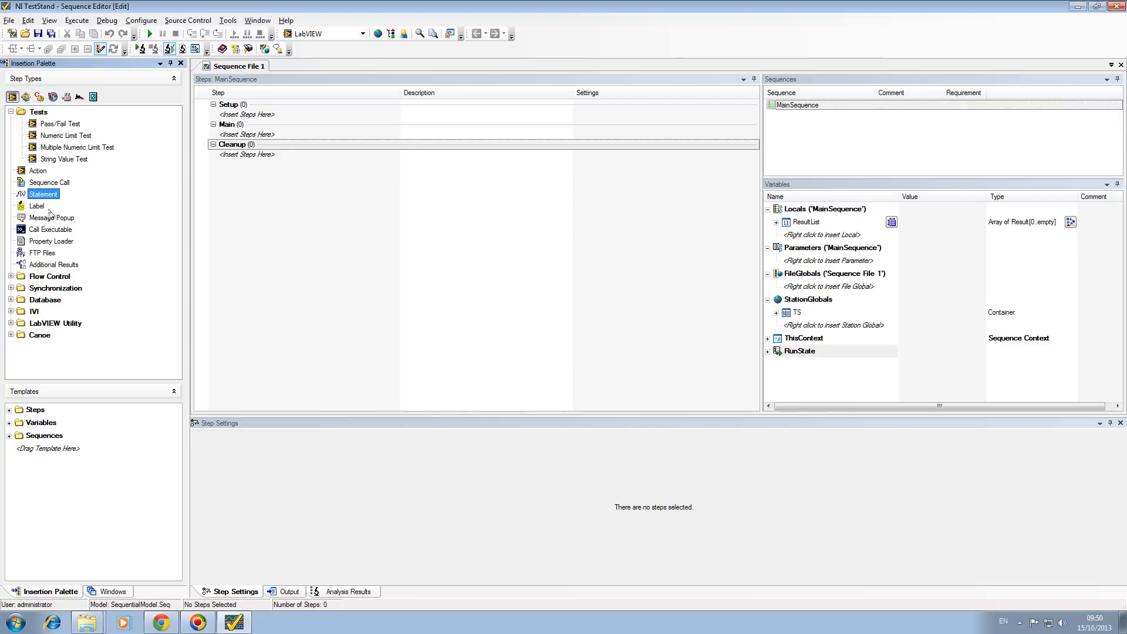
click(37, 205)
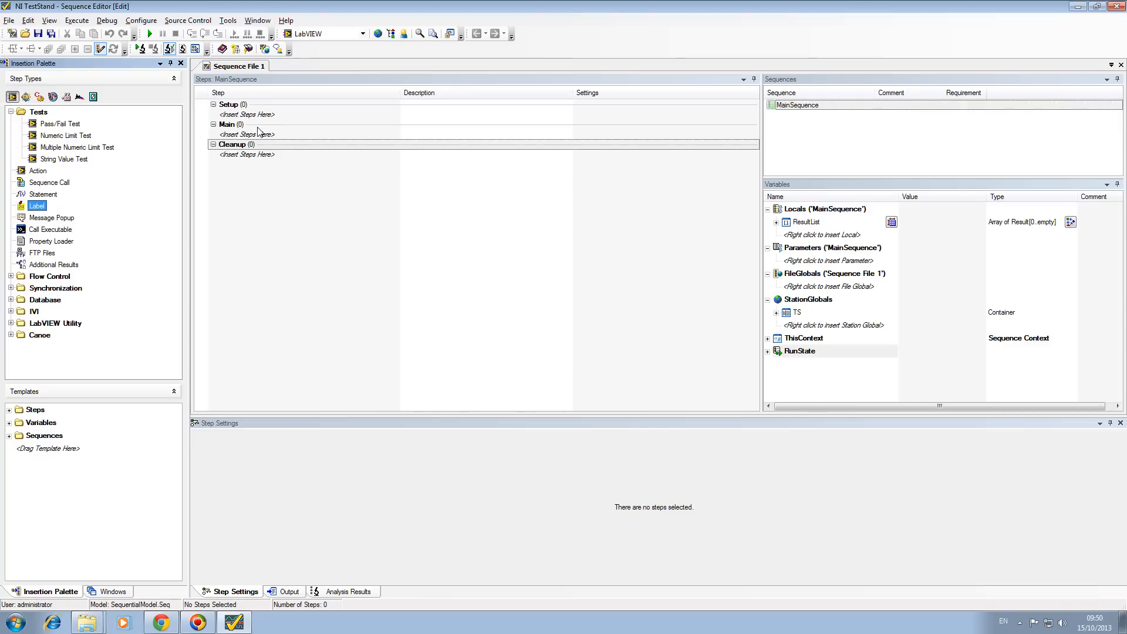
mouse_move(315, 217)
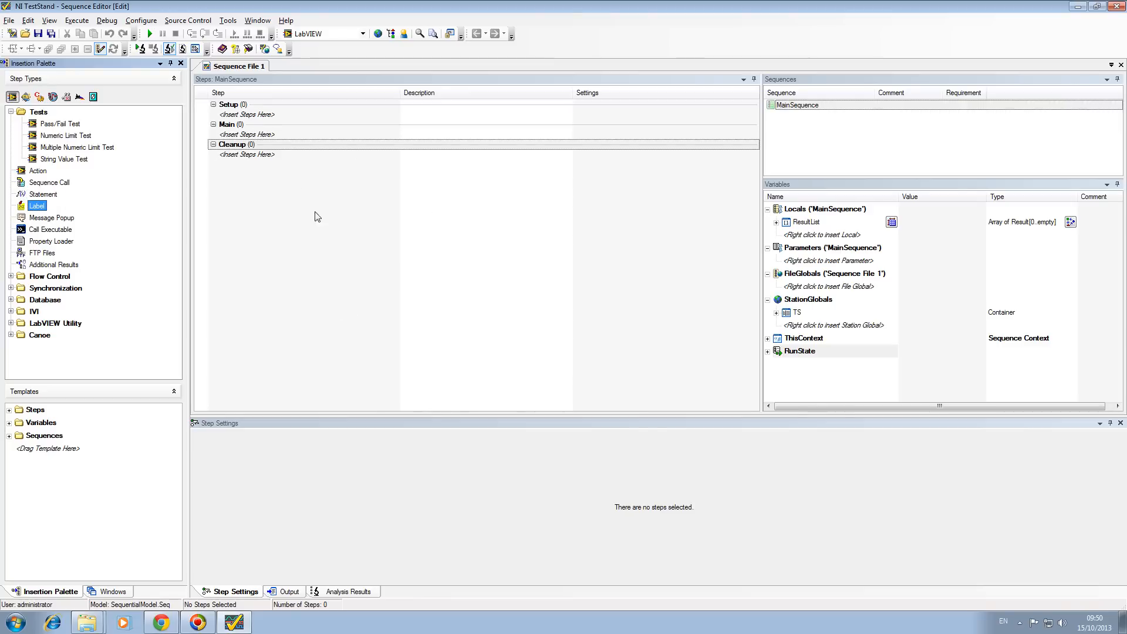
mouse_move(443, 209)
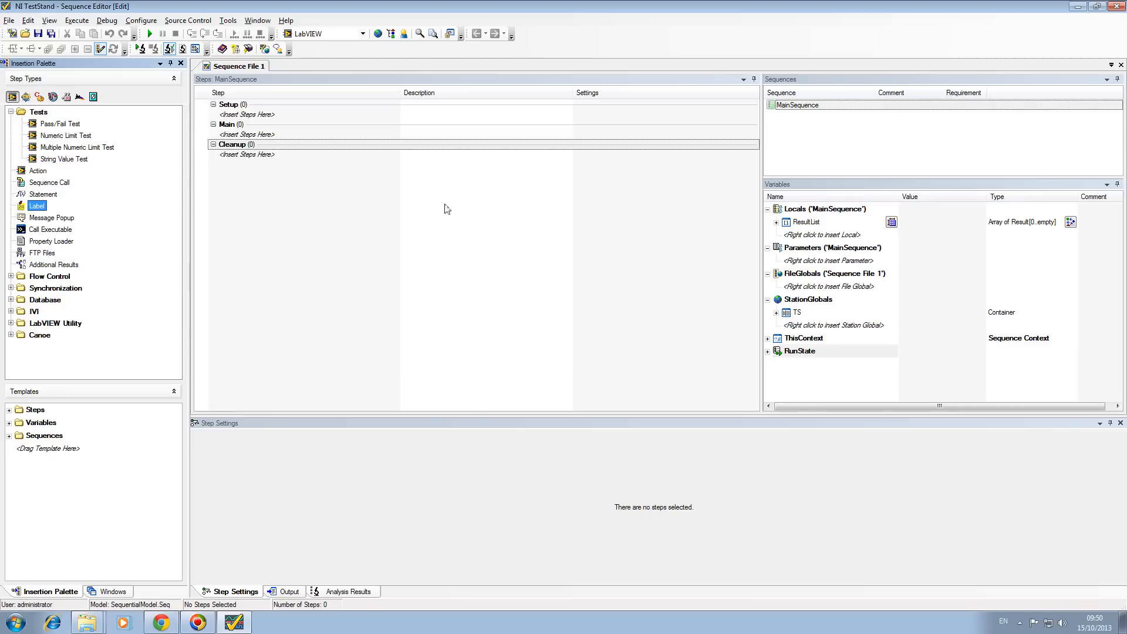
mouse_move(223, 154)
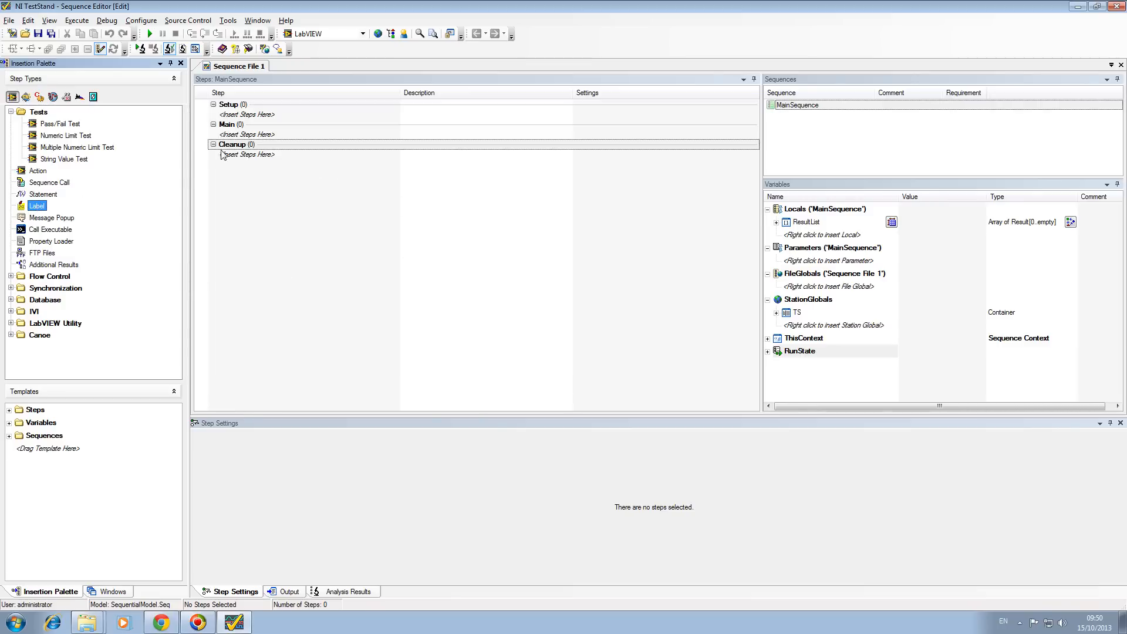
mouse_move(331, 178)
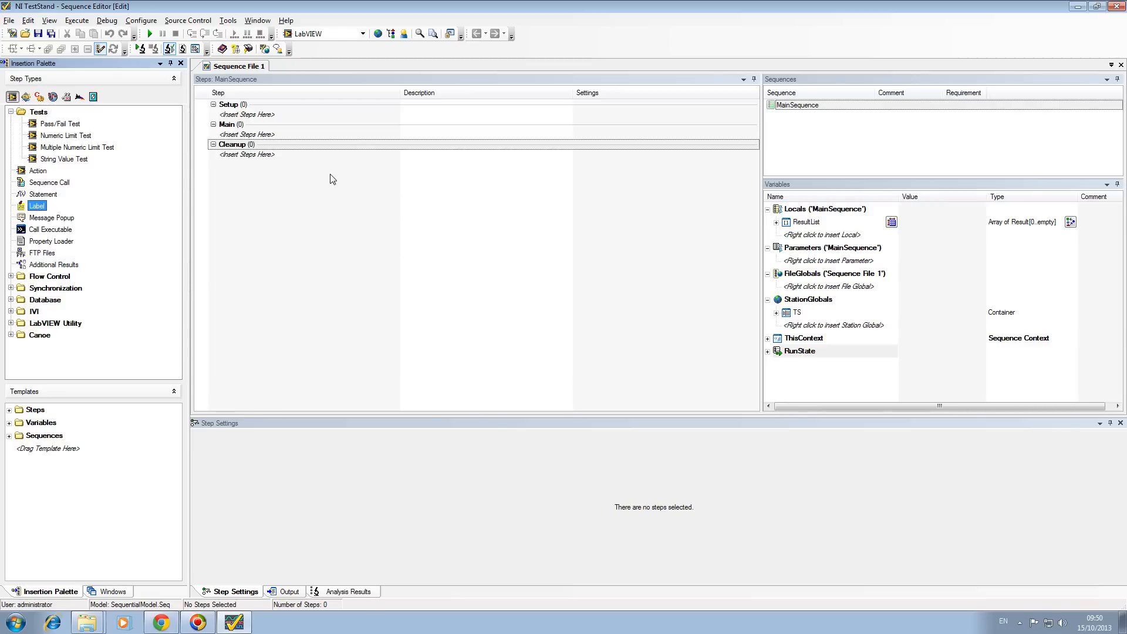
mouse_move(263, 230)
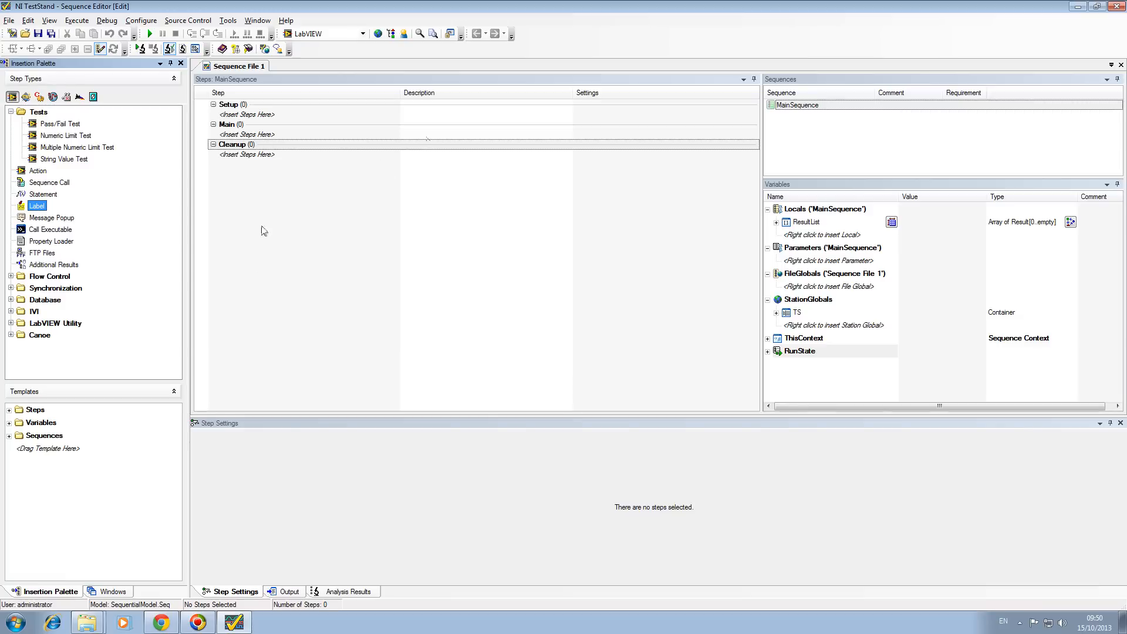
mouse_move(267, 164)
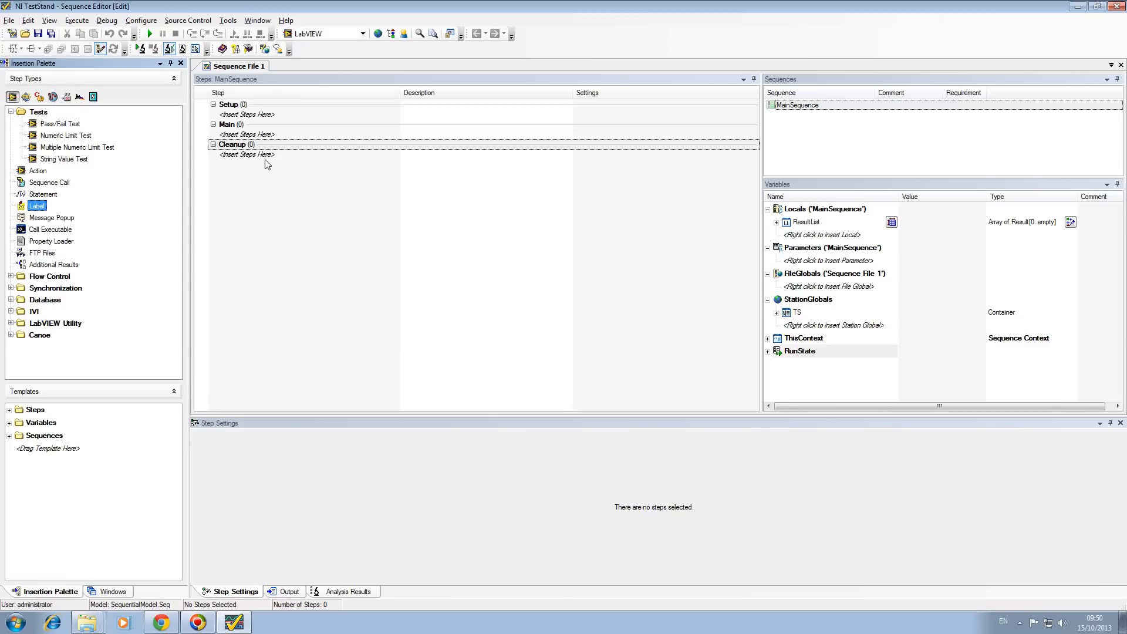
mouse_move(185, 210)
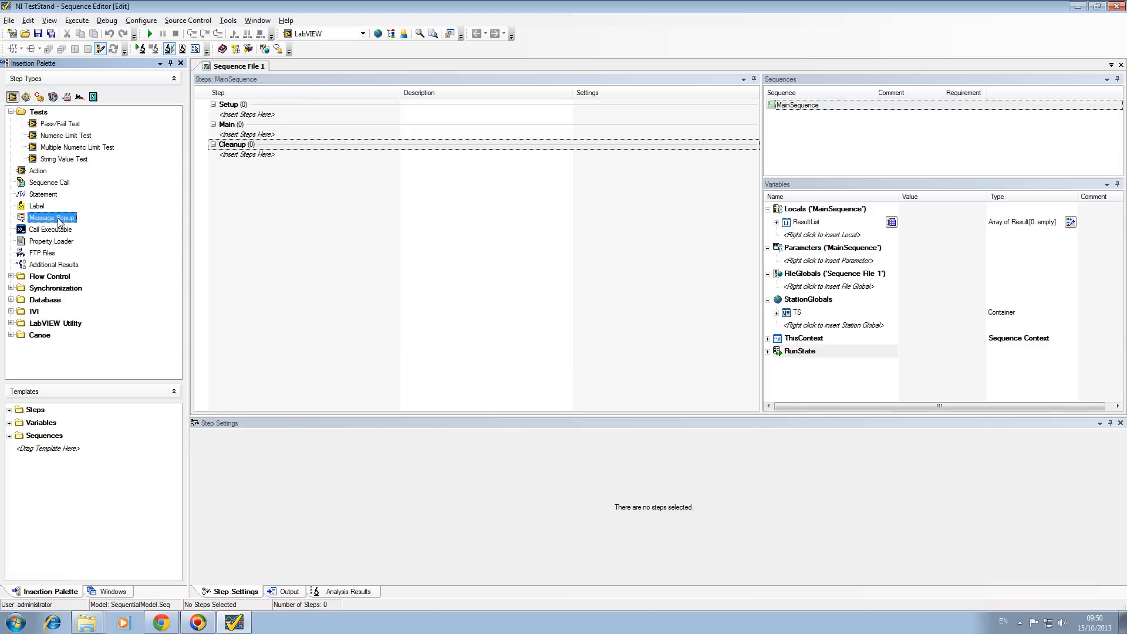
mouse_move(65, 236)
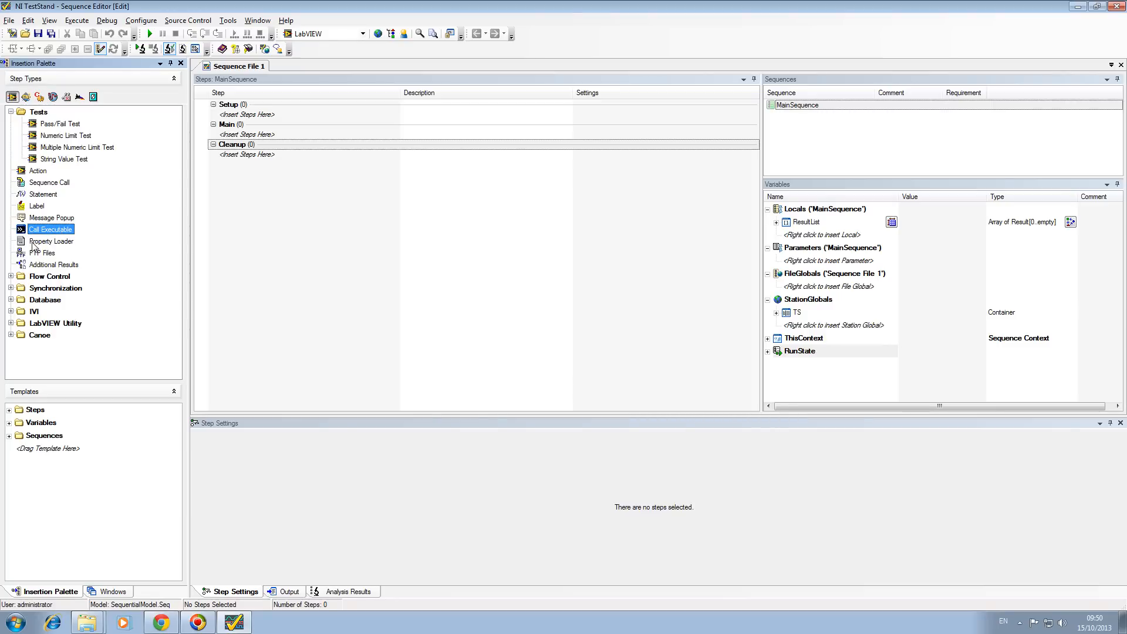
click(51, 241)
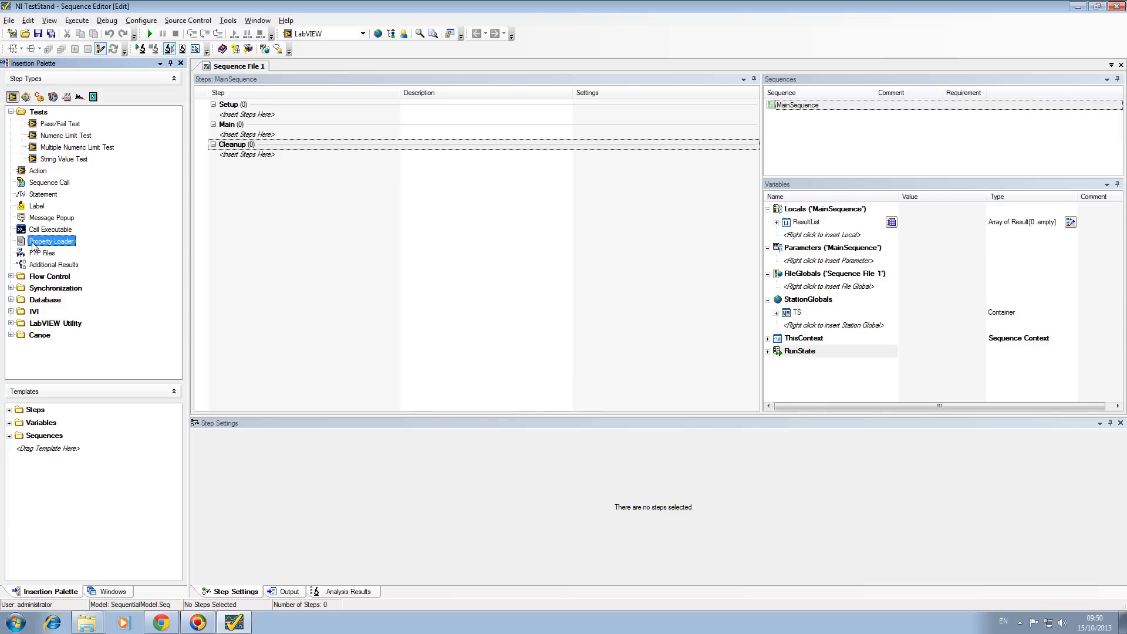
click(832, 248)
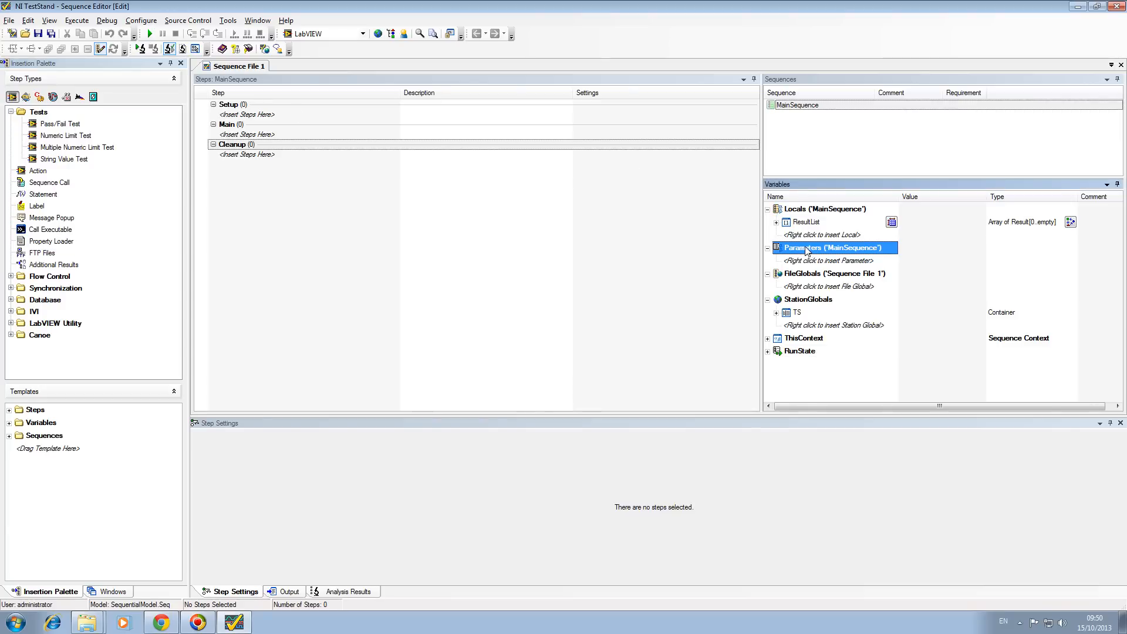
click(833, 274)
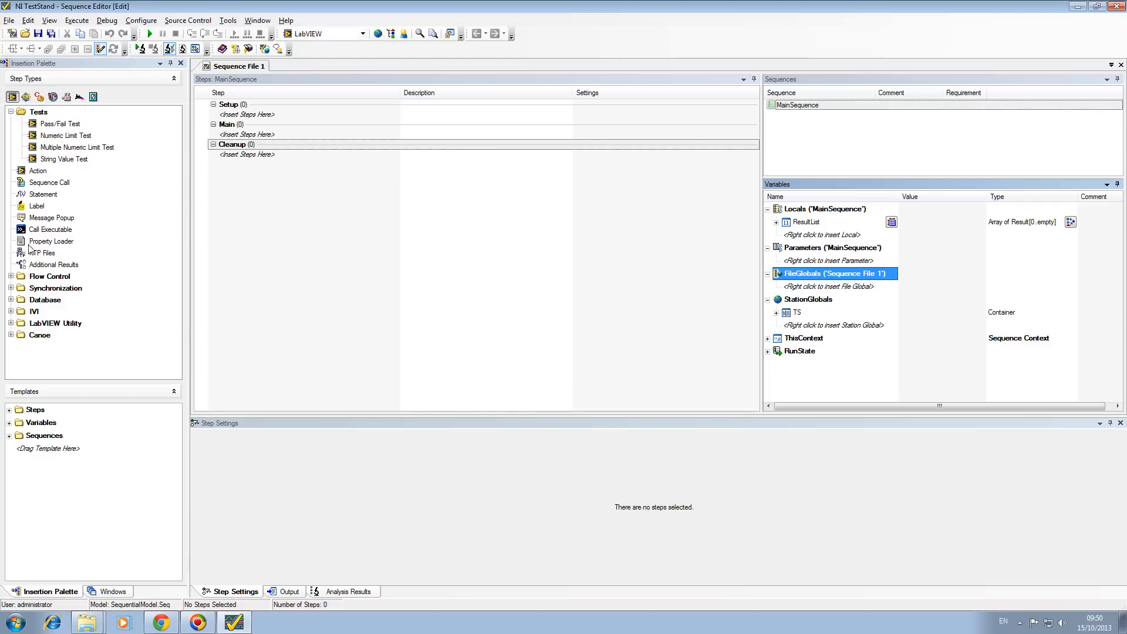
click(812, 209)
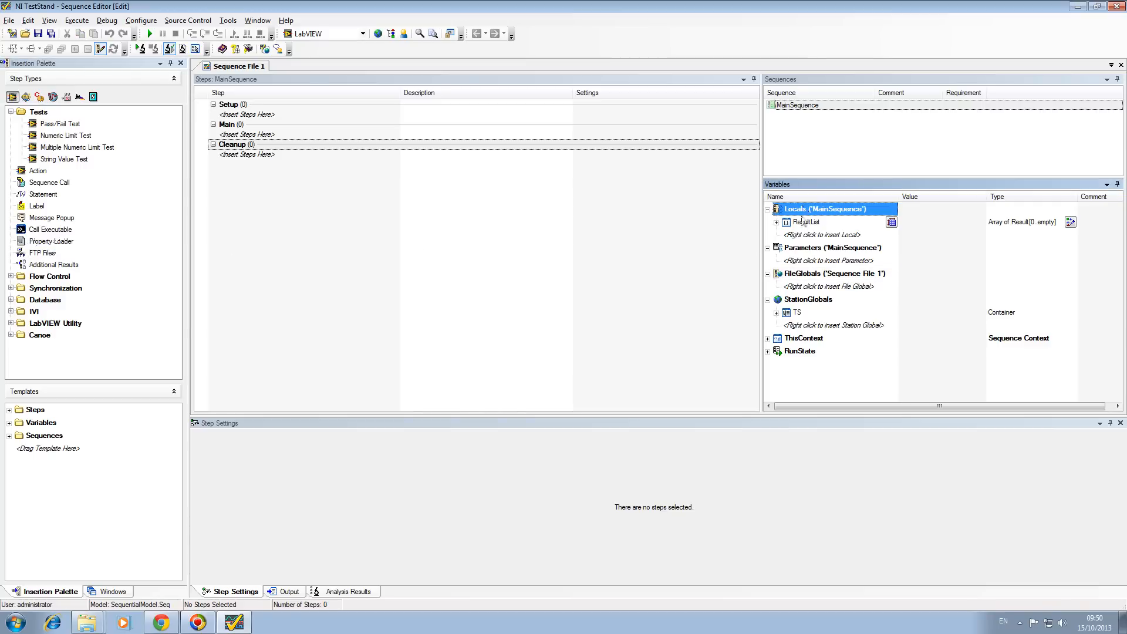
click(803, 338)
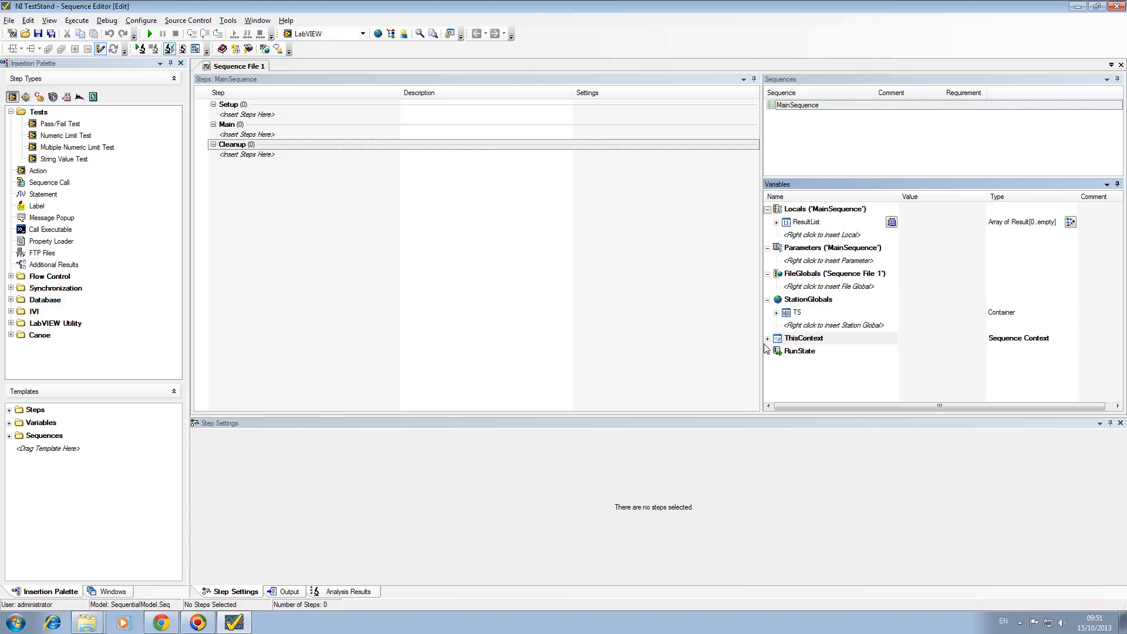
click(767, 338)
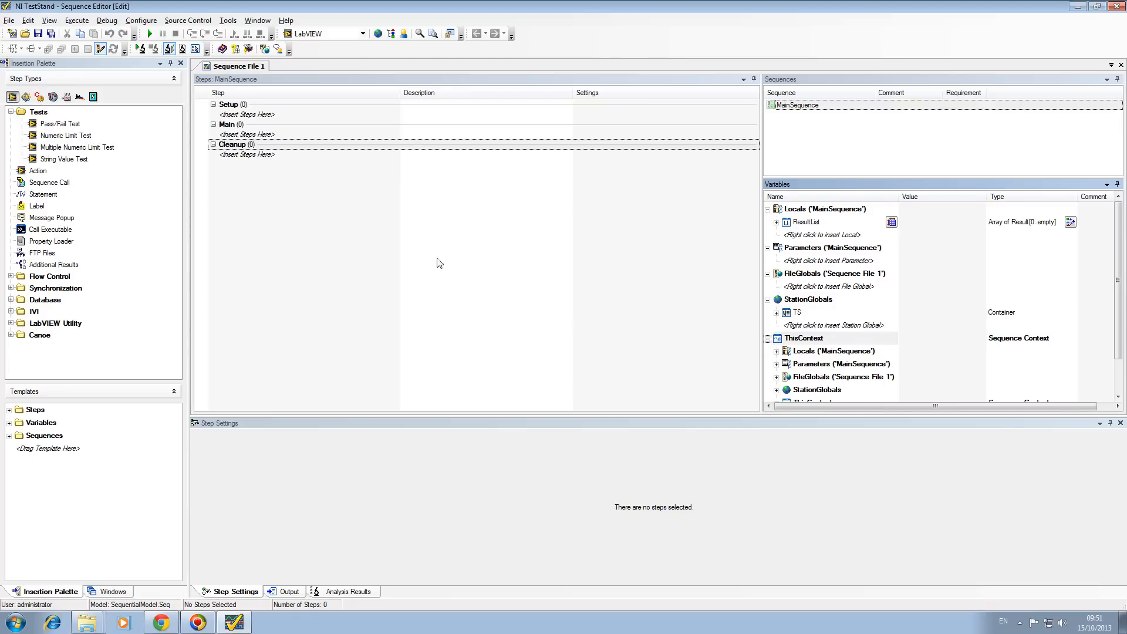
mouse_move(61, 268)
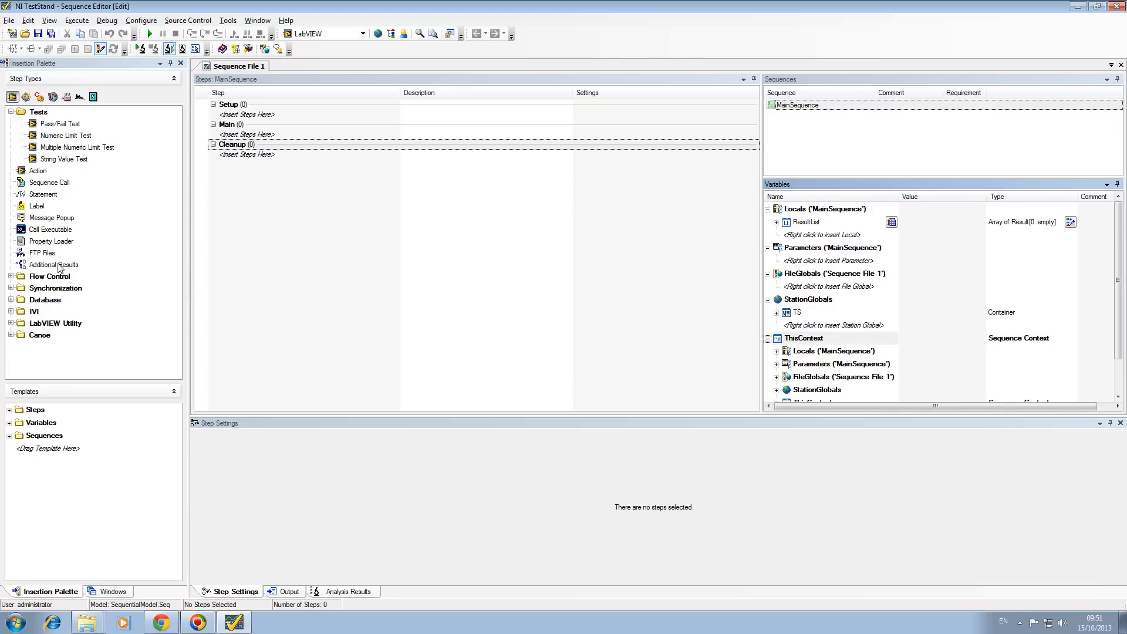
click(42, 252)
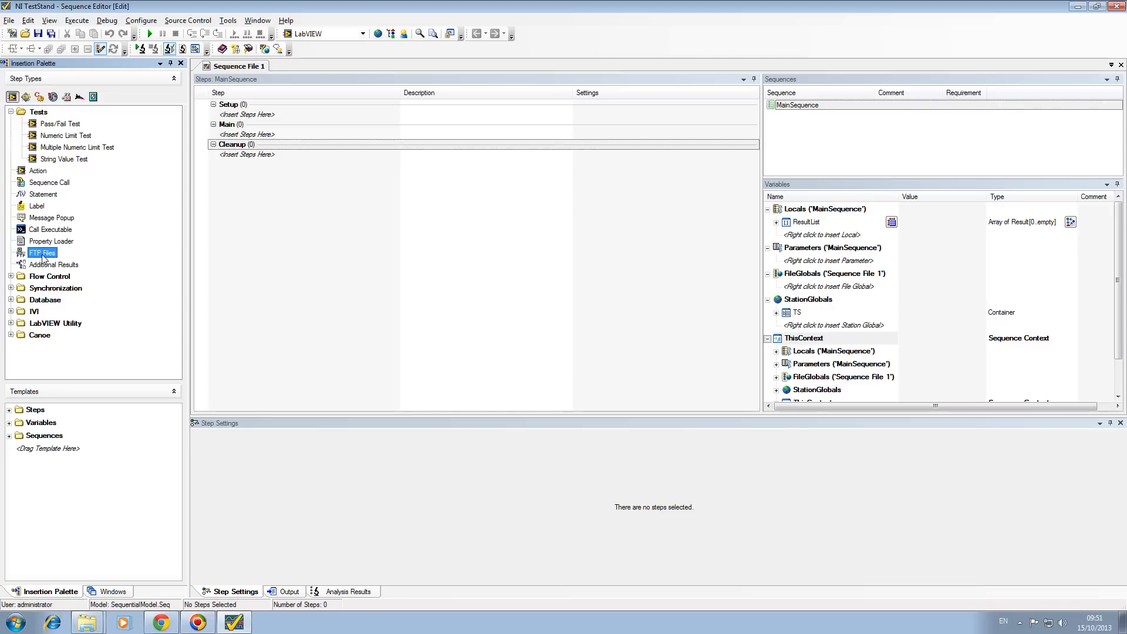
mouse_move(34, 276)
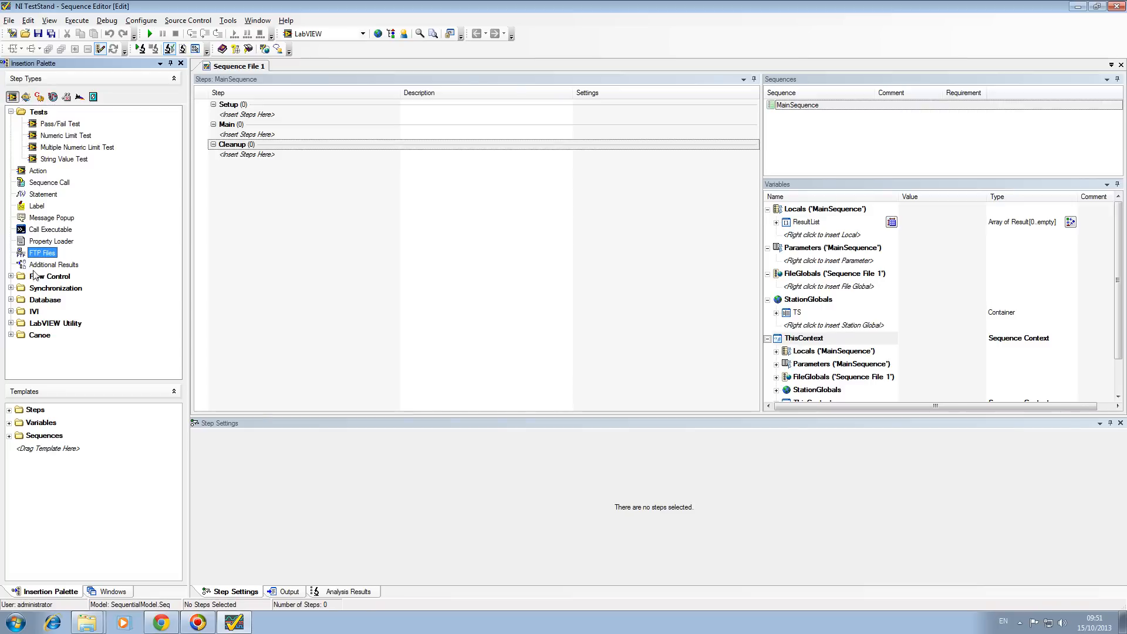
click(51, 264)
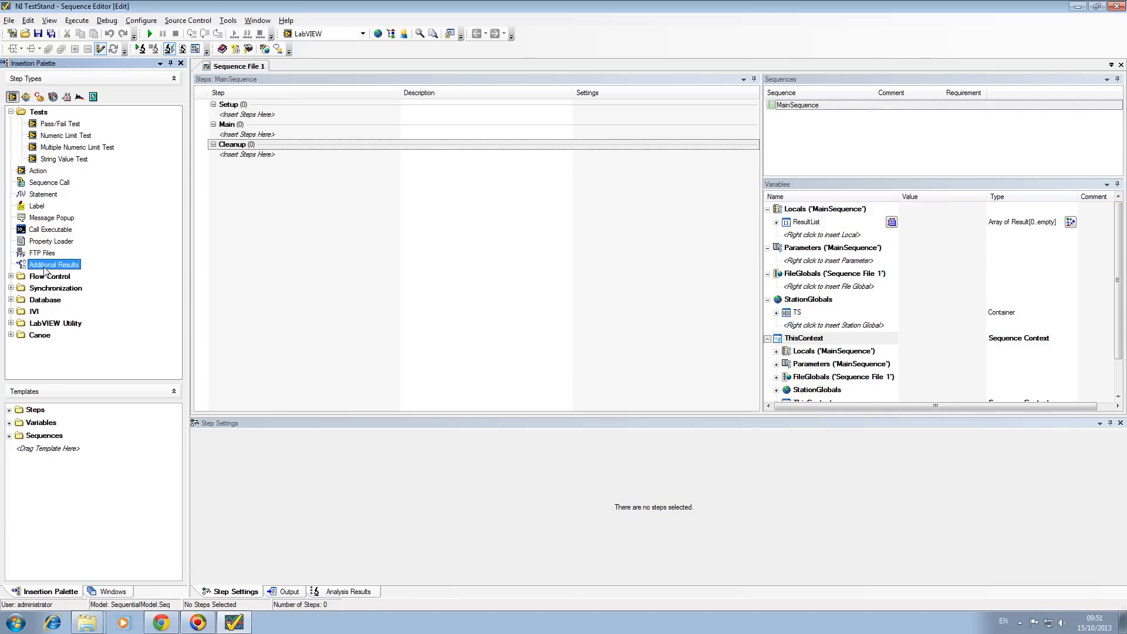
mouse_move(11, 280)
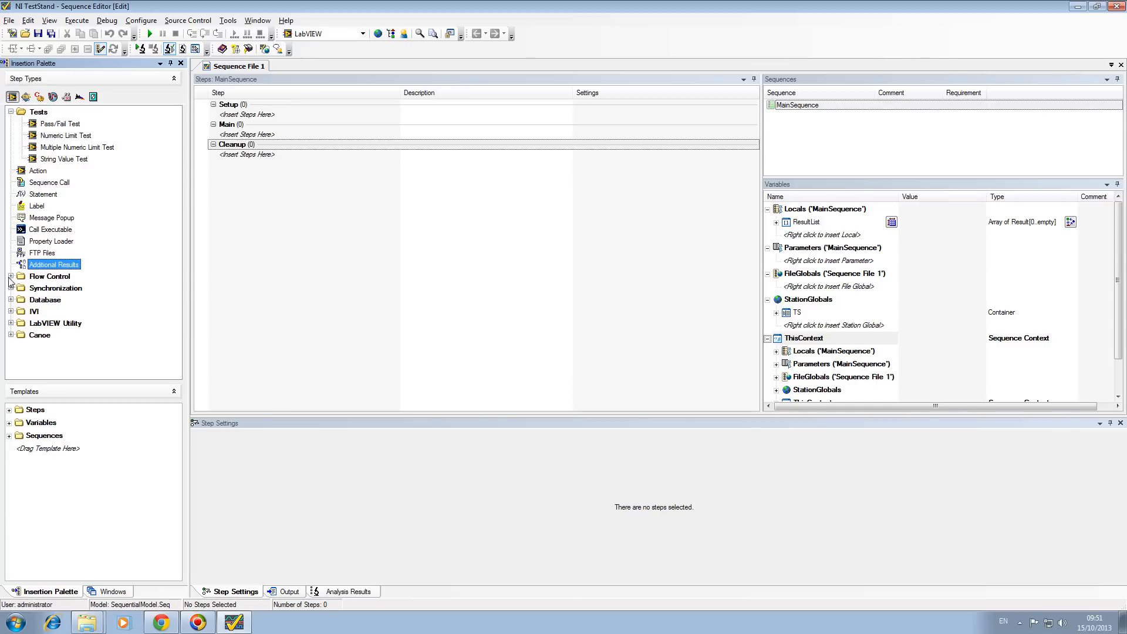
click(11, 276)
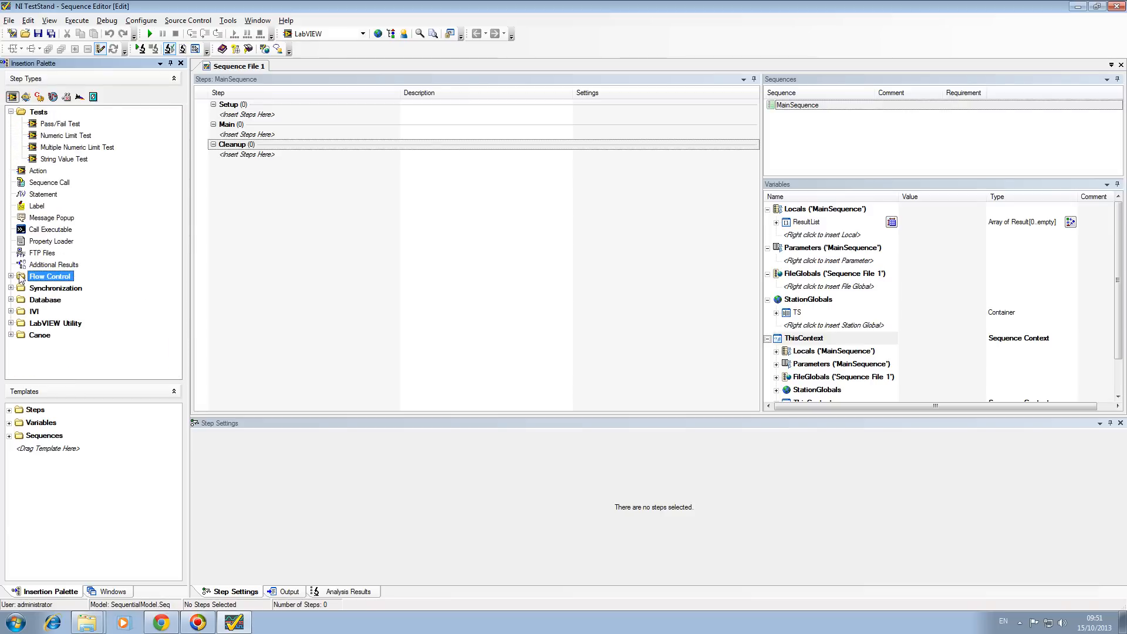
Expand the Flow Control step types and single out Else
click(11, 276)
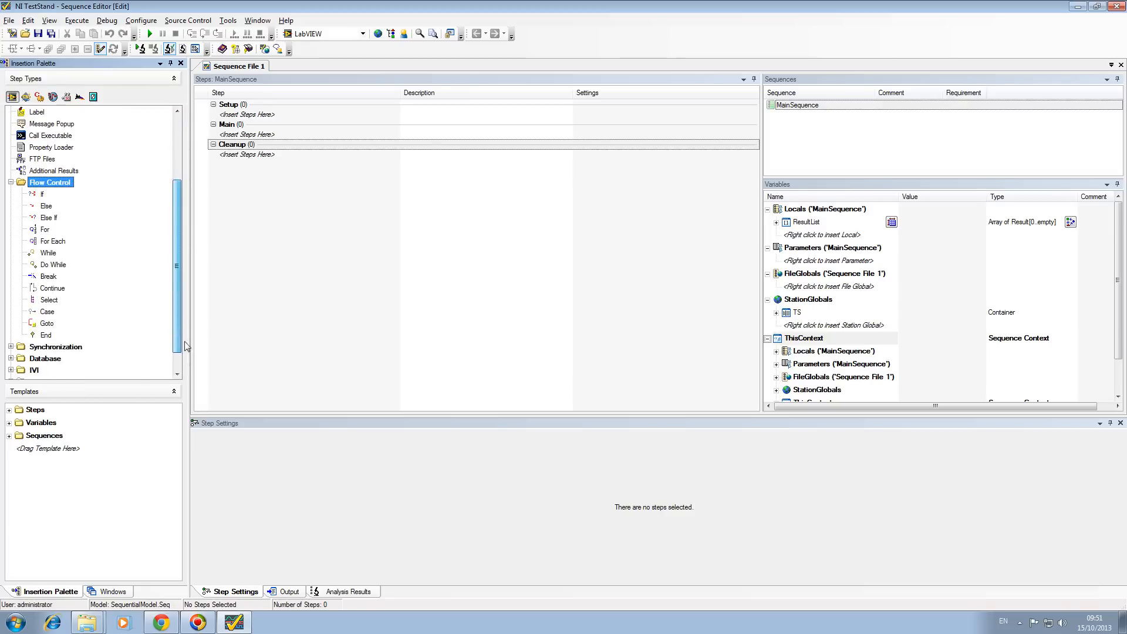
scroll(down, 3)
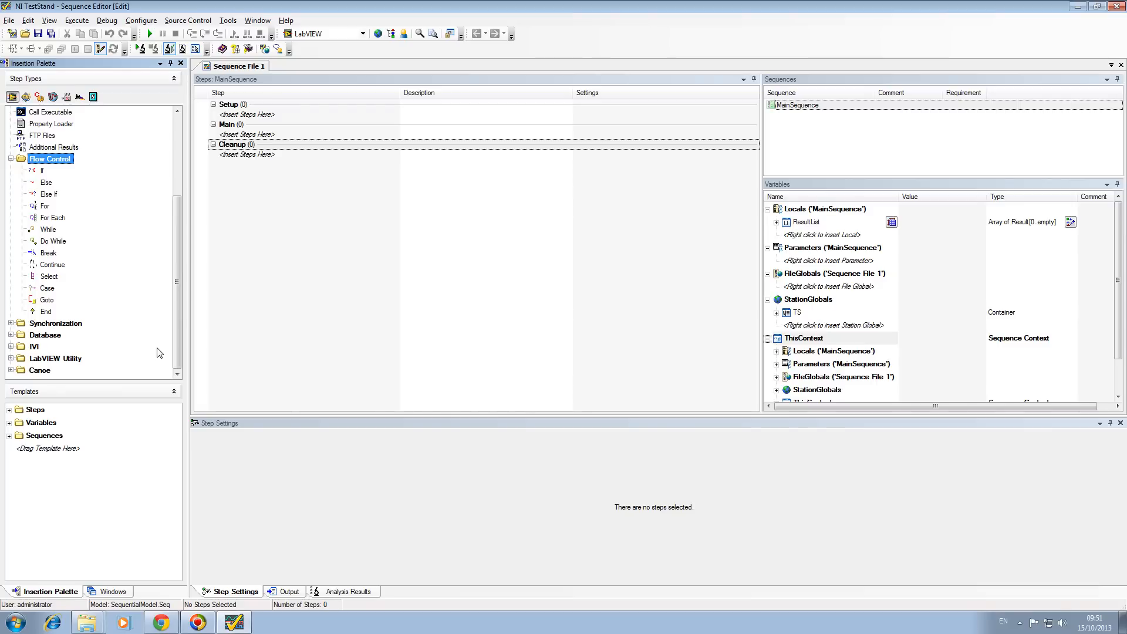
mouse_move(52, 192)
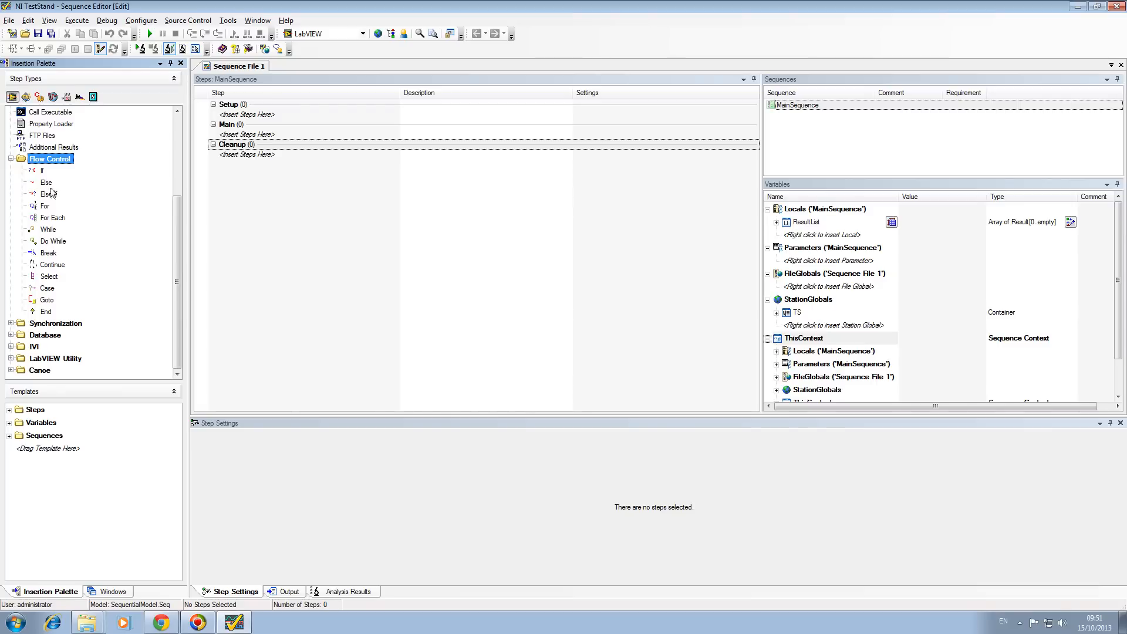
click(46, 182)
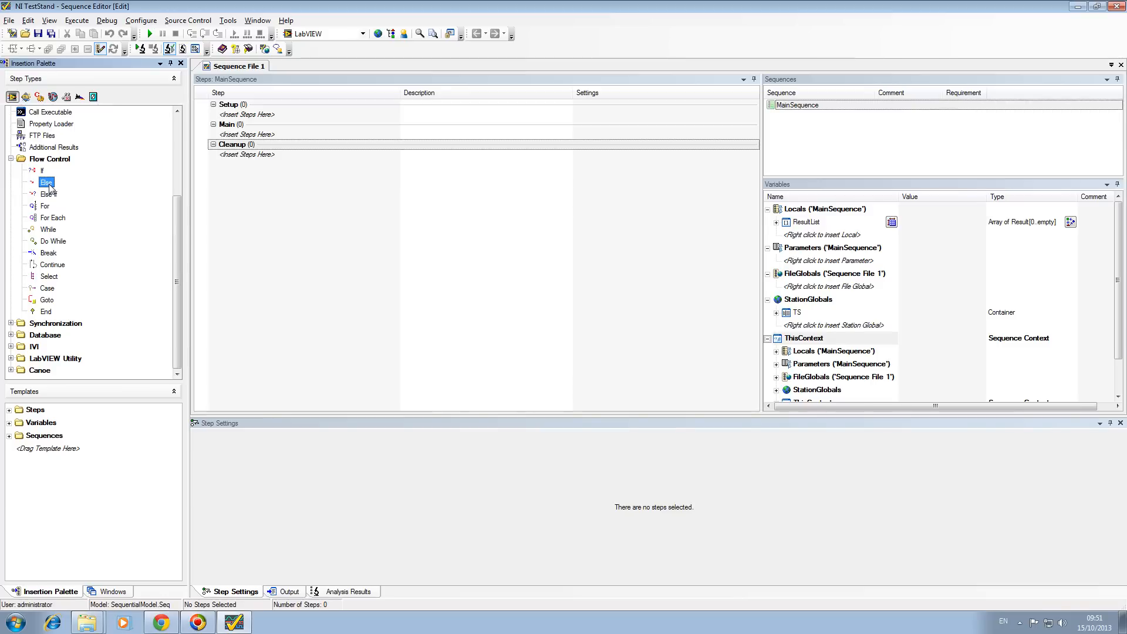
double_click(46, 182)
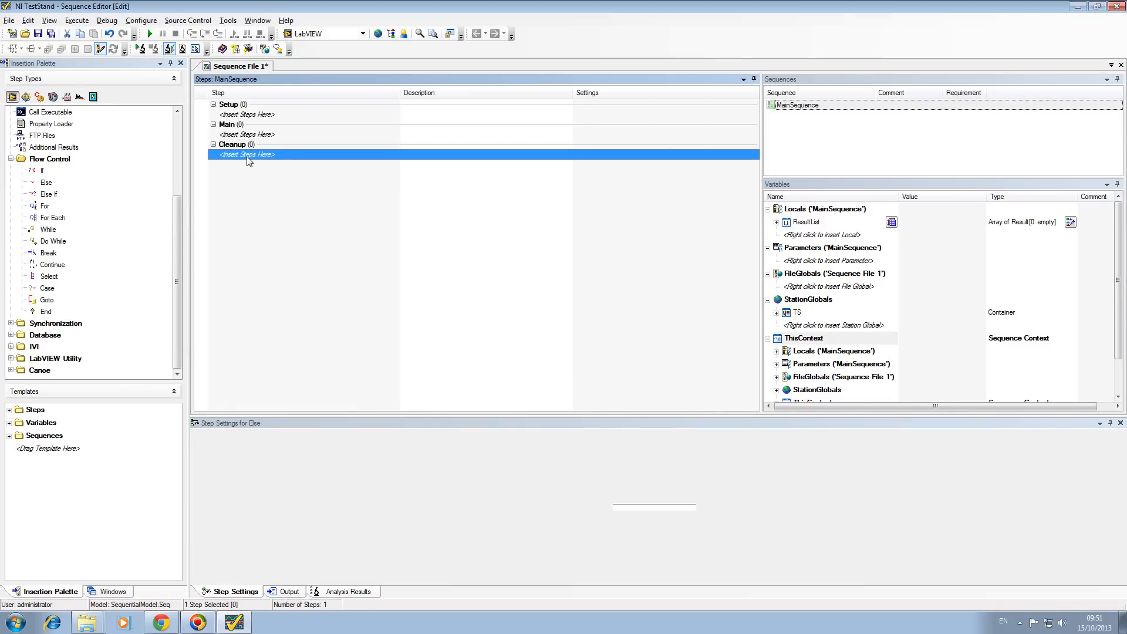
click(46, 206)
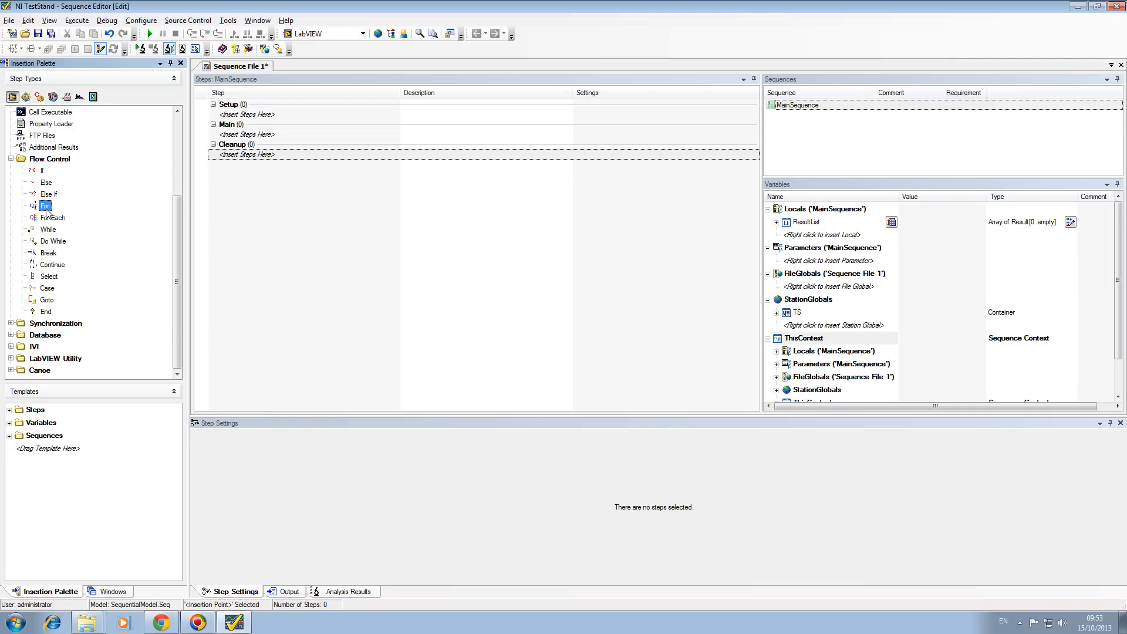
Review the Select, Case and Goto flow-control step types
click(49, 276)
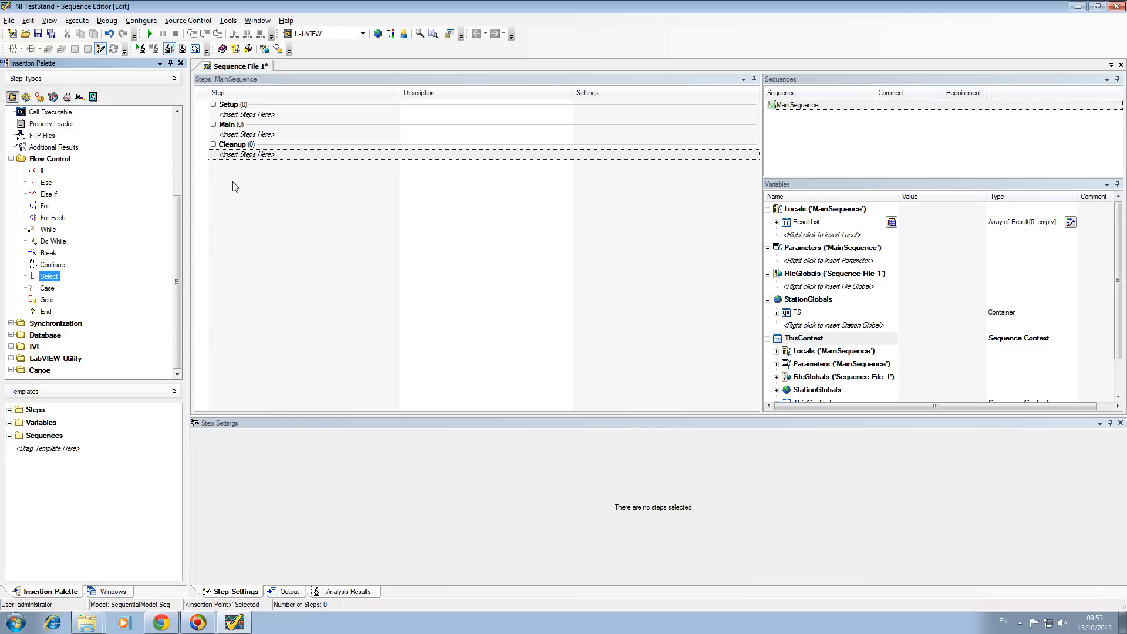
mouse_move(319, 348)
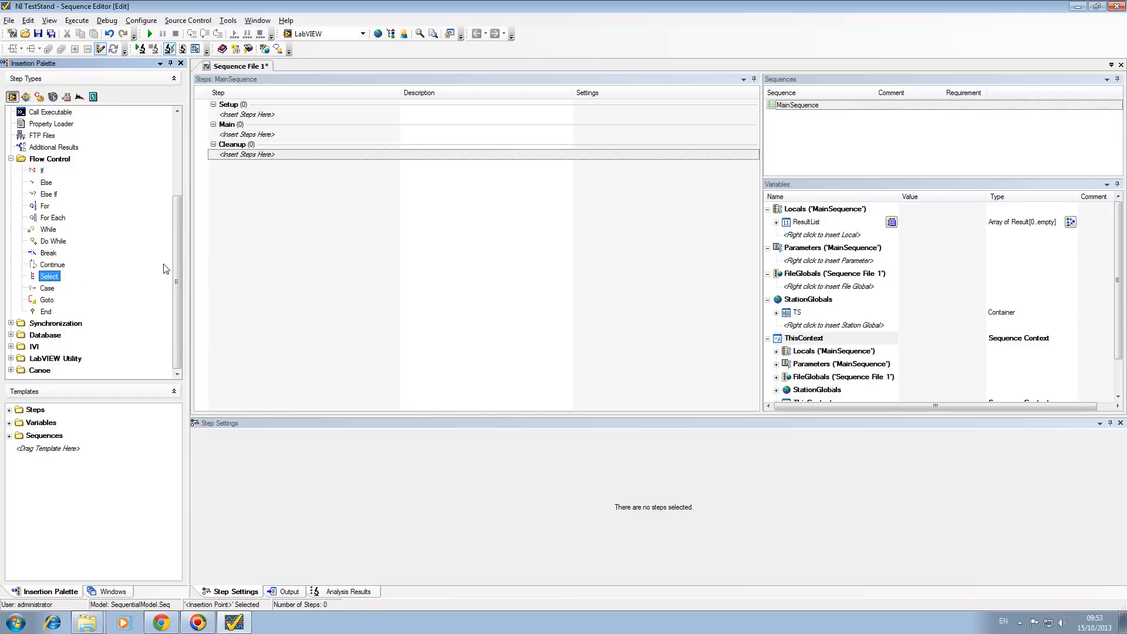
mouse_move(49, 301)
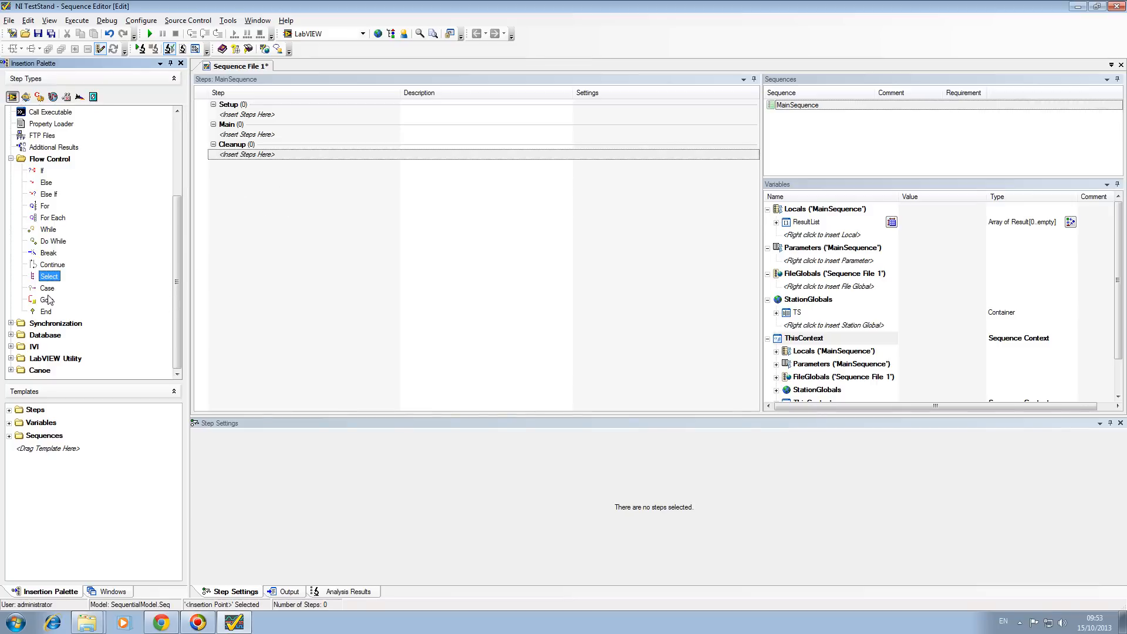
click(47, 287)
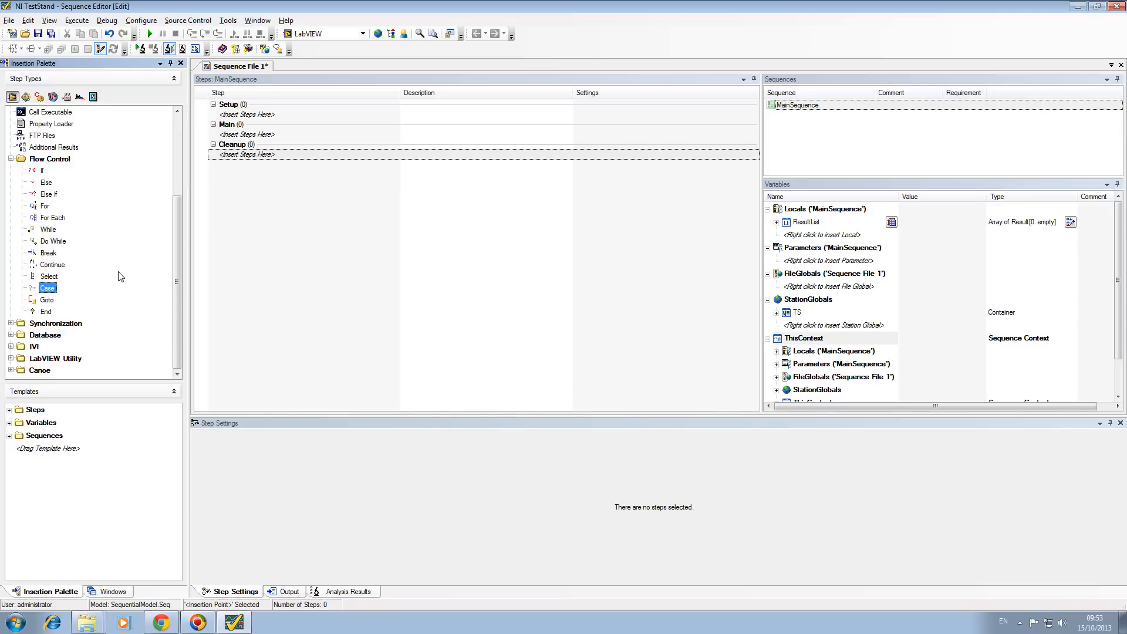
click(47, 299)
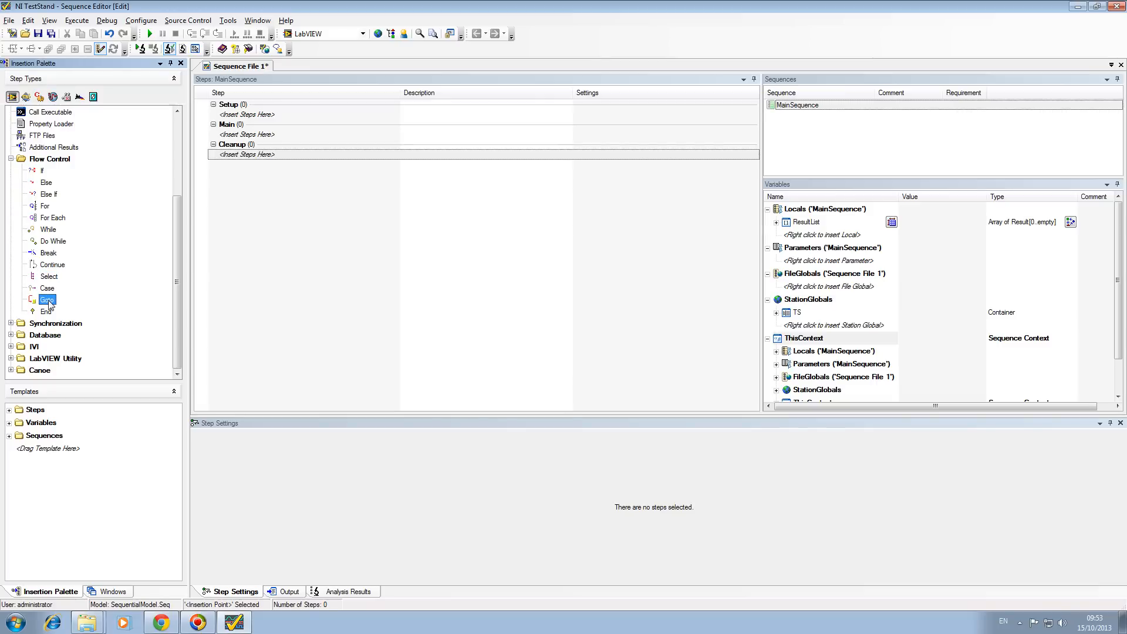
mouse_move(226, 297)
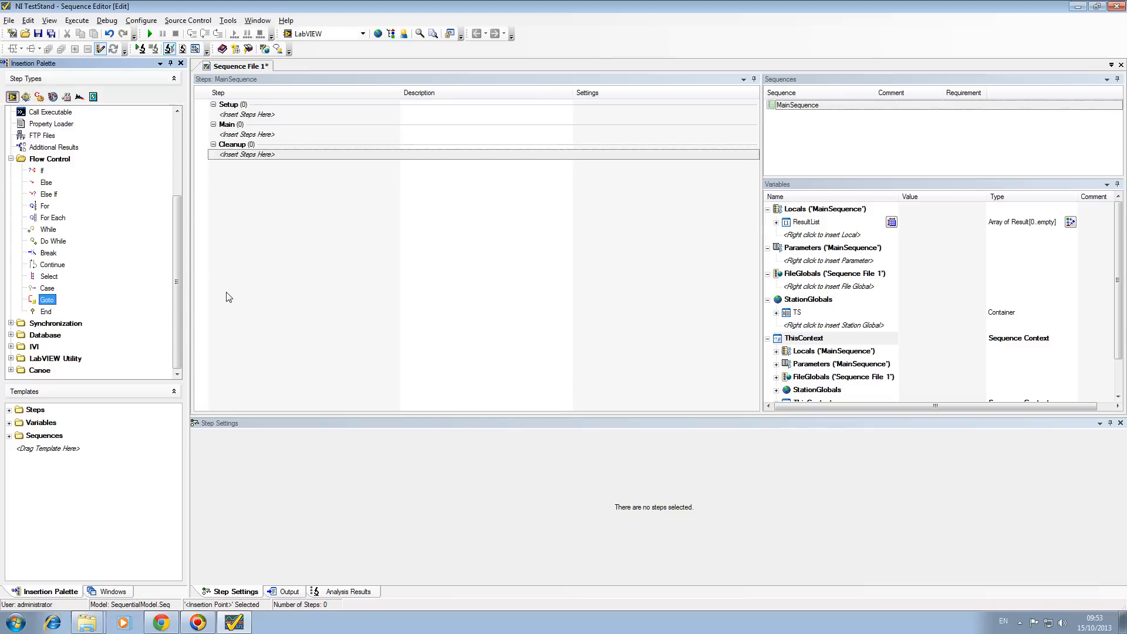
mouse_move(251, 311)
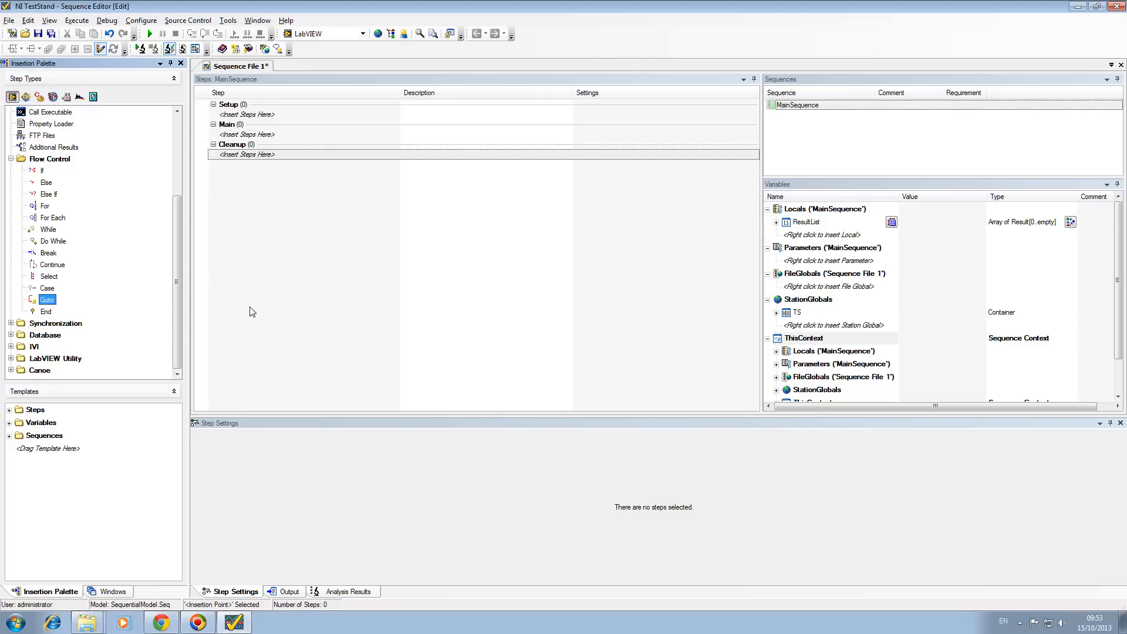
click(47, 310)
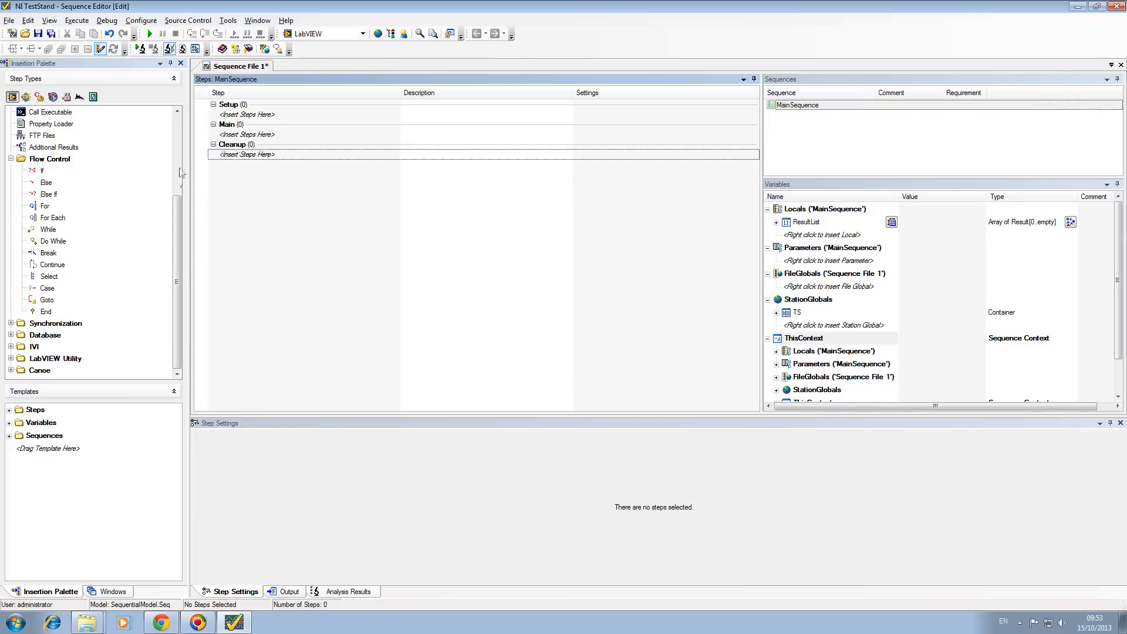
mouse_move(222, 321)
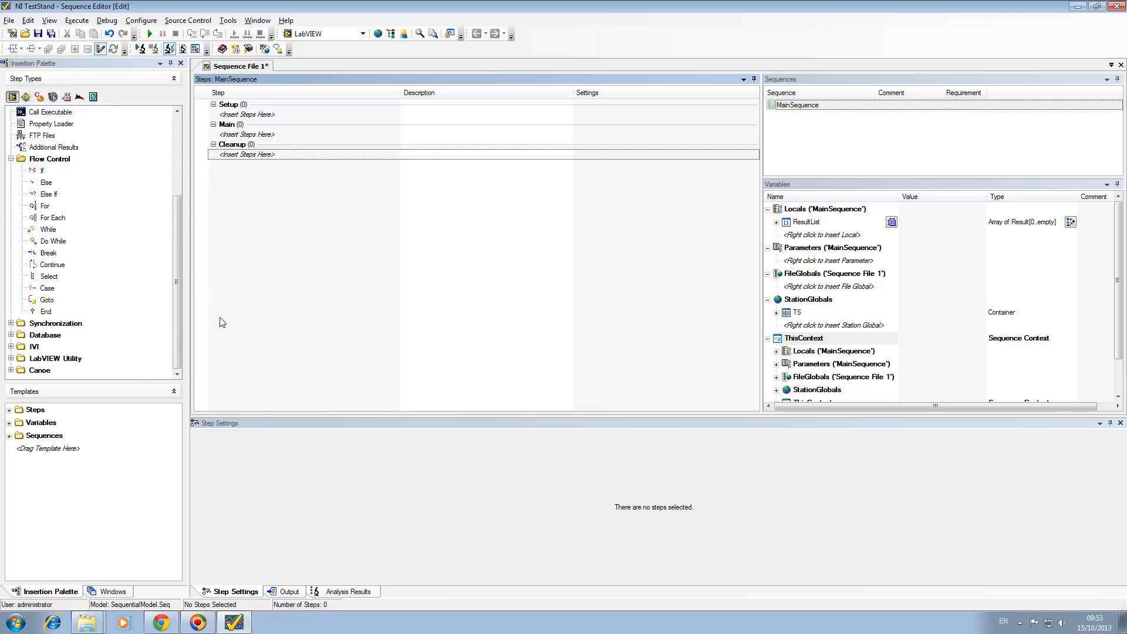
Show the Synchronization and LabVIEW Utility step types, then collapse Flow Control again
click(56, 322)
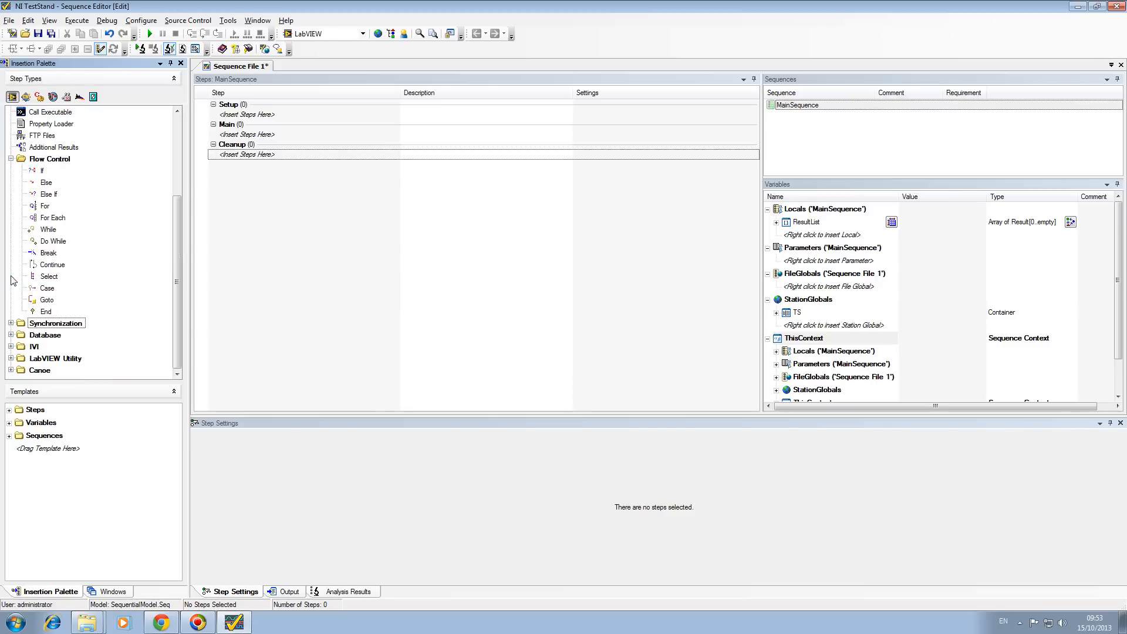
mouse_move(16, 343)
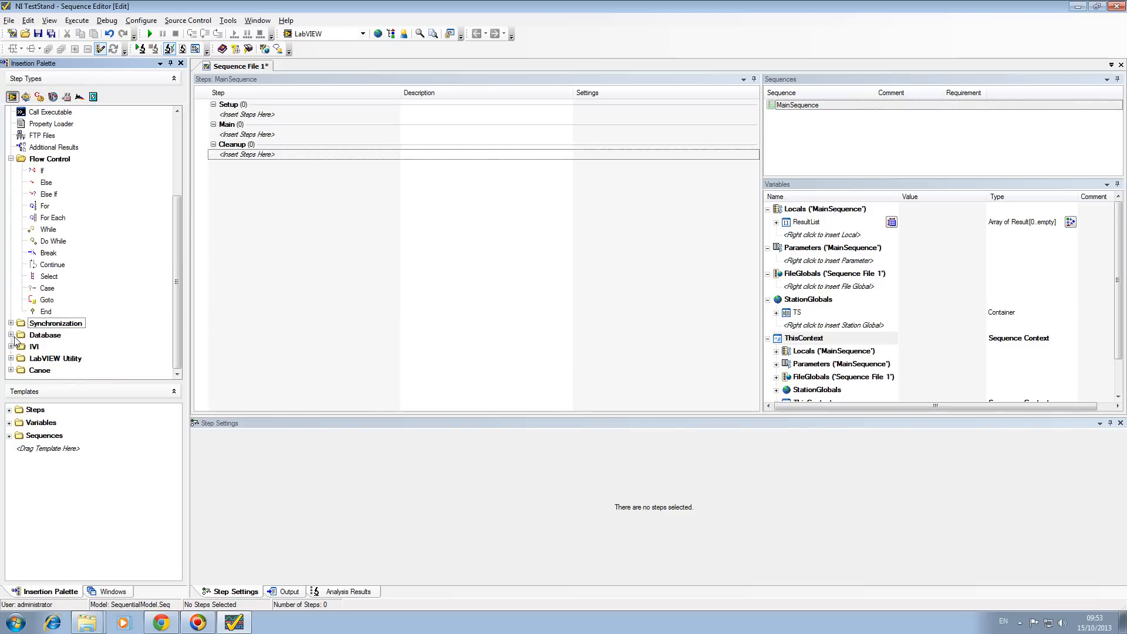
click(11, 345)
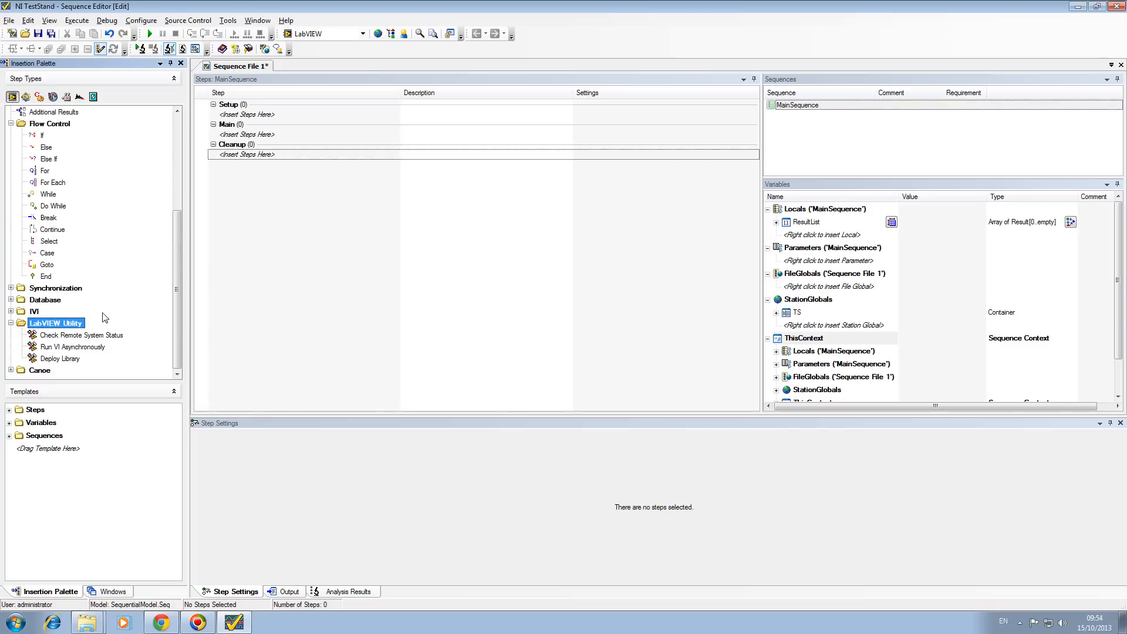
mouse_move(13, 329)
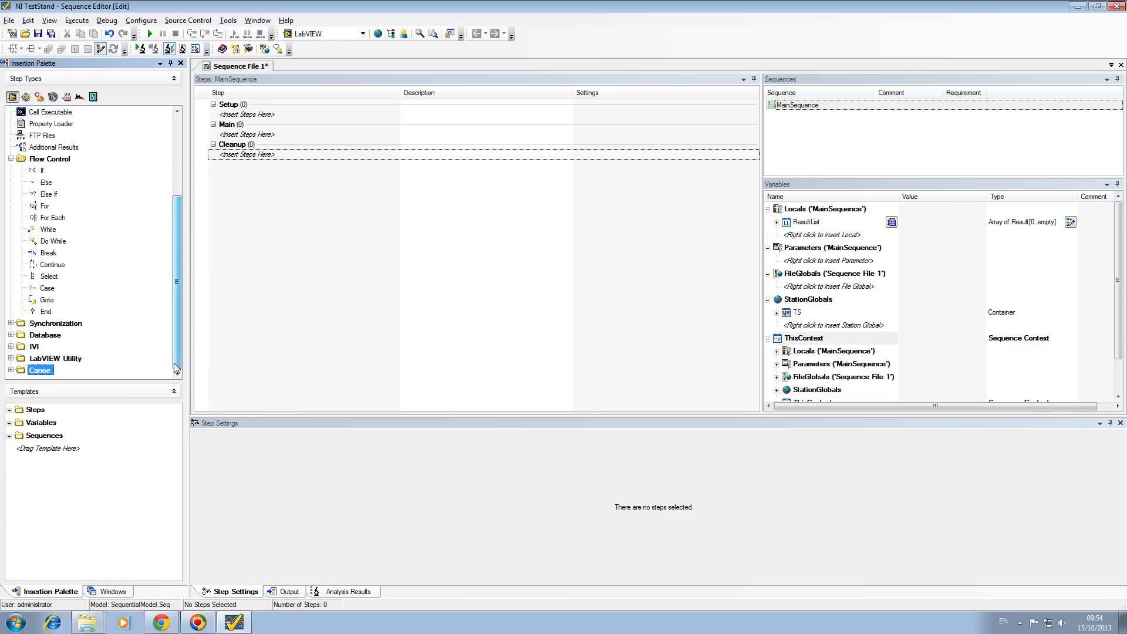
scroll(up, 3)
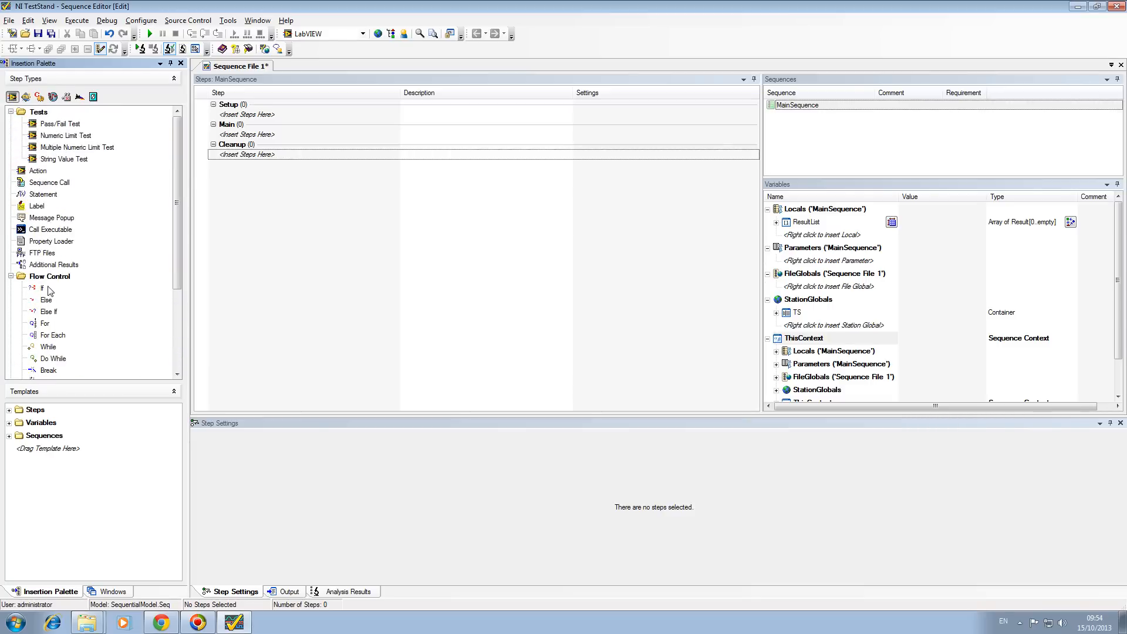
click(12, 275)
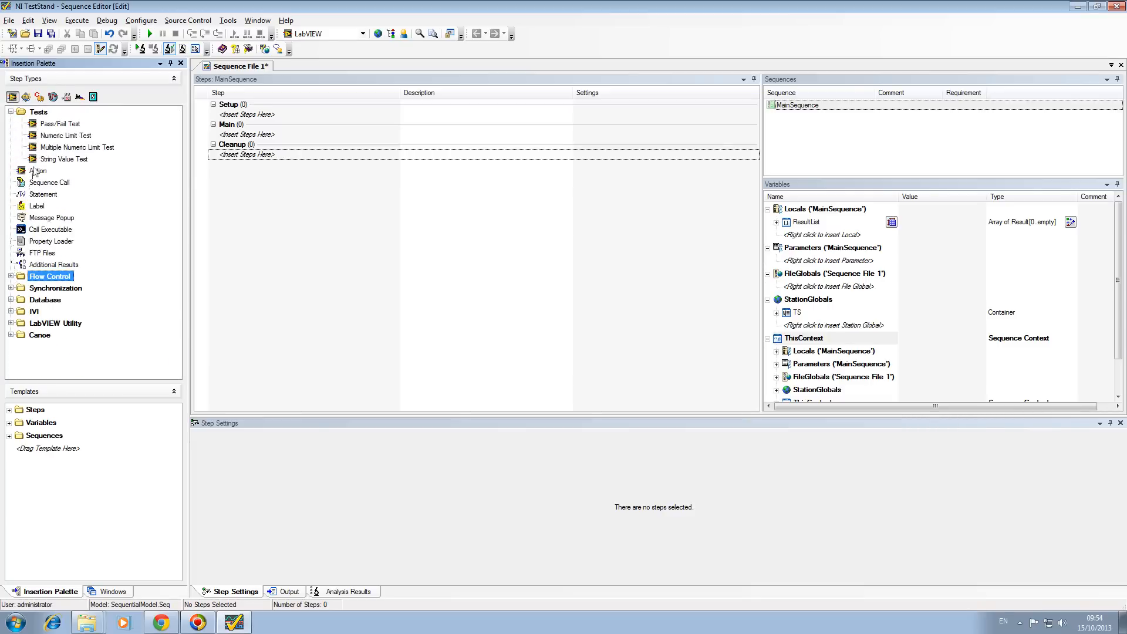
click(11, 112)
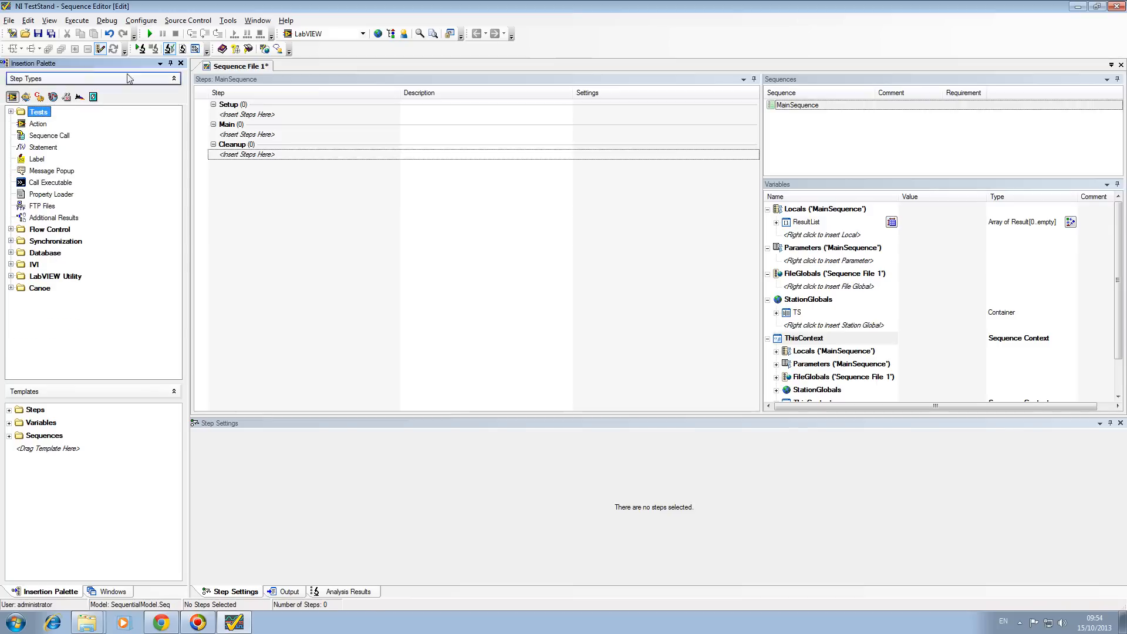
click(141, 20)
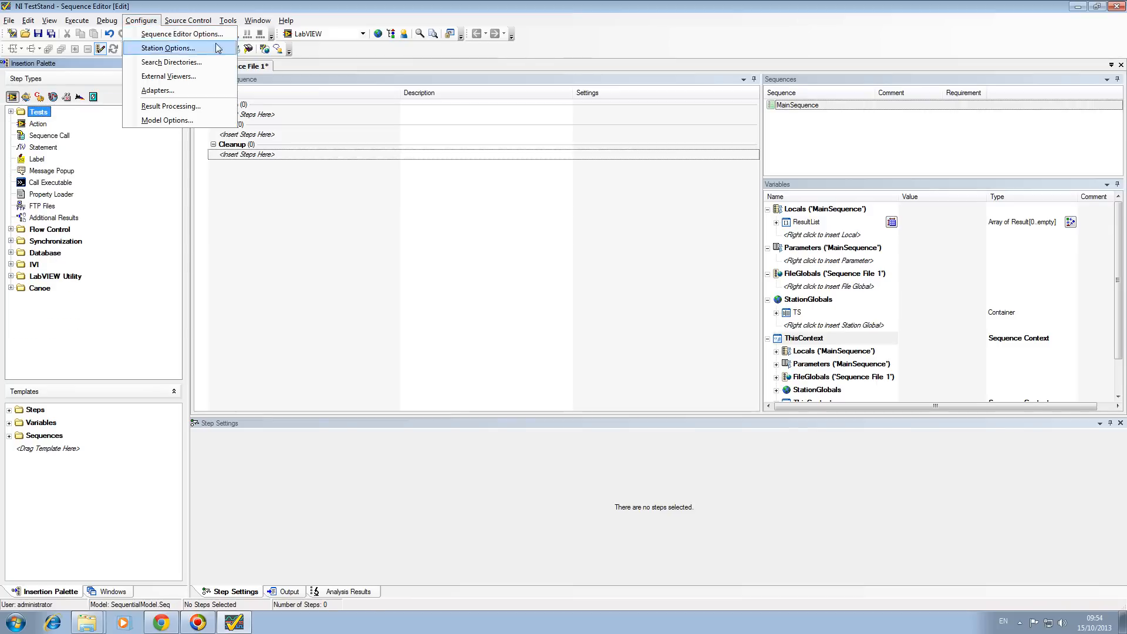
mouse_move(172, 105)
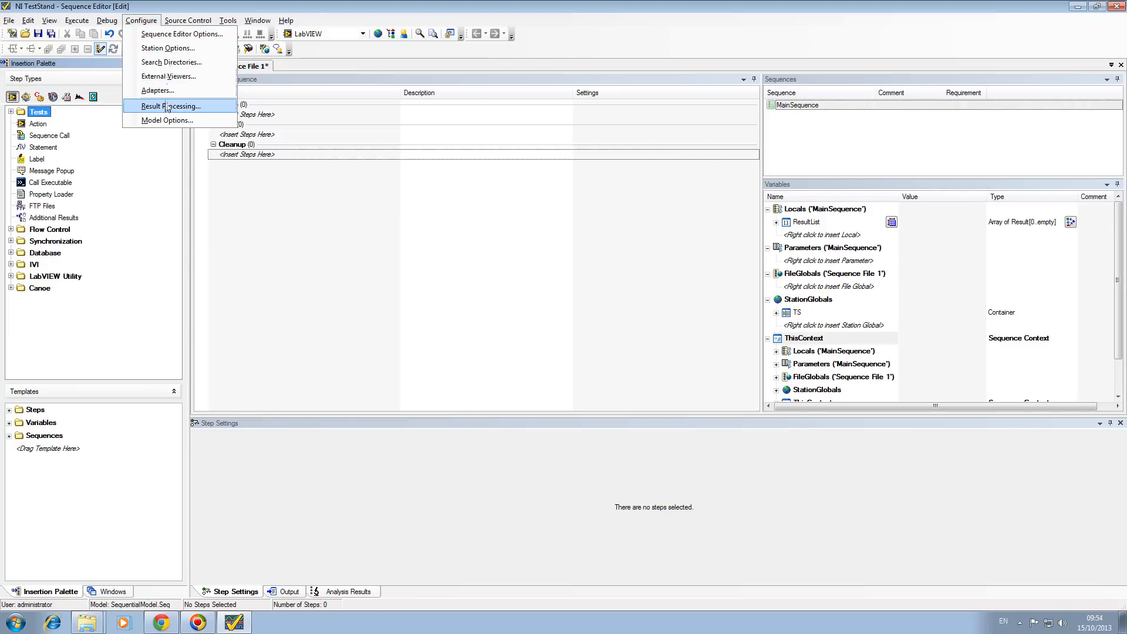
click(168, 106)
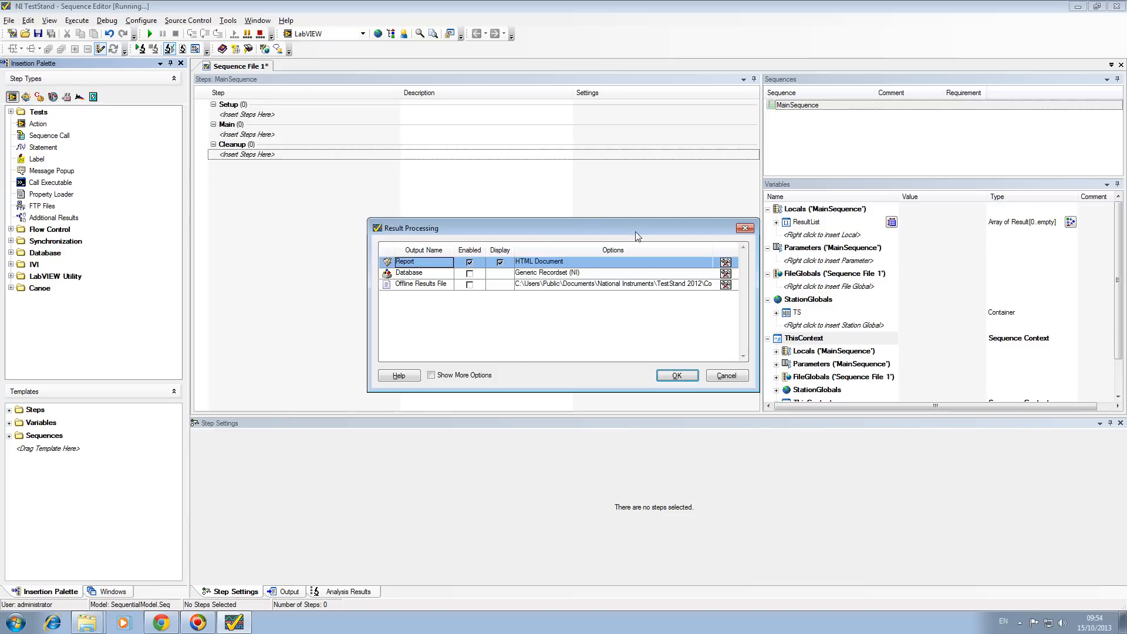
click(725, 261)
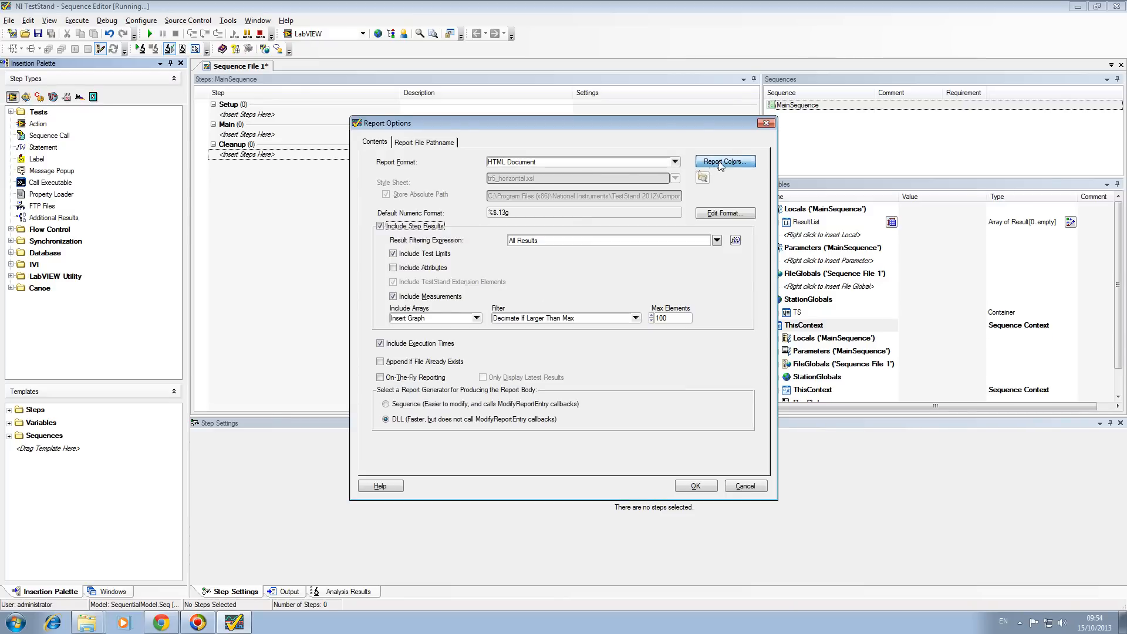
click(724, 161)
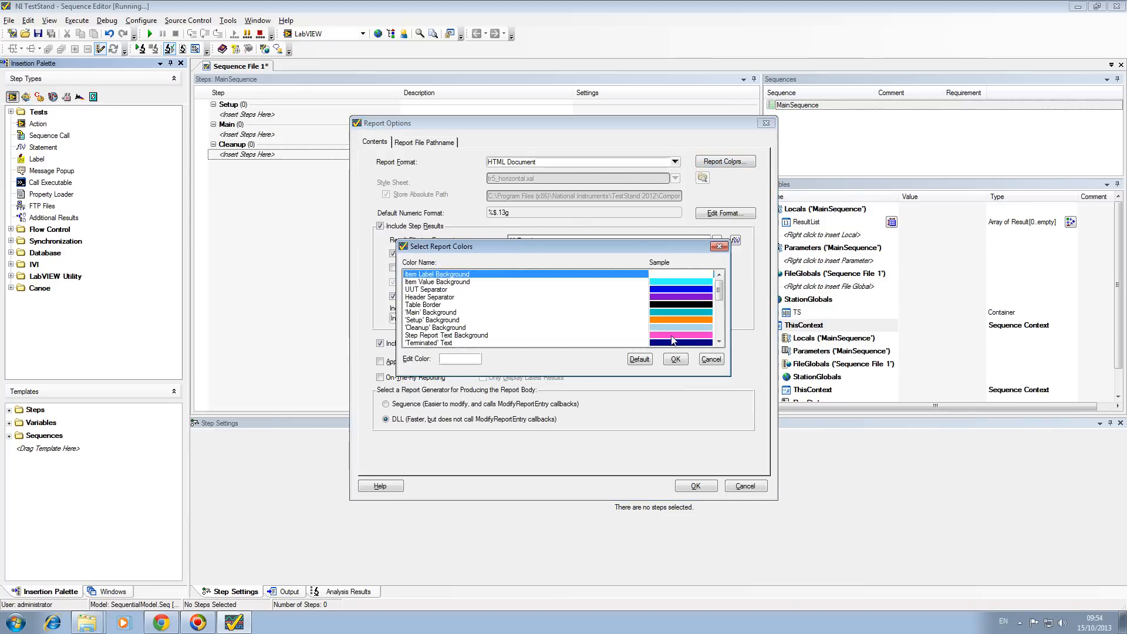
click(459, 358)
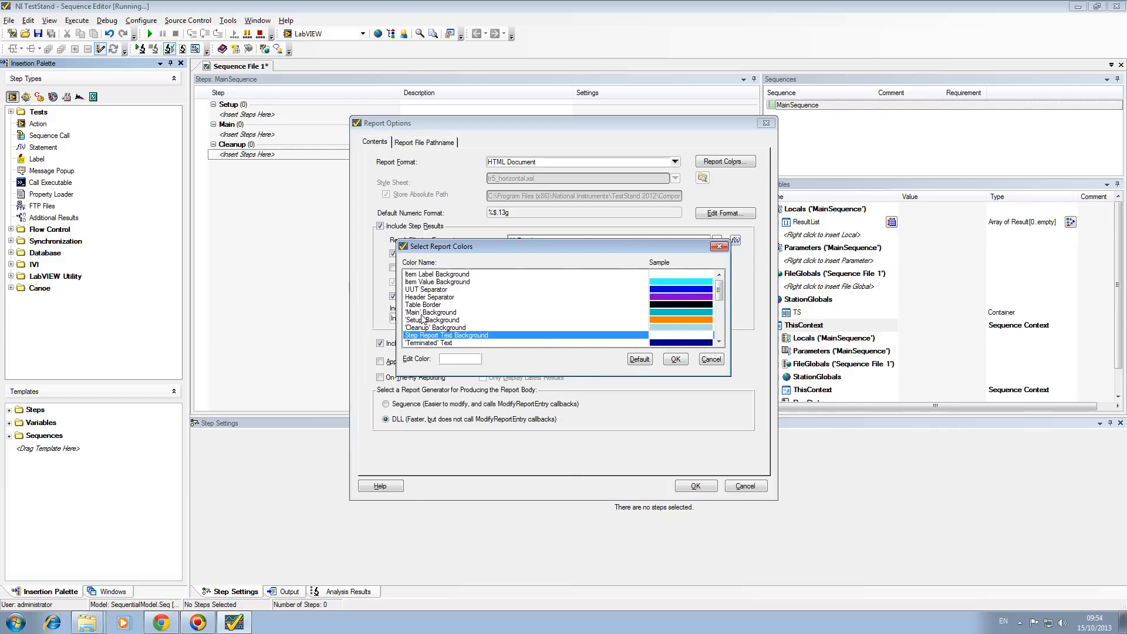
mouse_move(674, 359)
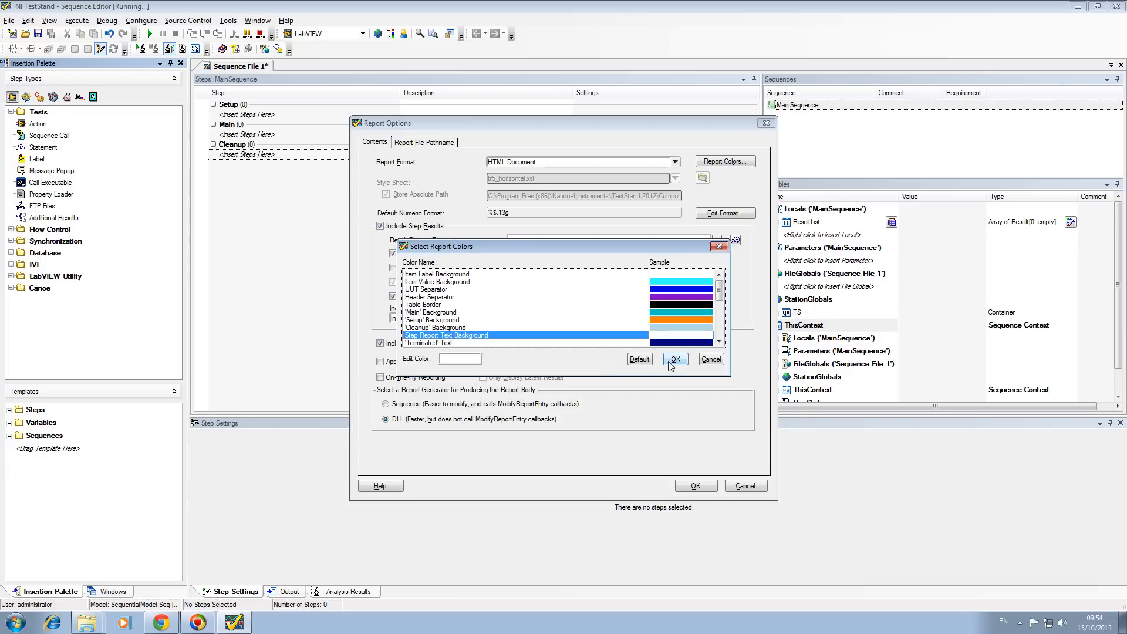
click(674, 360)
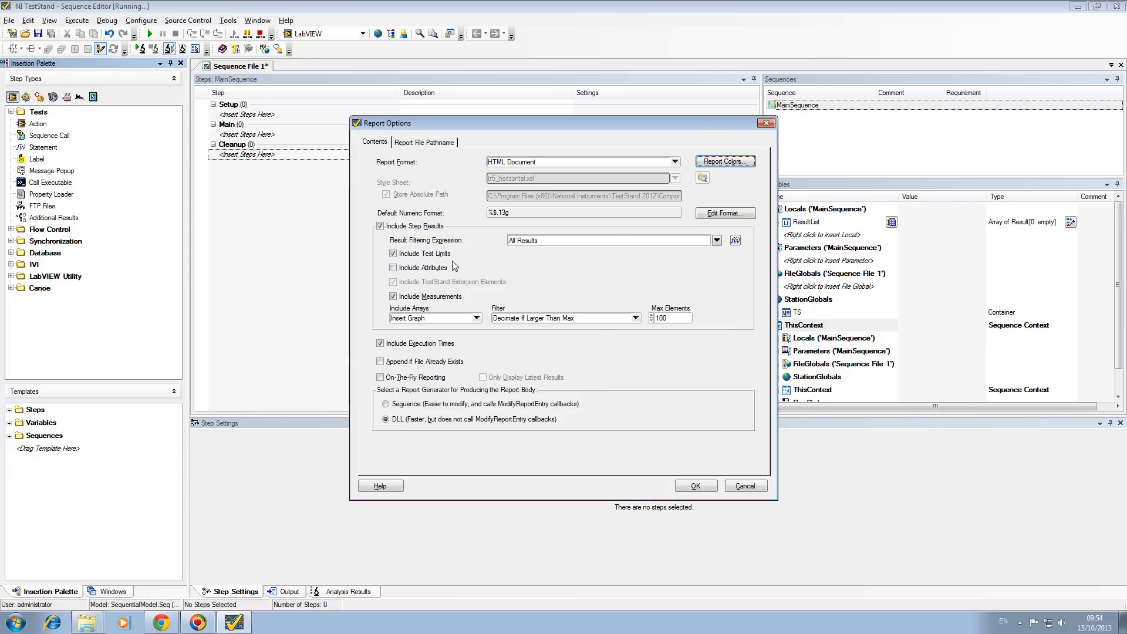
mouse_move(575, 225)
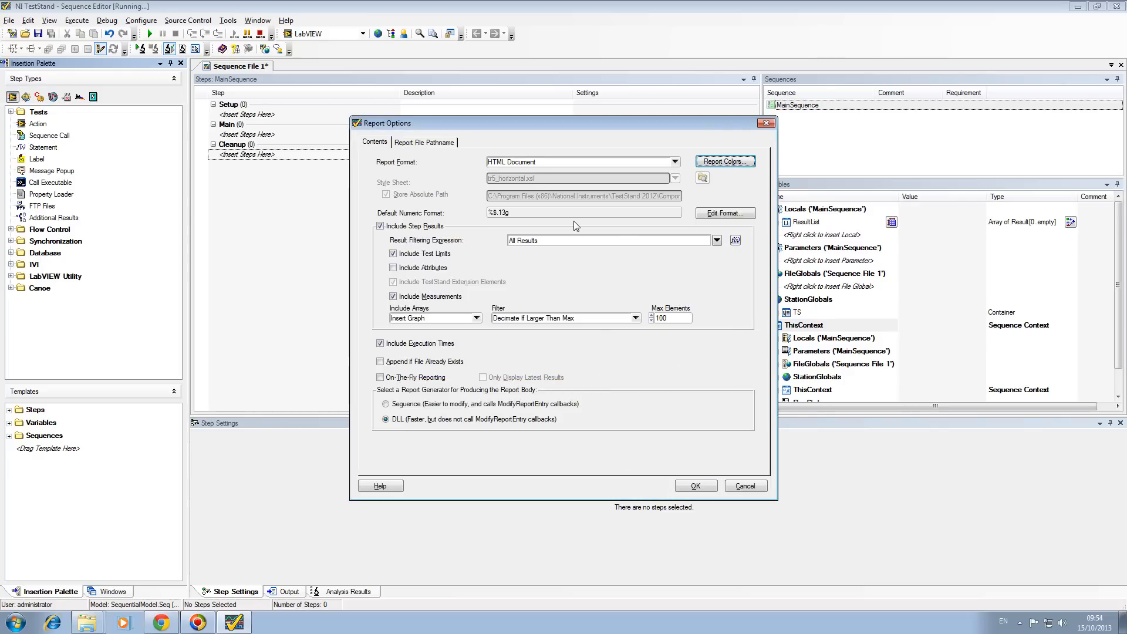
click(424, 142)
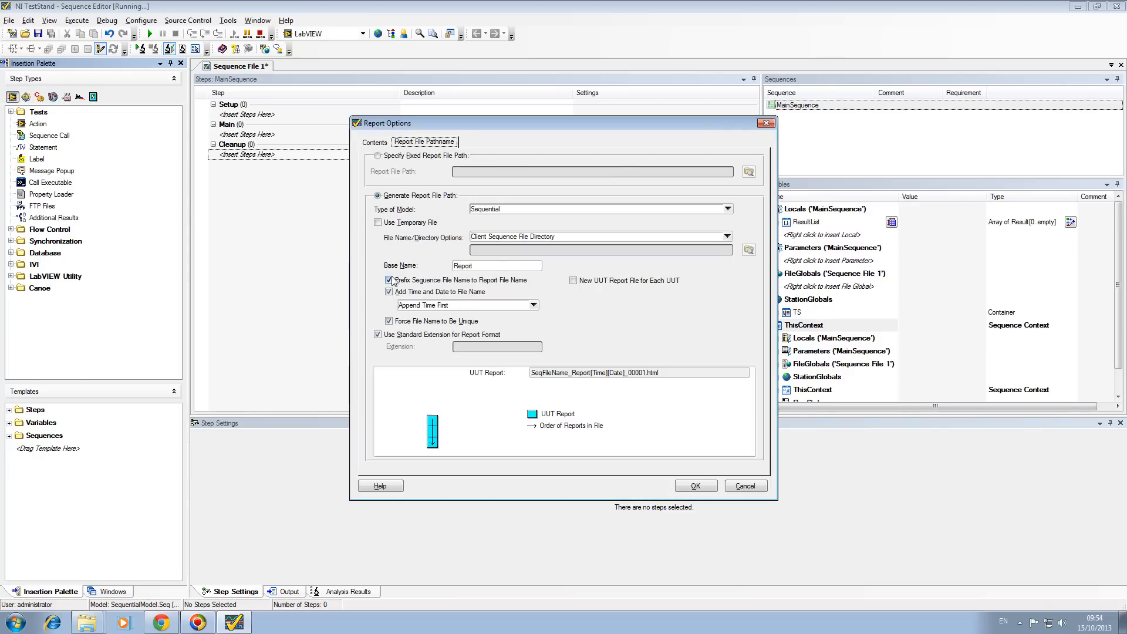
mouse_move(443, 415)
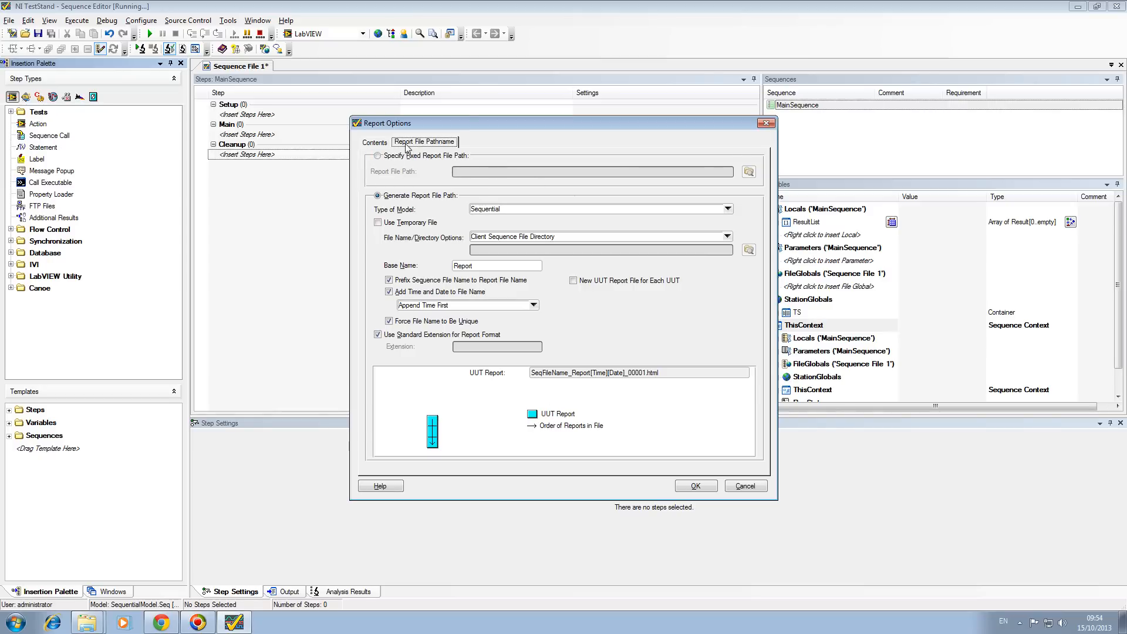
click(373, 142)
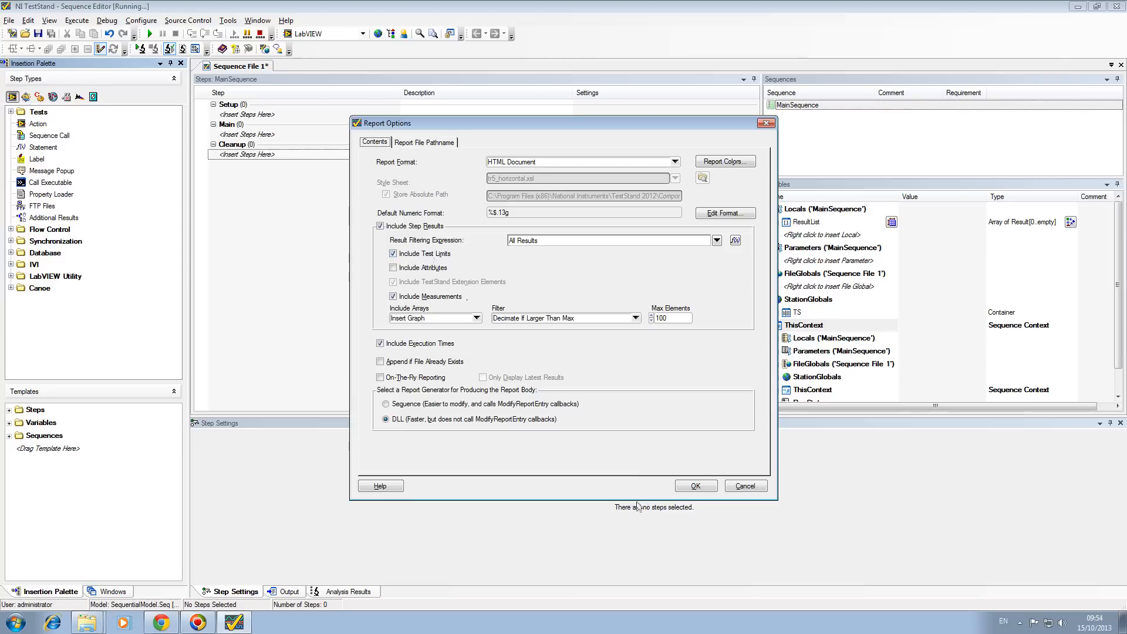
click(694, 485)
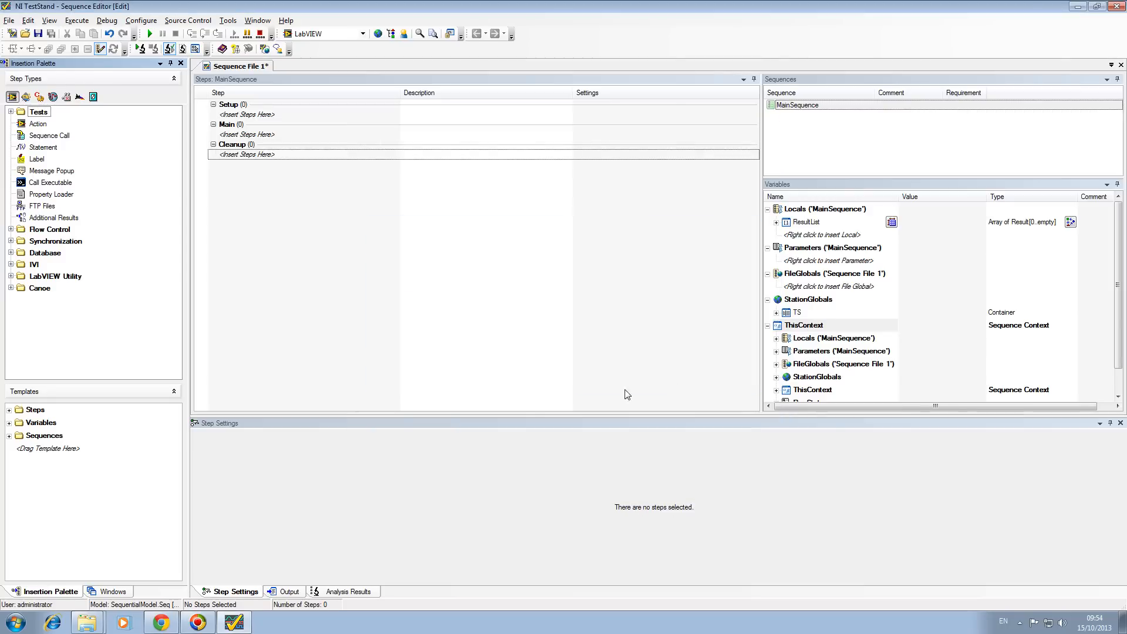
click(141, 20)
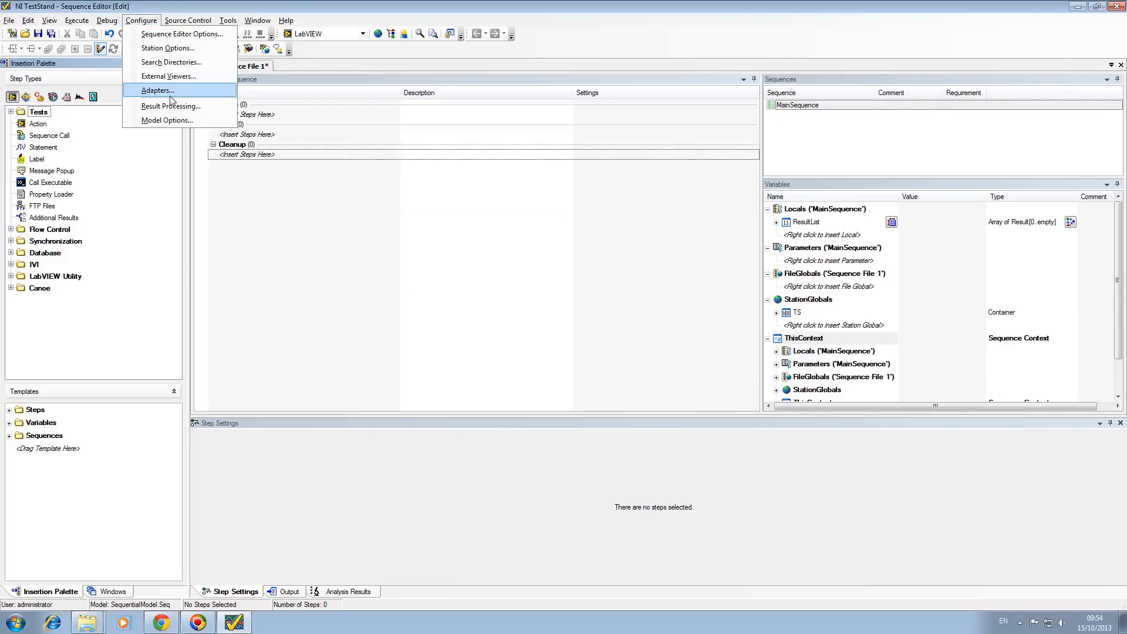
Remove C:\Automated_System from the Search Directories list
click(172, 62)
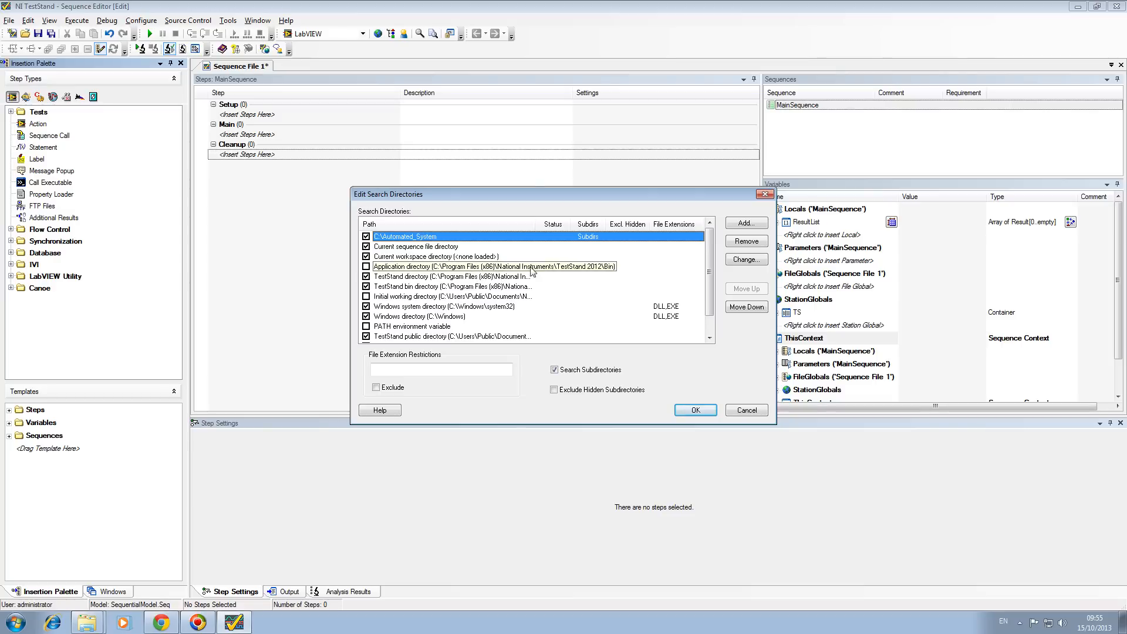
mouse_move(504, 273)
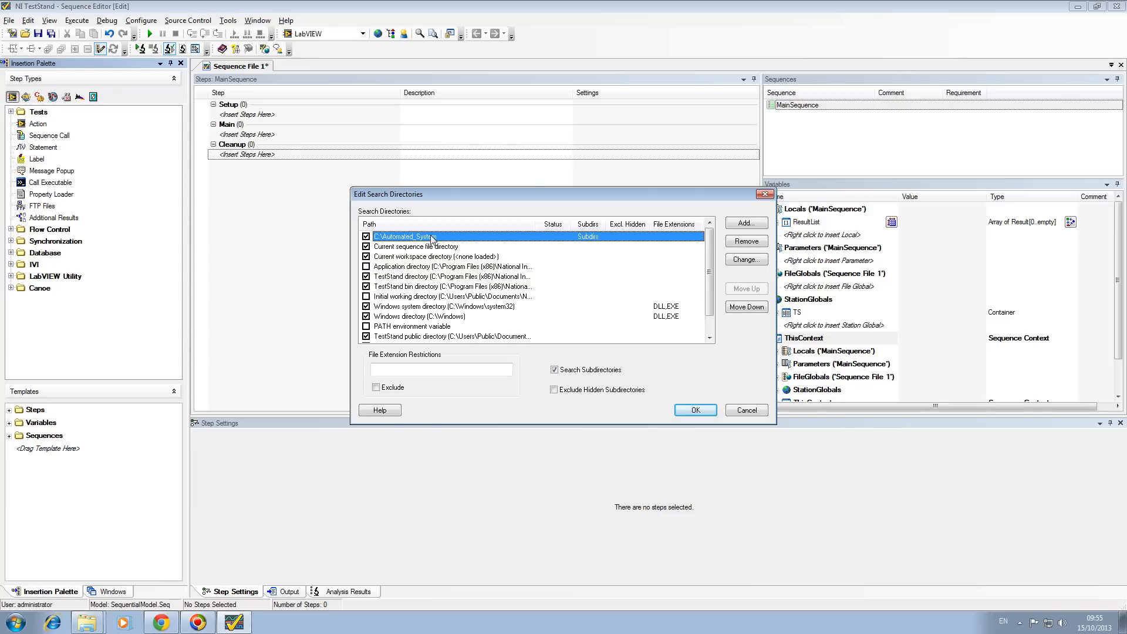
mouse_move(458, 253)
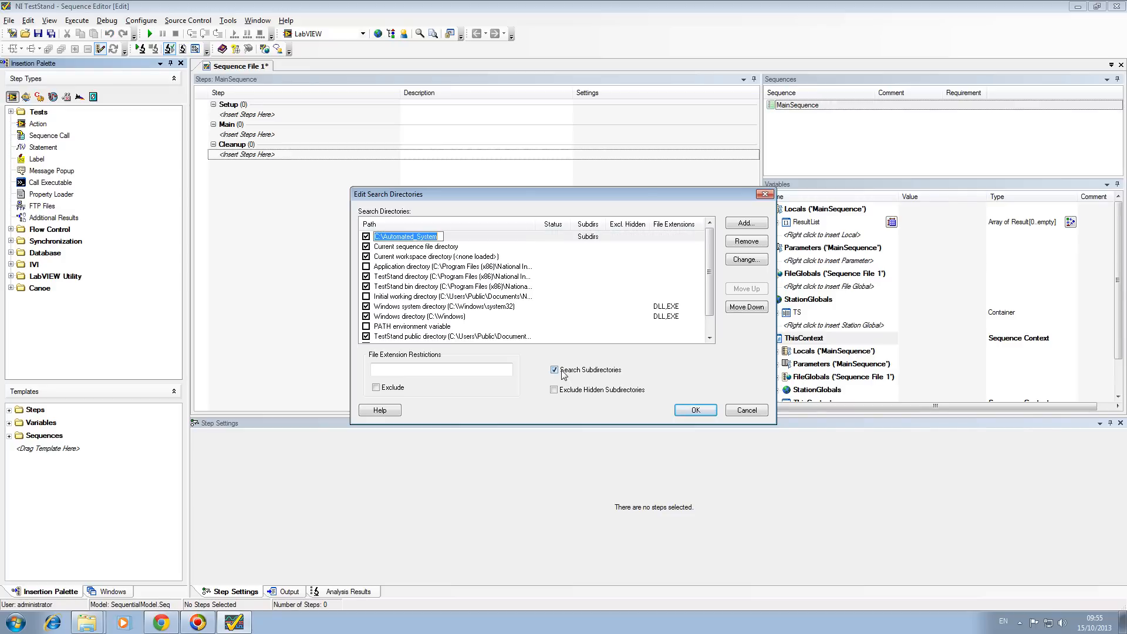
click(746, 240)
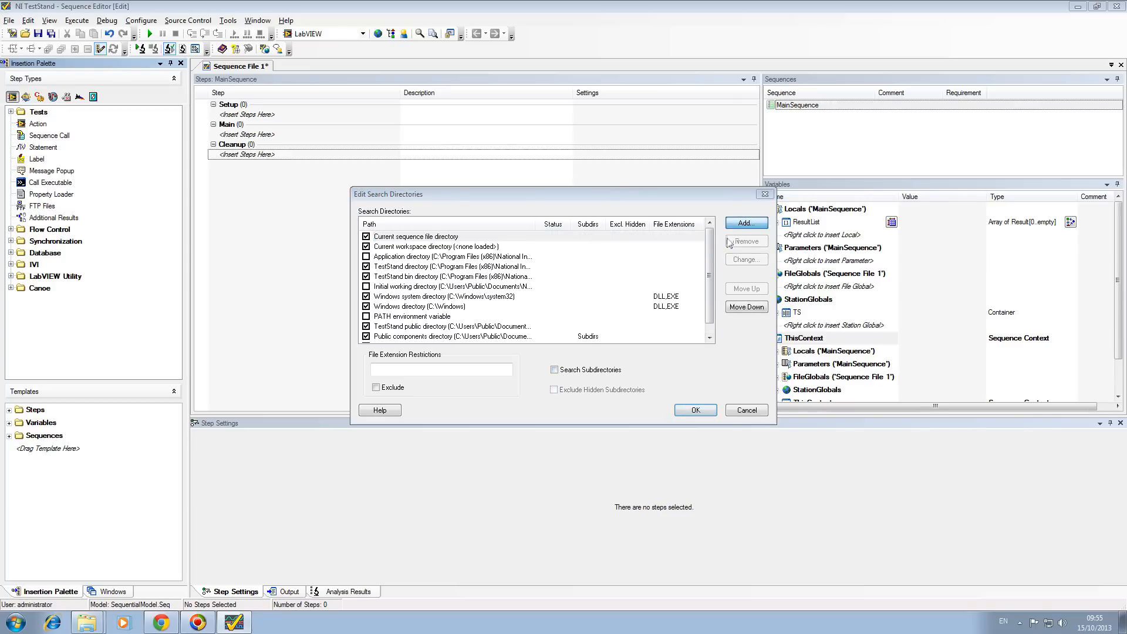
Add C:\Automated_System back as a search directory with subdirectories and confirm
click(745, 223)
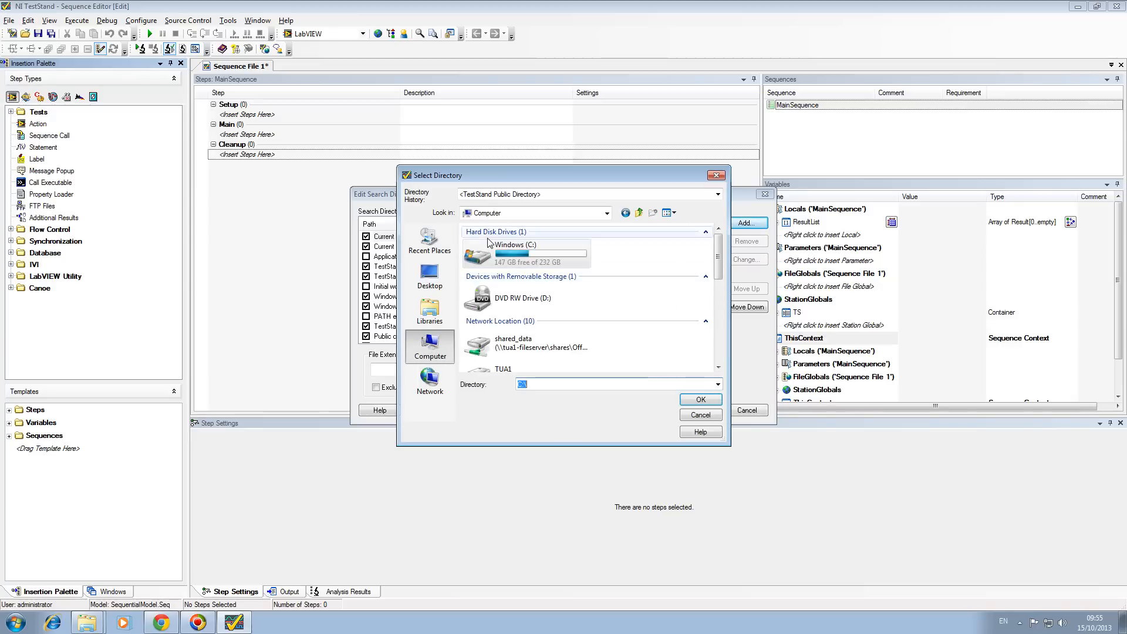
double_click(516, 244)
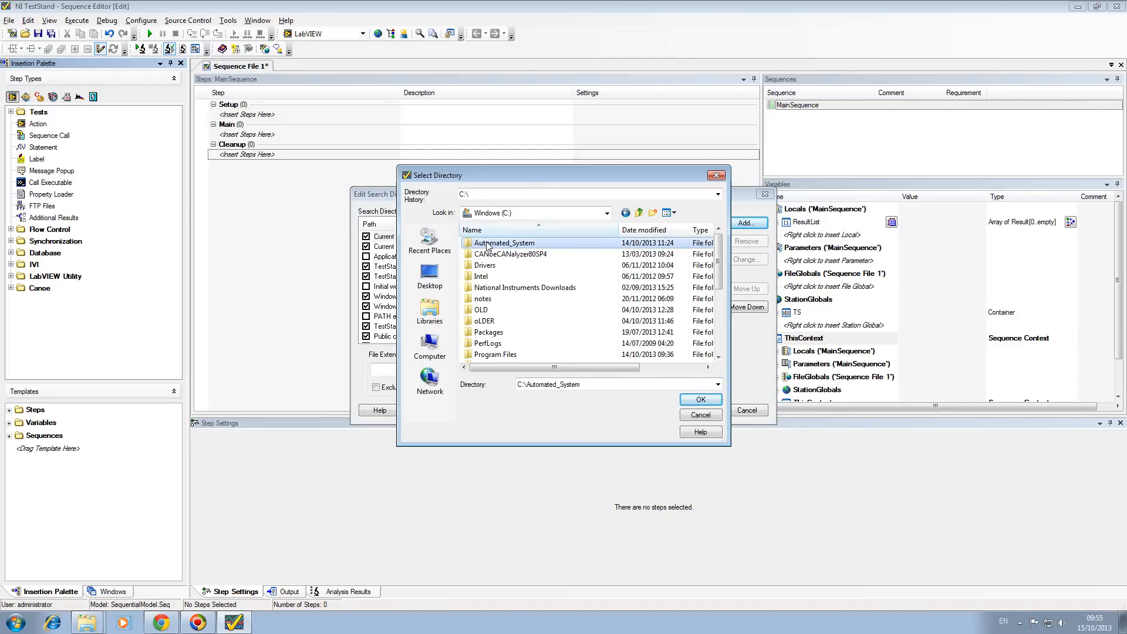
double_click(504, 243)
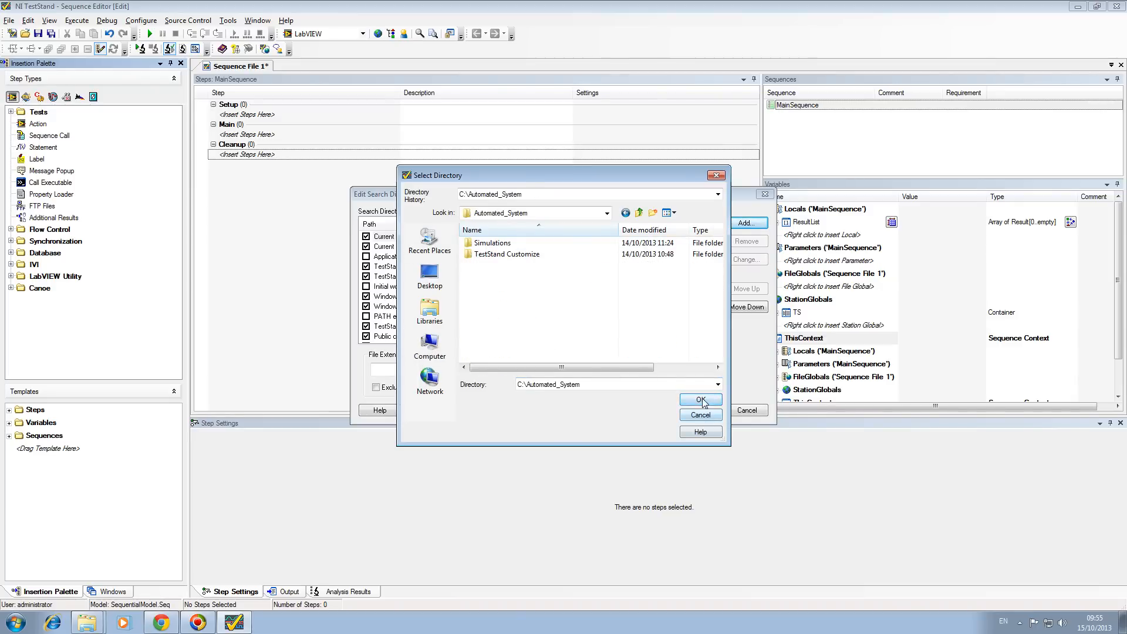
click(698, 399)
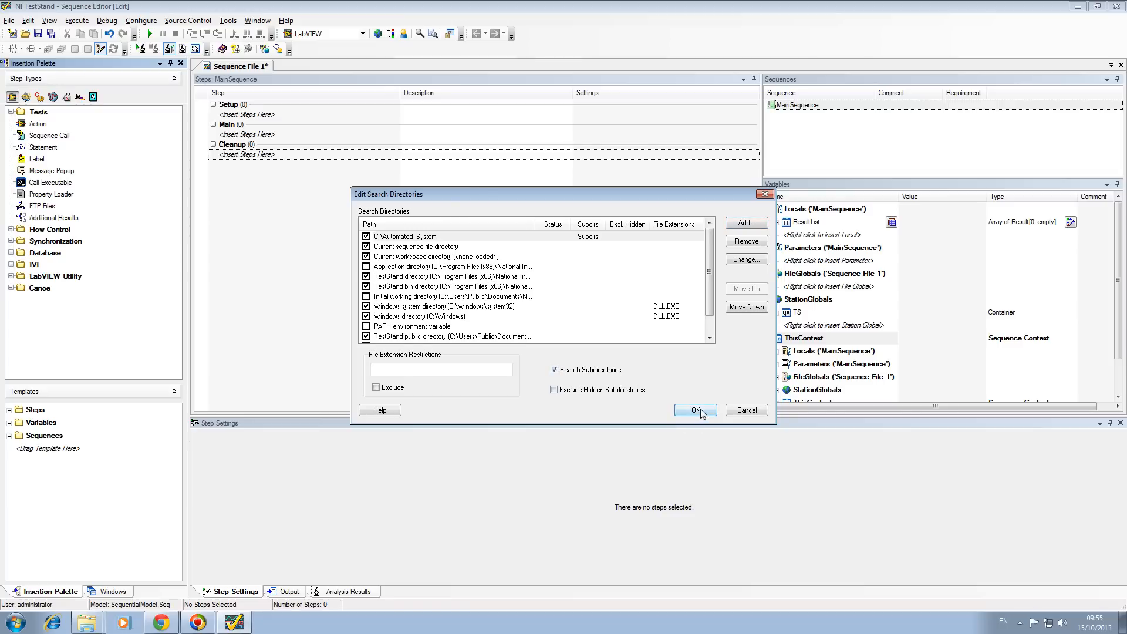
click(693, 410)
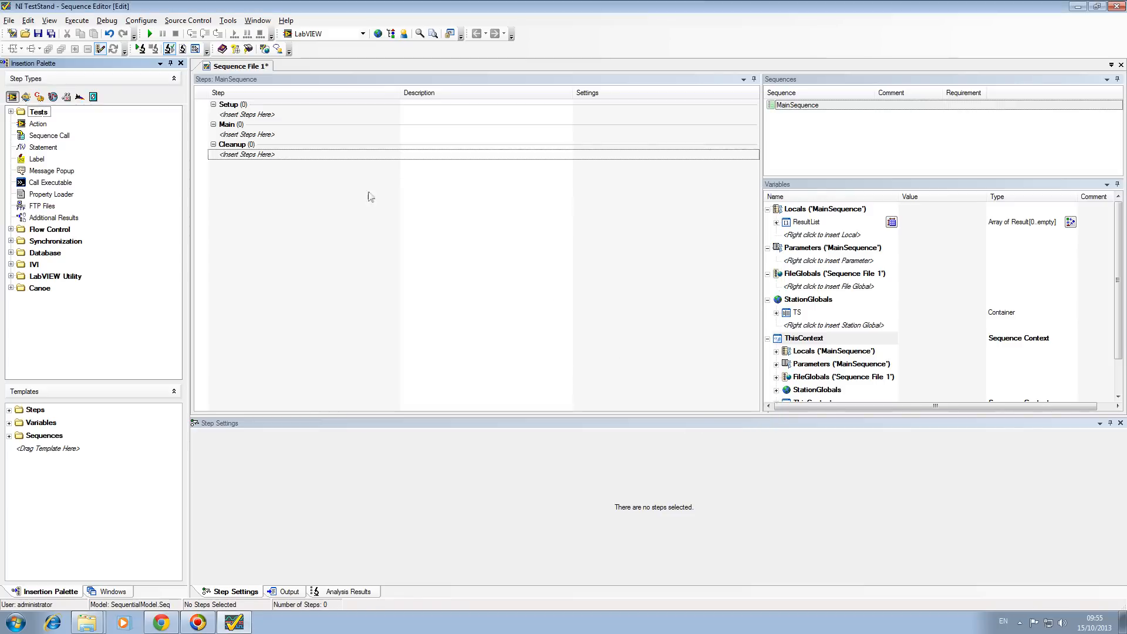
mouse_move(193, 200)
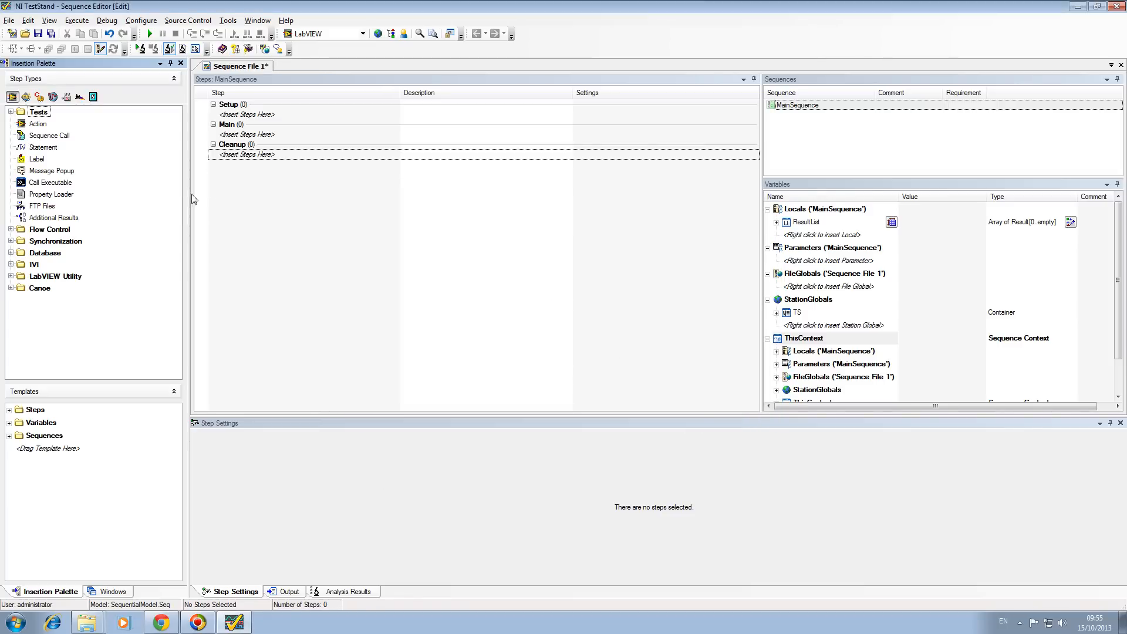
mouse_move(154, 194)
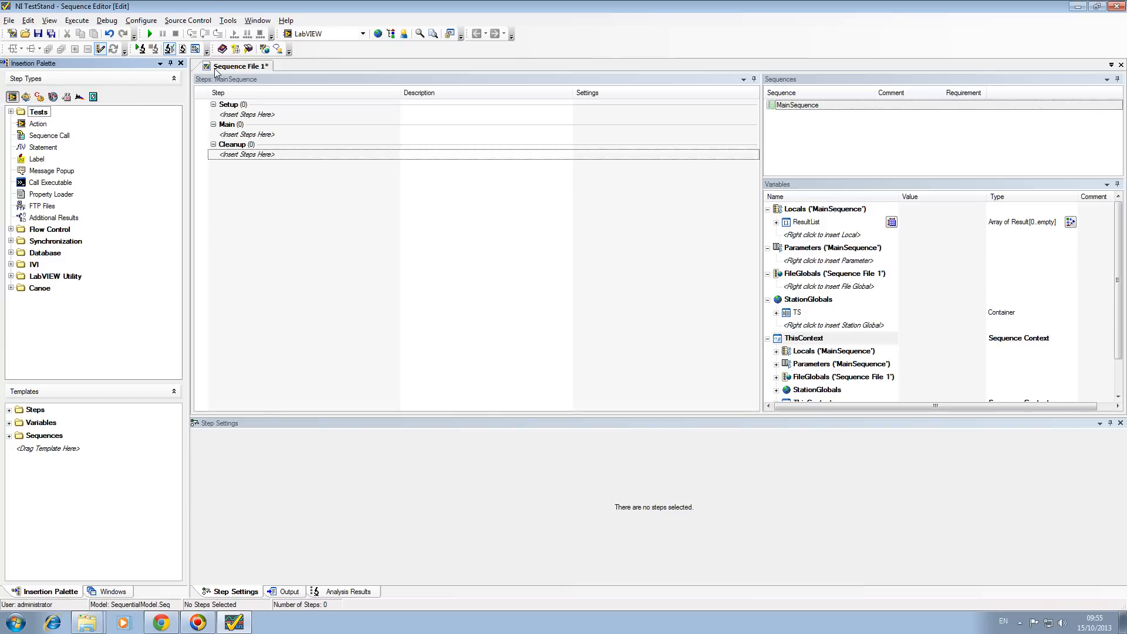
mouse_move(332, 46)
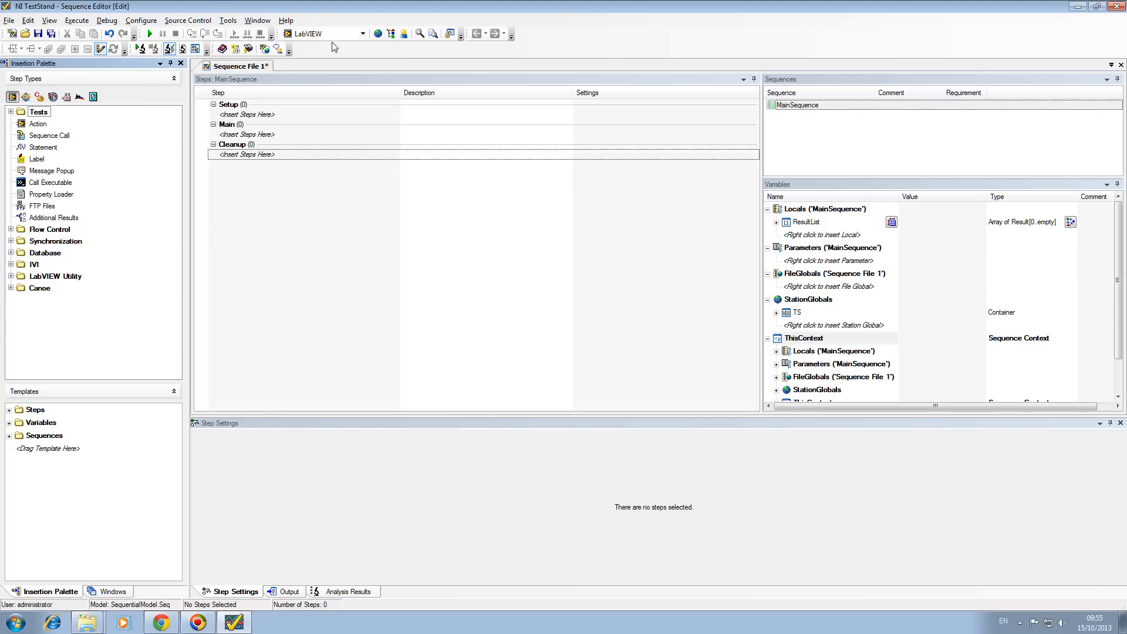
mouse_move(360, 33)
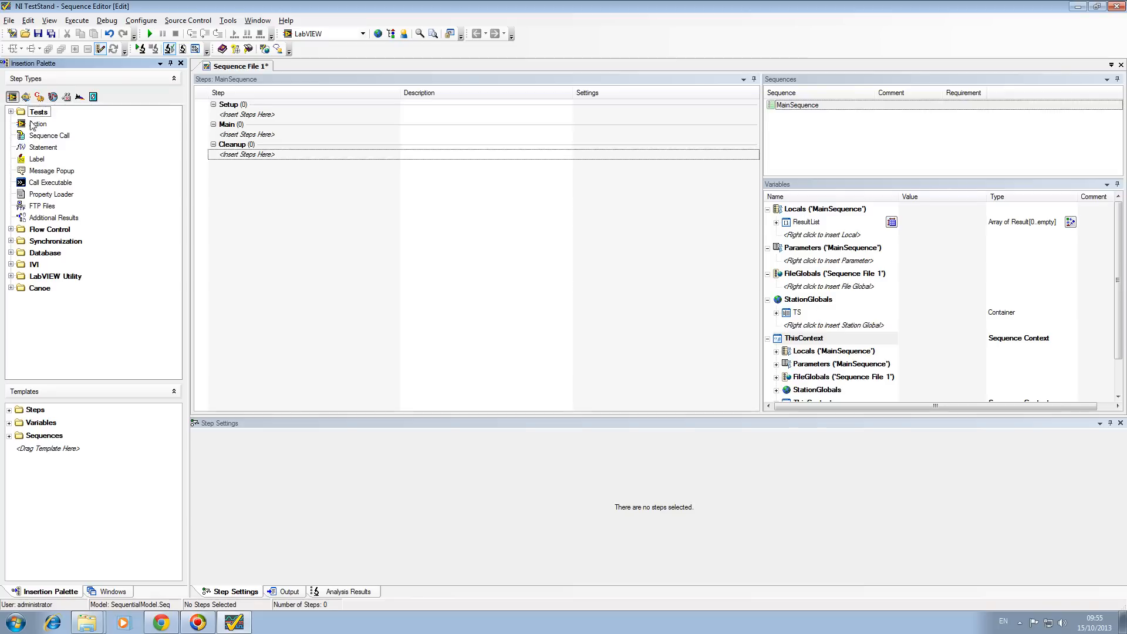
Expand the Tests step types to list its four test types again
click(10, 111)
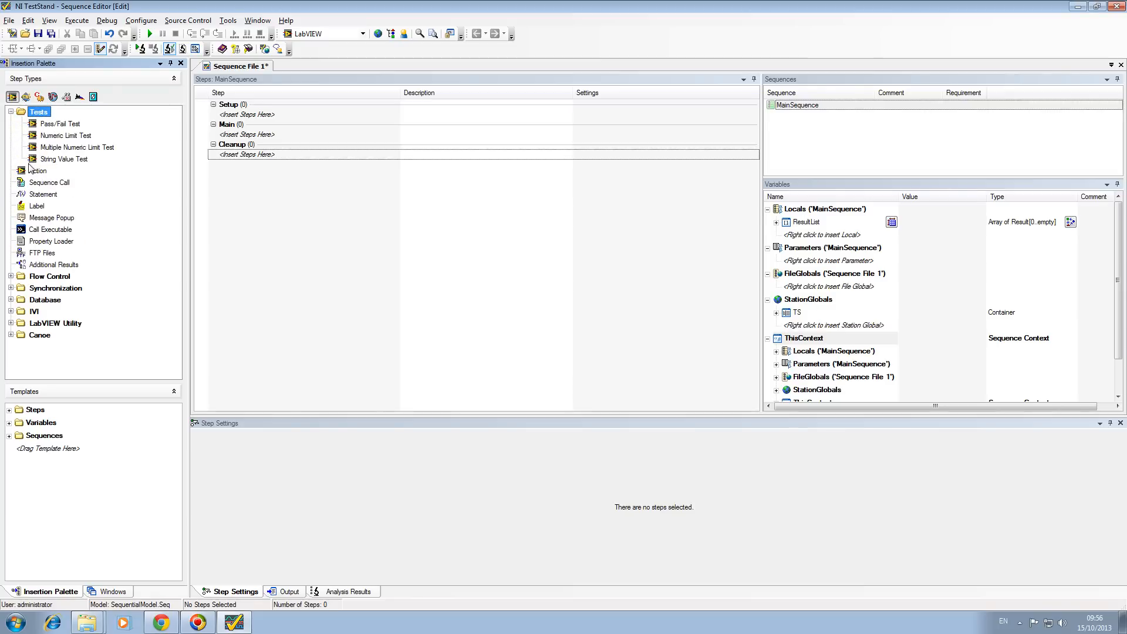
mouse_move(120, 253)
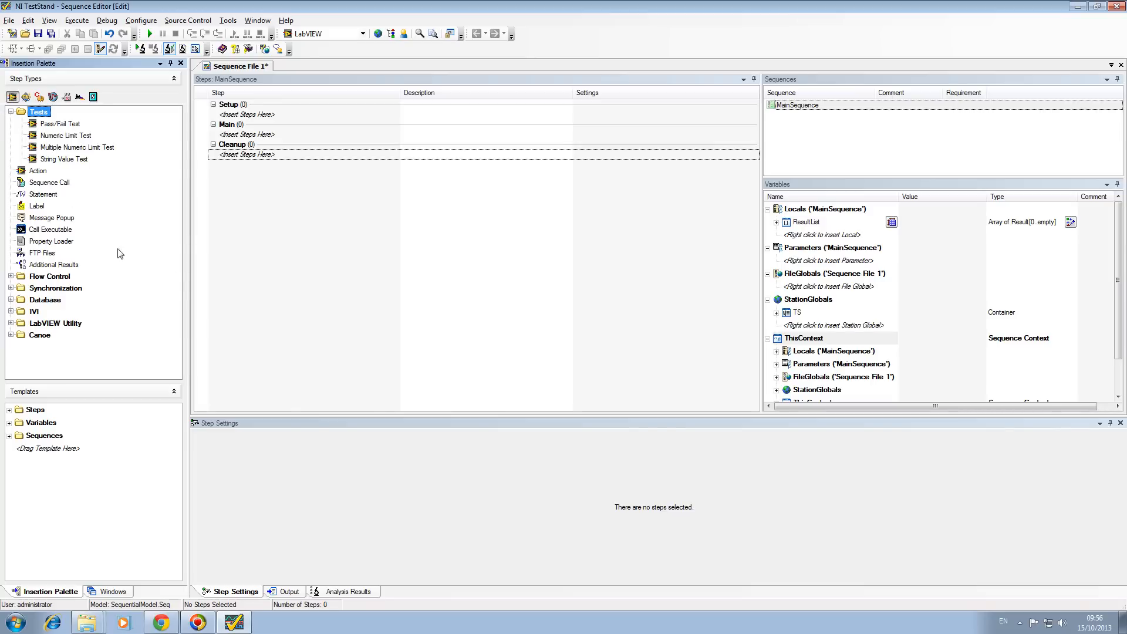